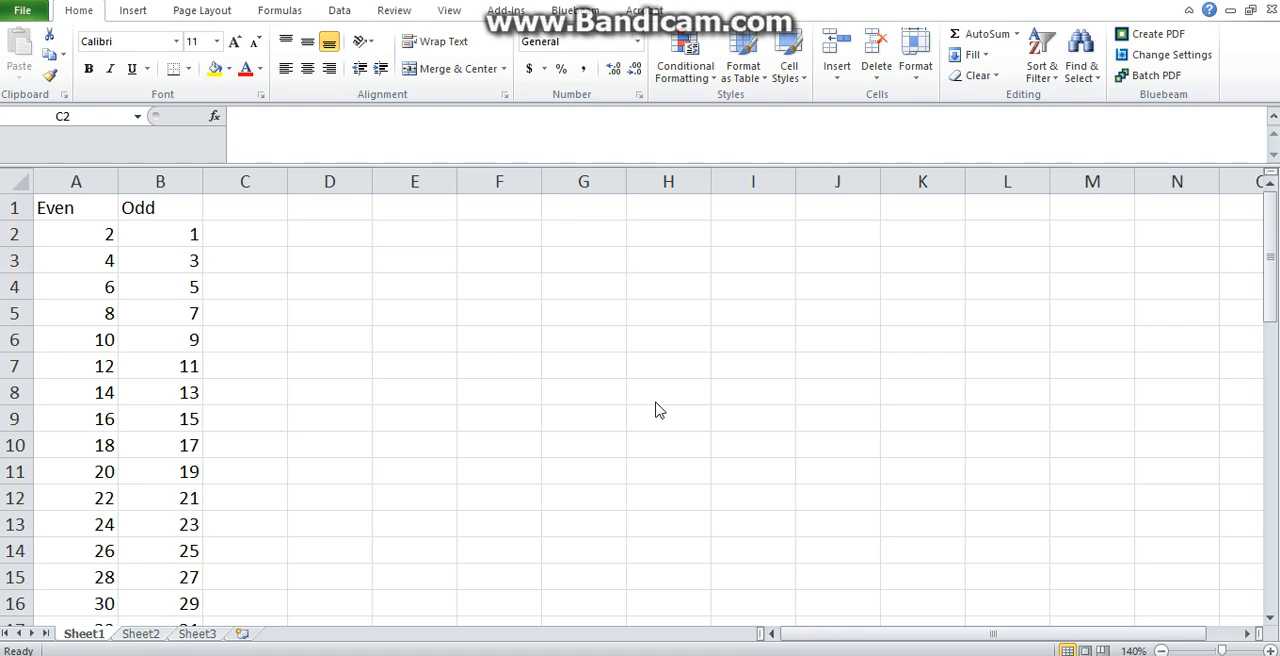
pyautogui.moveTo(644, 392)
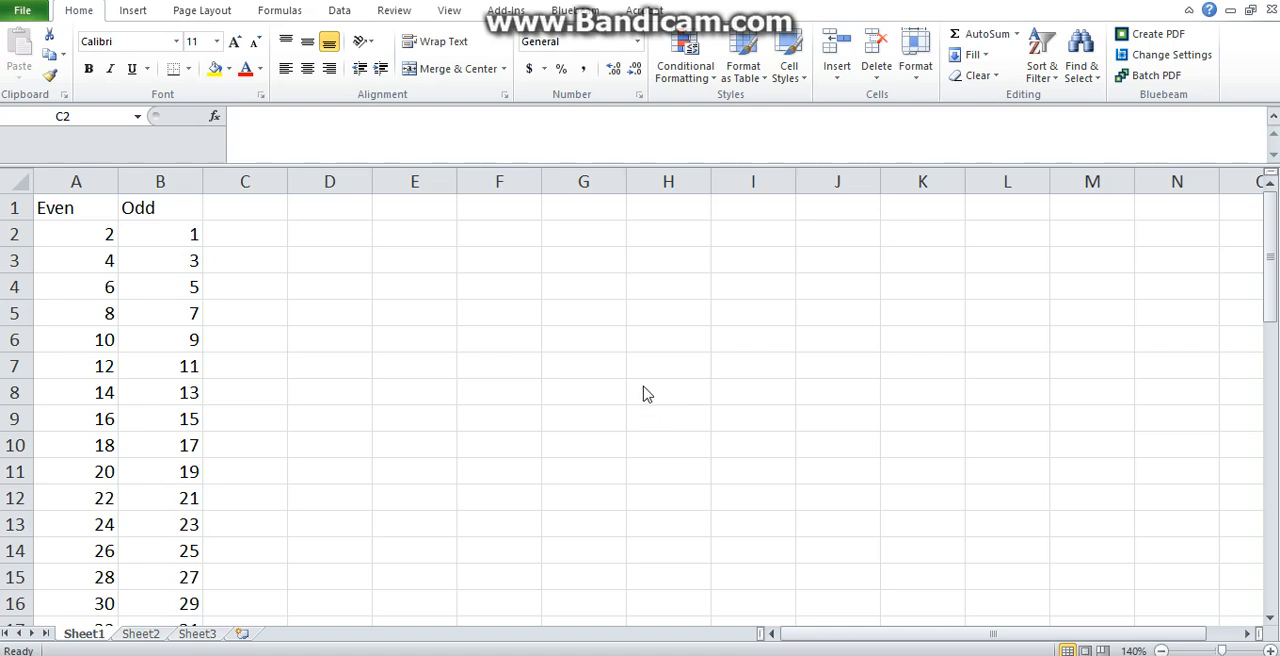
pyautogui.moveTo(150, 208)
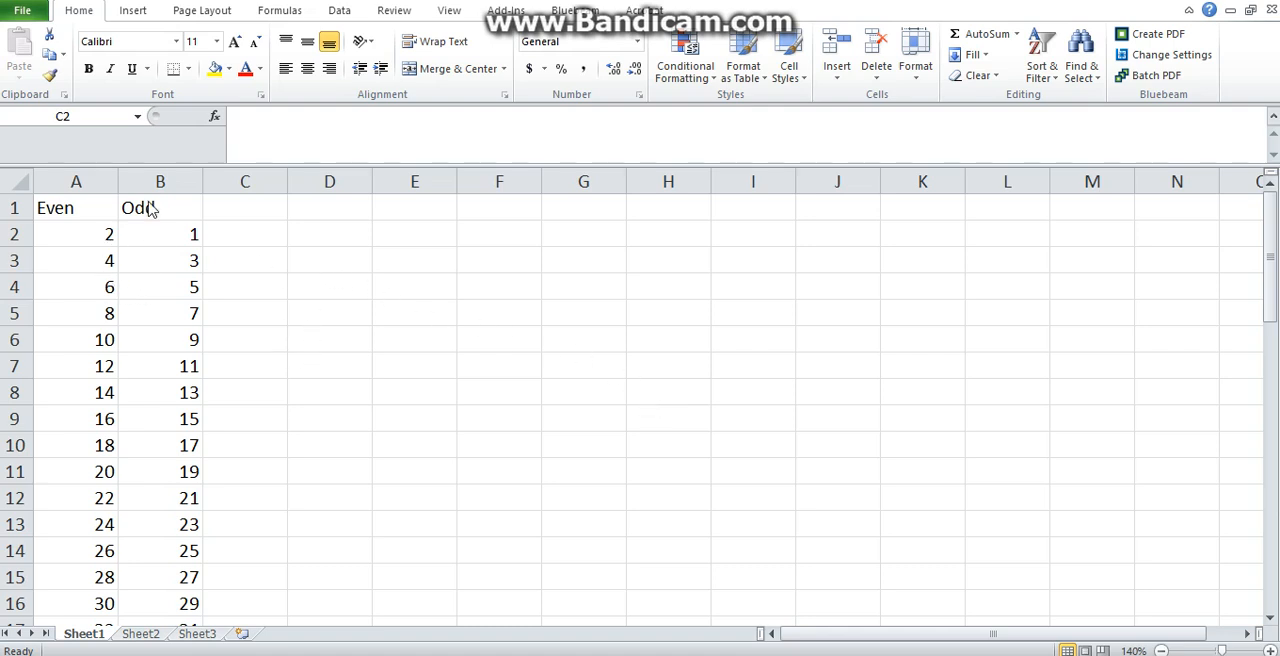
pyautogui.moveTo(370, 188)
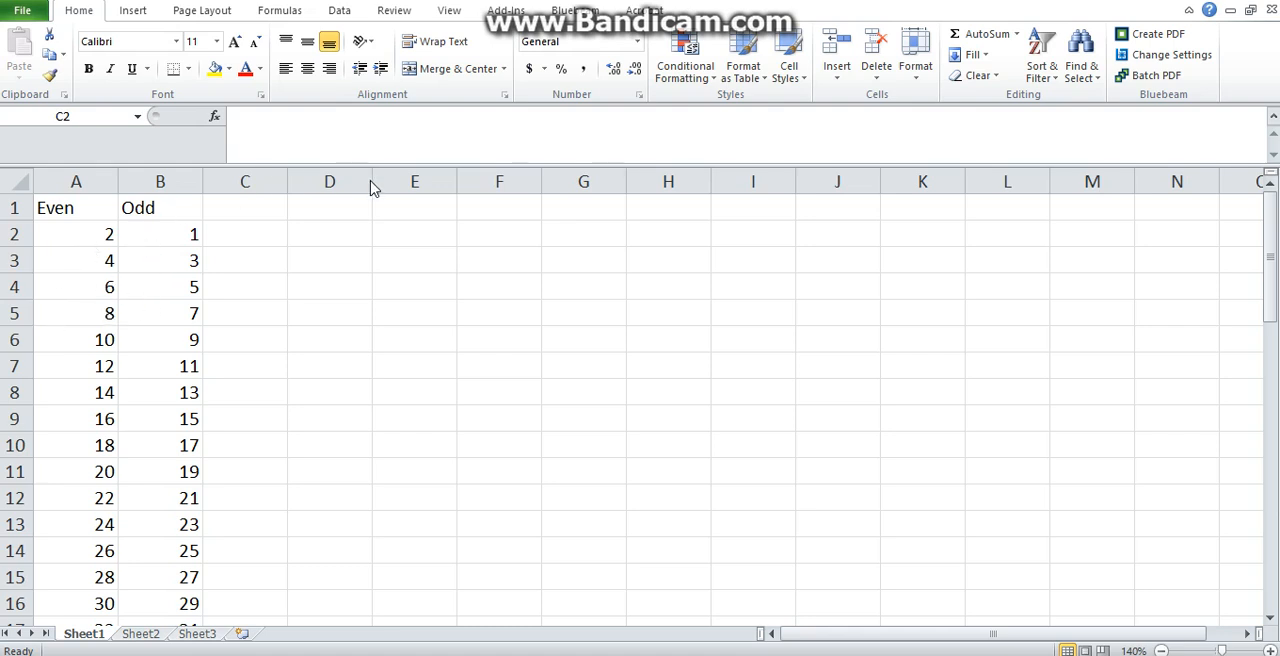
pyautogui.moveTo(72, 208)
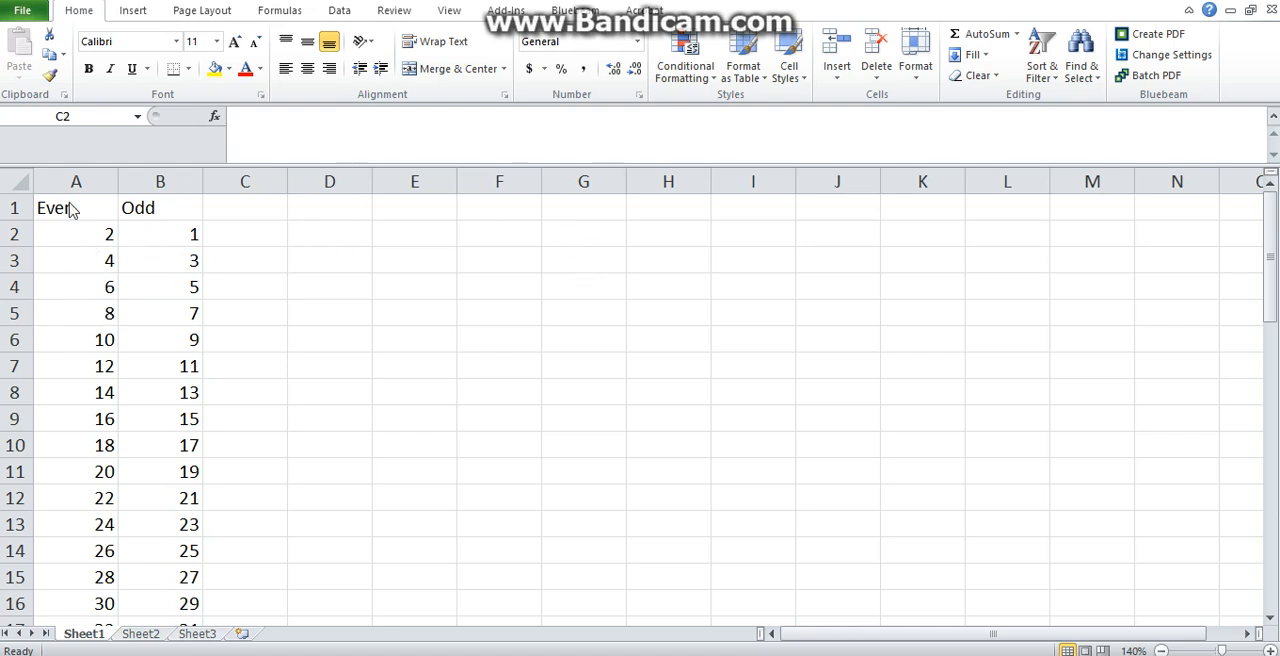
pyautogui.moveTo(1272, 300)
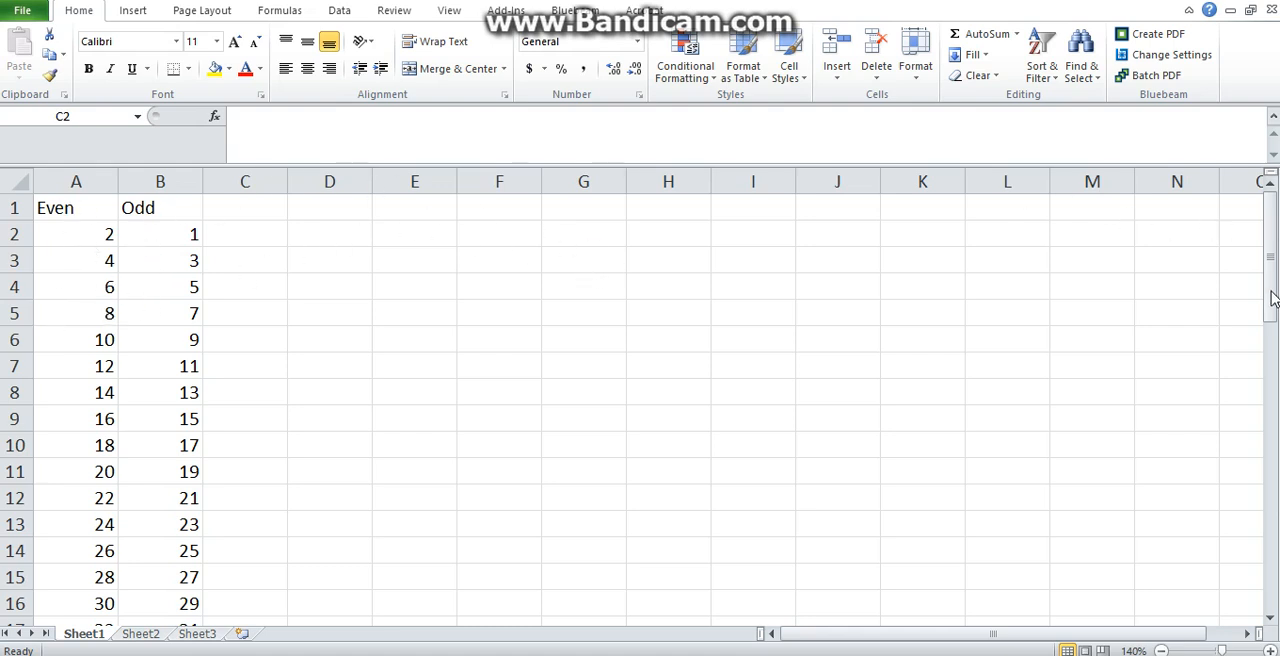
# Enter =A2*B2 in C2 so it shows the product 2.
pyautogui.click(244, 232)
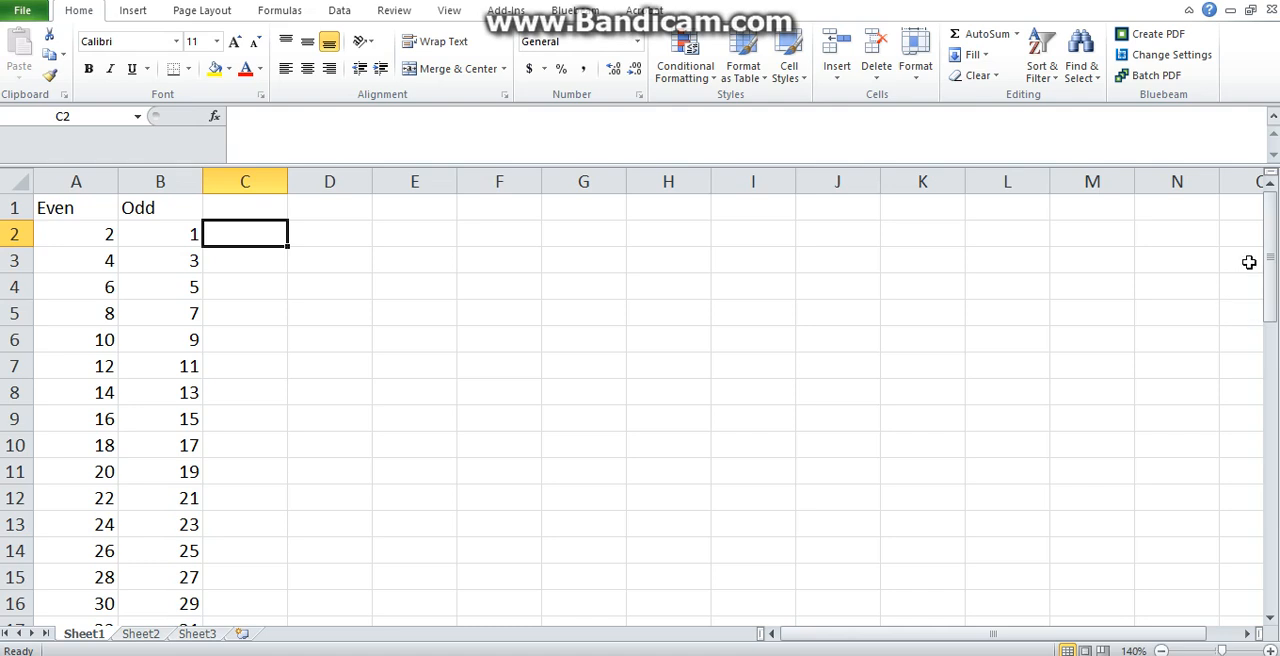
pyautogui.moveTo(1252, 260)
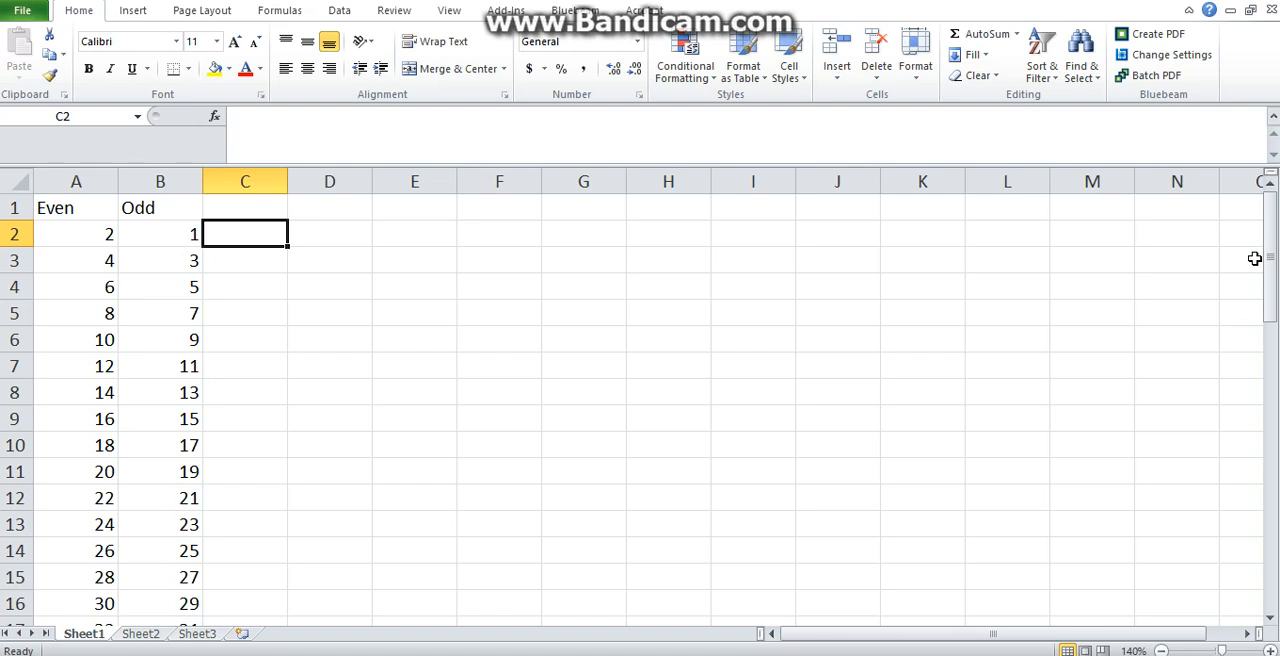
pyautogui.moveTo(1270, 250)
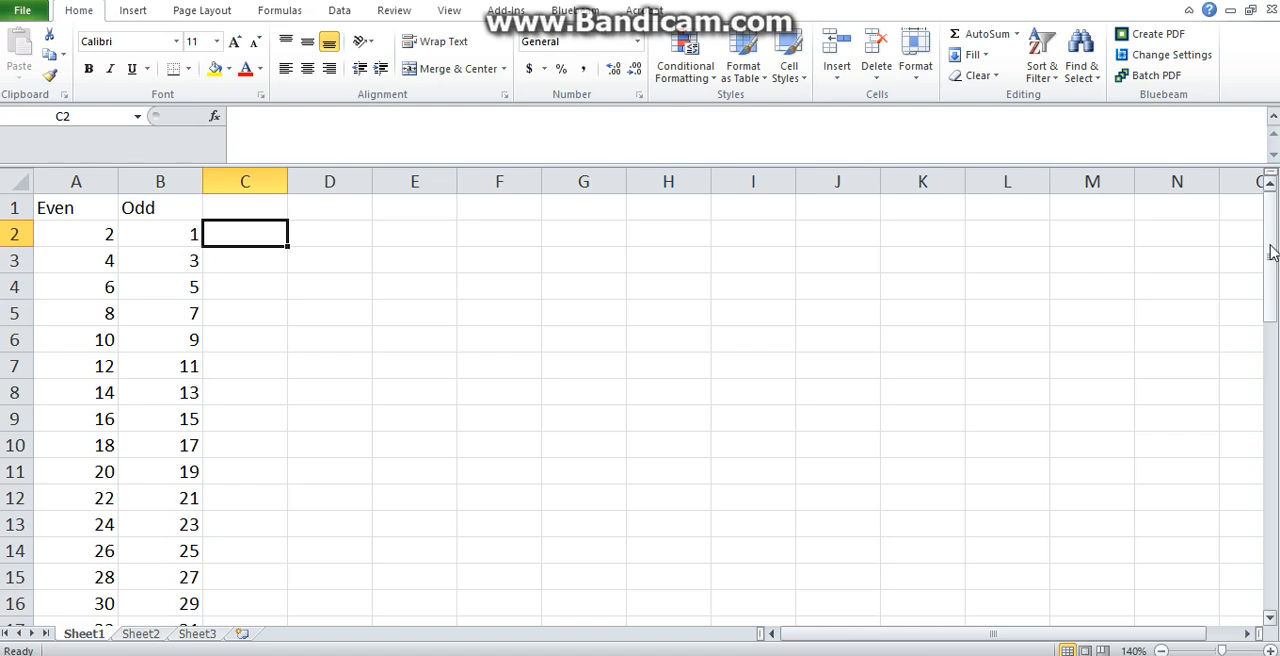
pyautogui.moveTo(1244, 238)
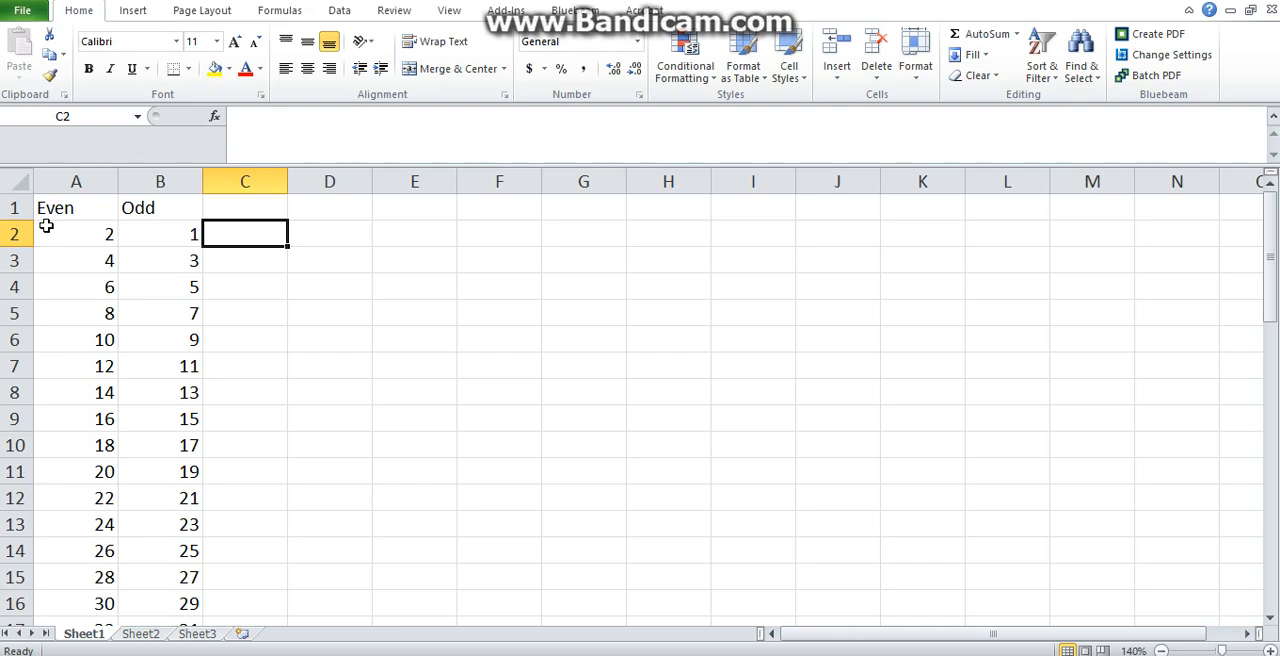
pyautogui.write('=')
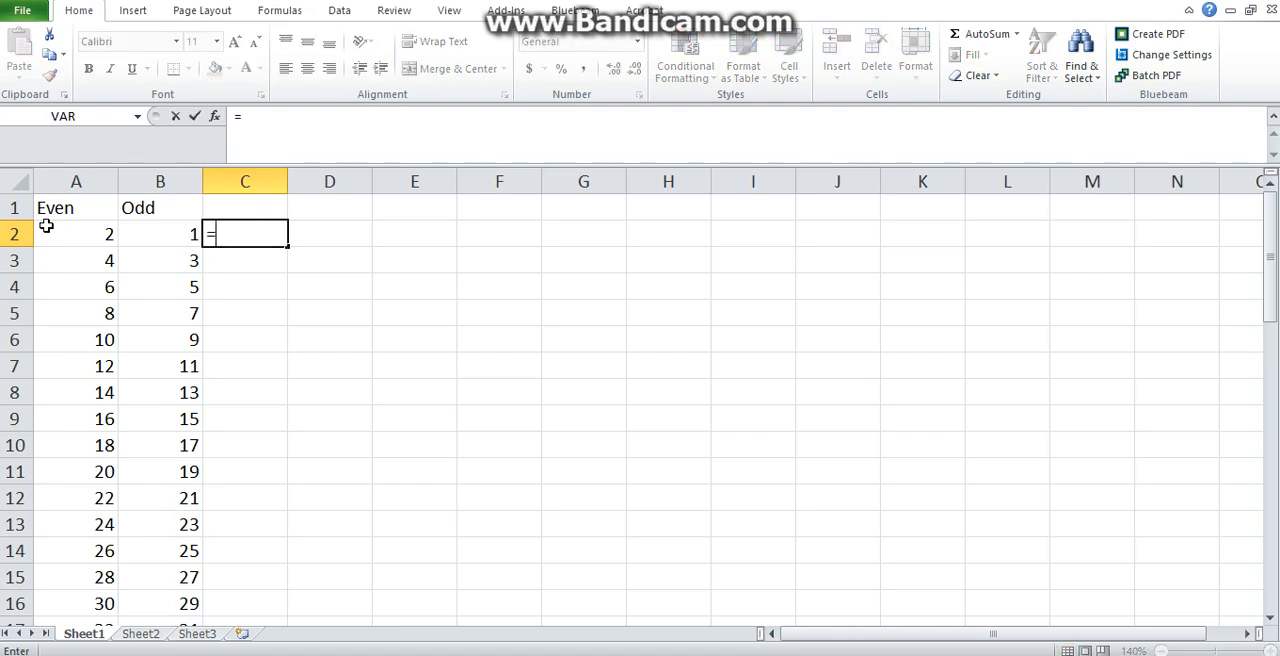
pyautogui.moveTo(70, 228)
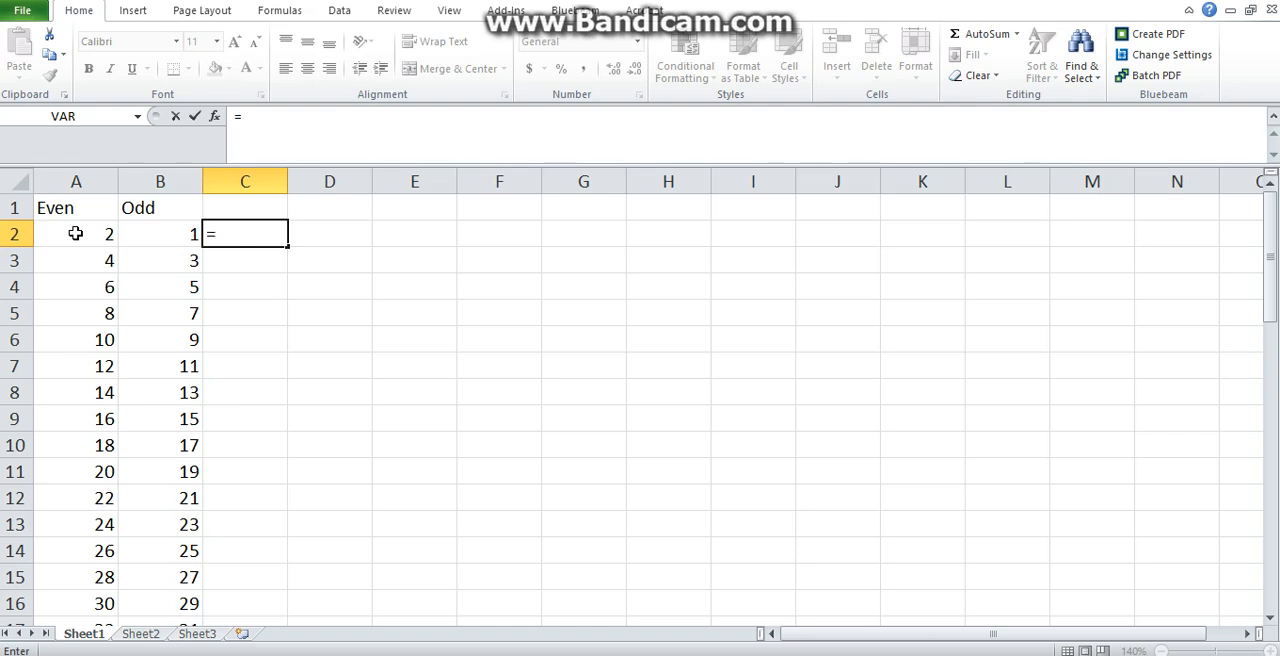
pyautogui.write('A2*')
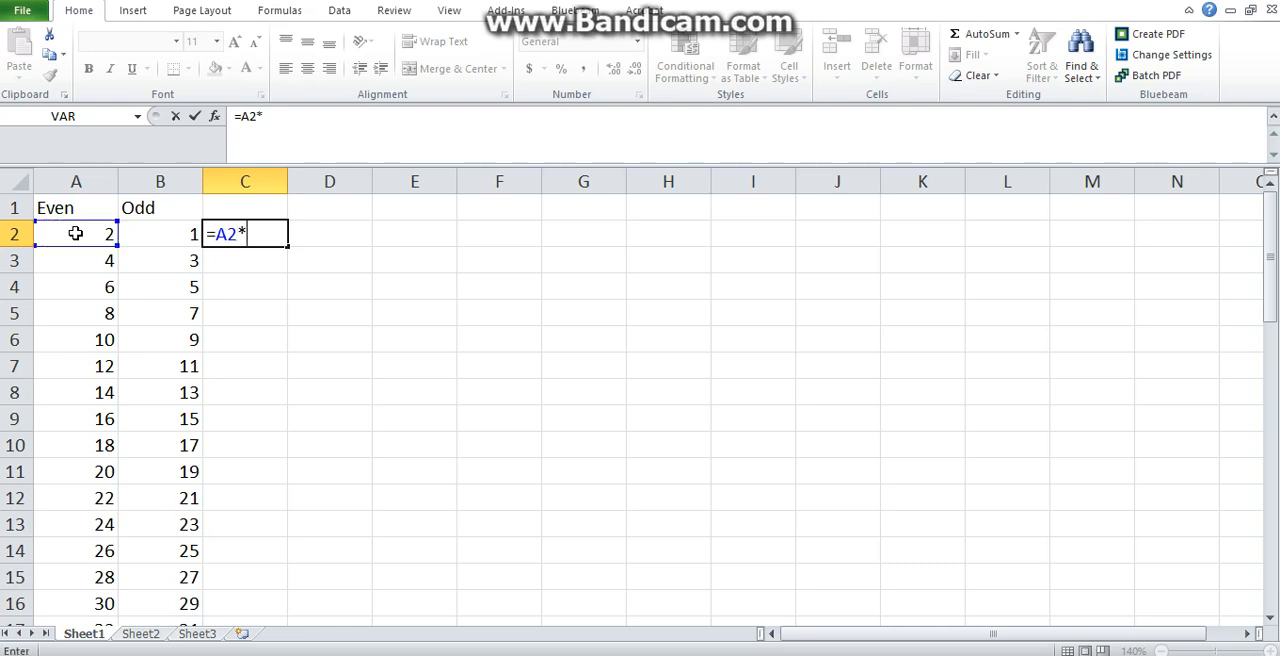
pyautogui.moveTo(156, 232)
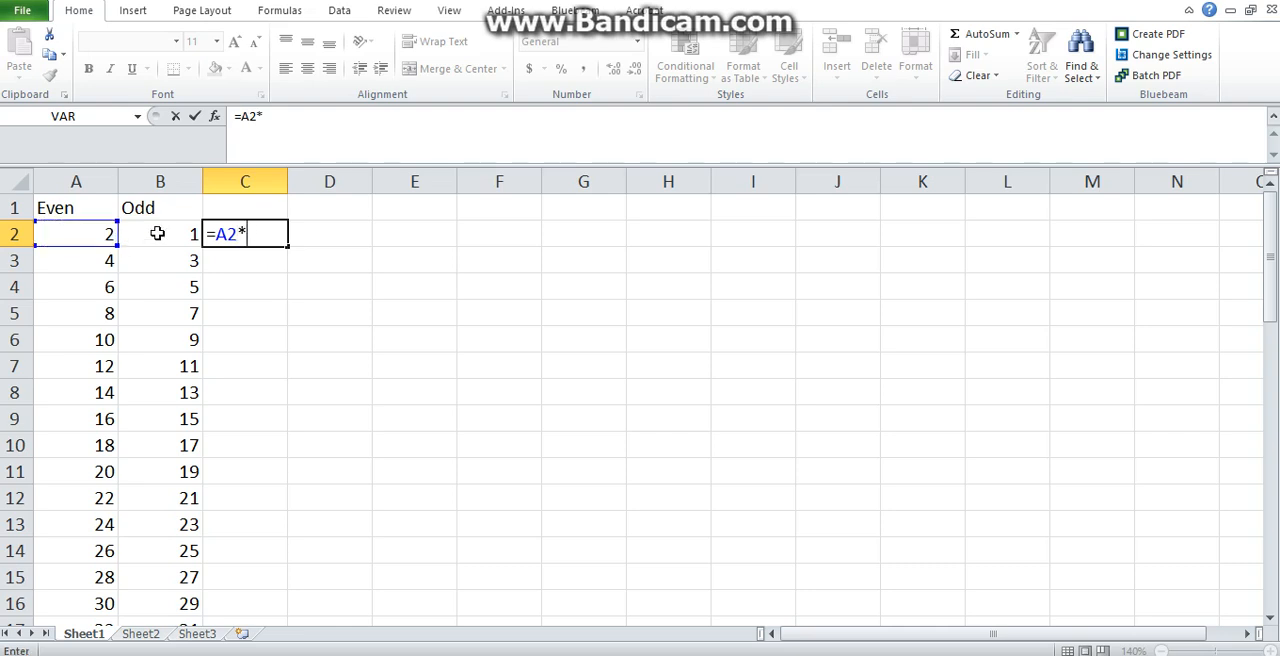
pyautogui.click(160, 232)
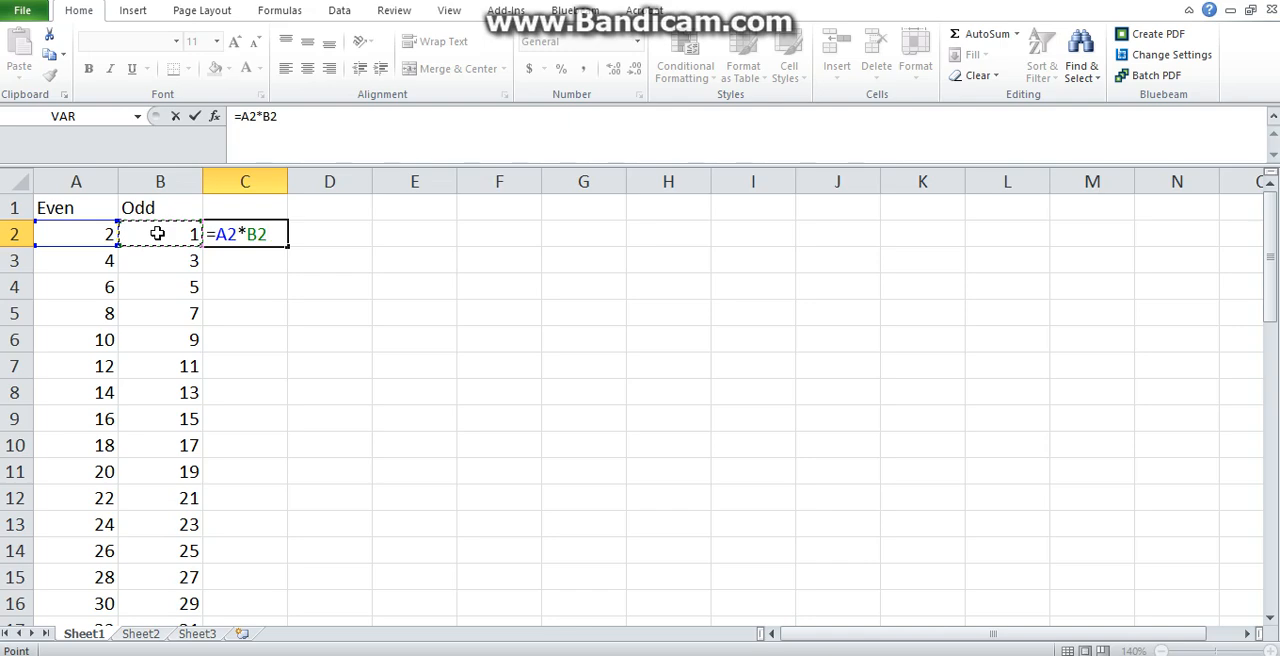
pyautogui.press('enter')
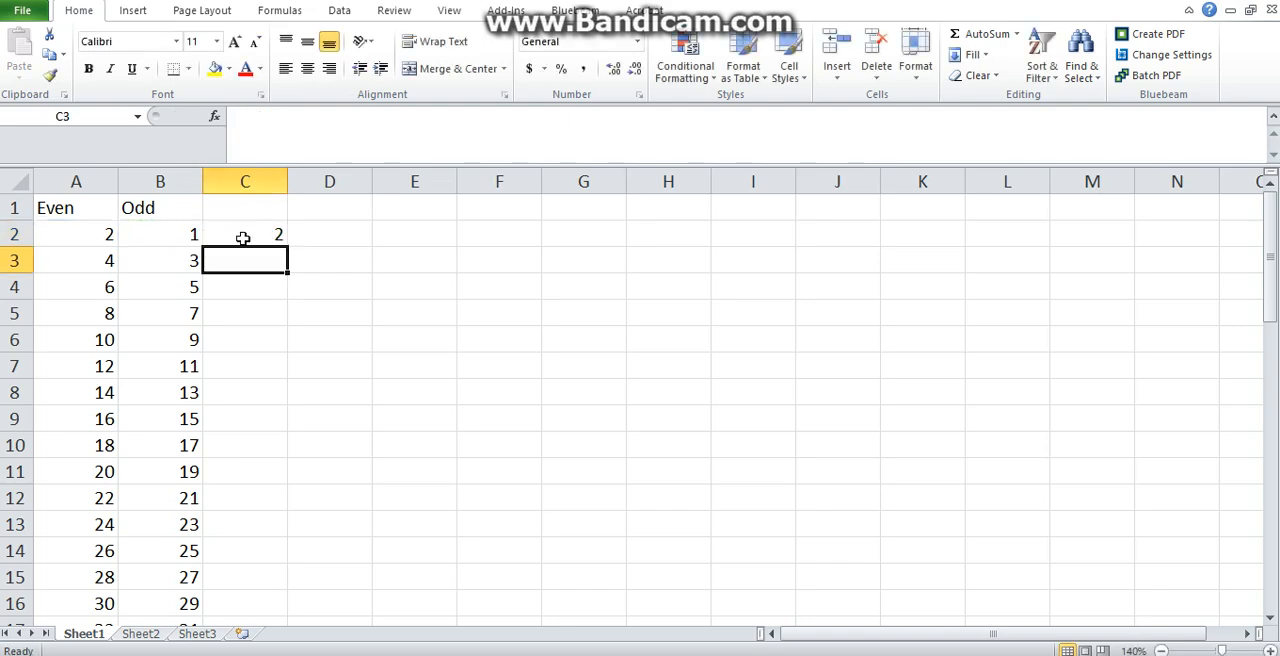
# Fill the C2 product formula down column C through row 51.
pyautogui.click(244, 232)
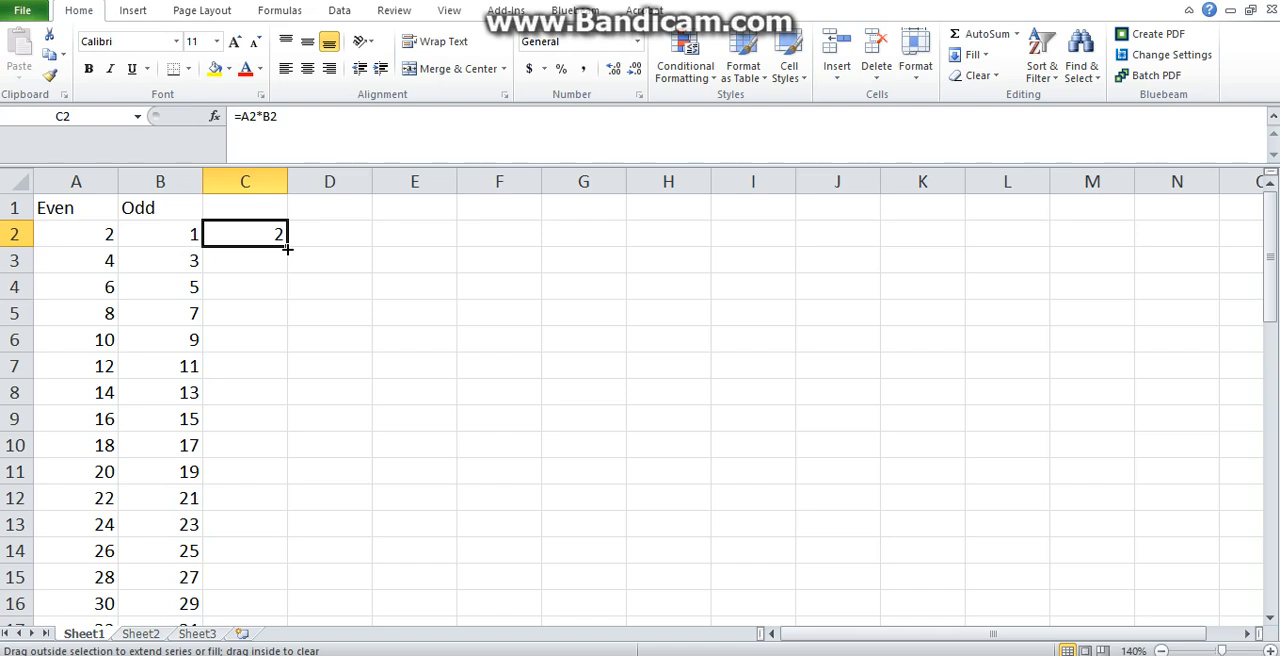
pyautogui.scroll(-3)
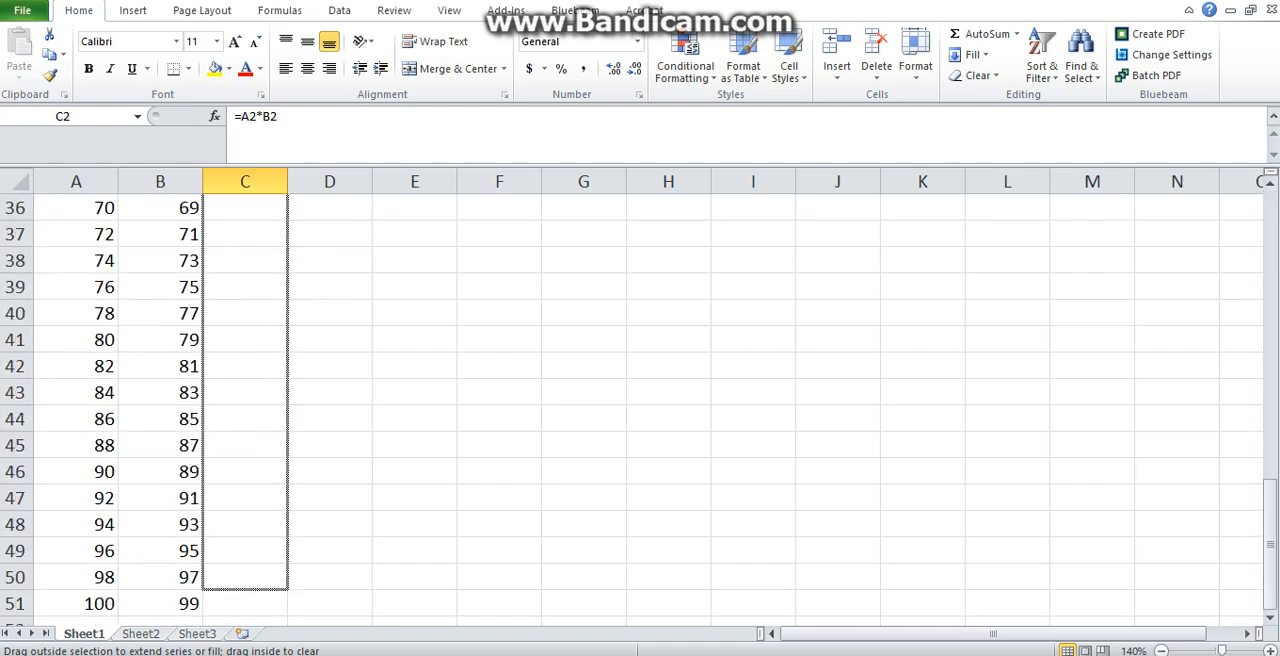
pyautogui.moveTo(244, 200); pyautogui.dragTo(244, 576)
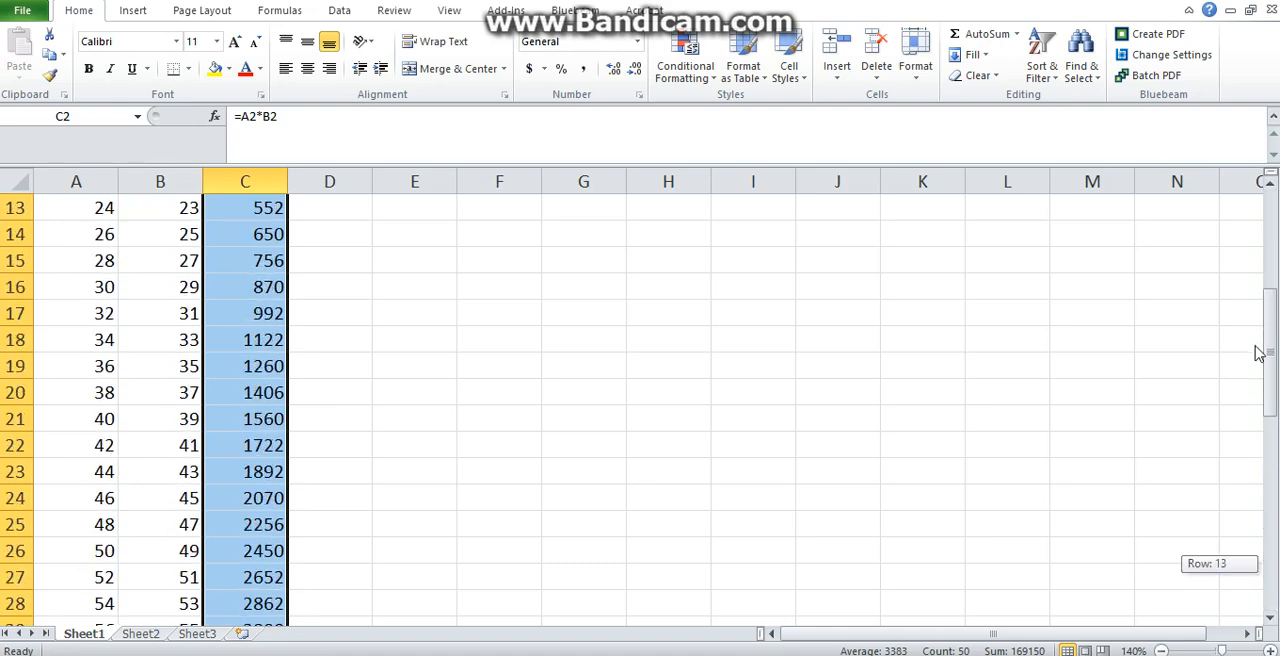
pyautogui.scroll(3)
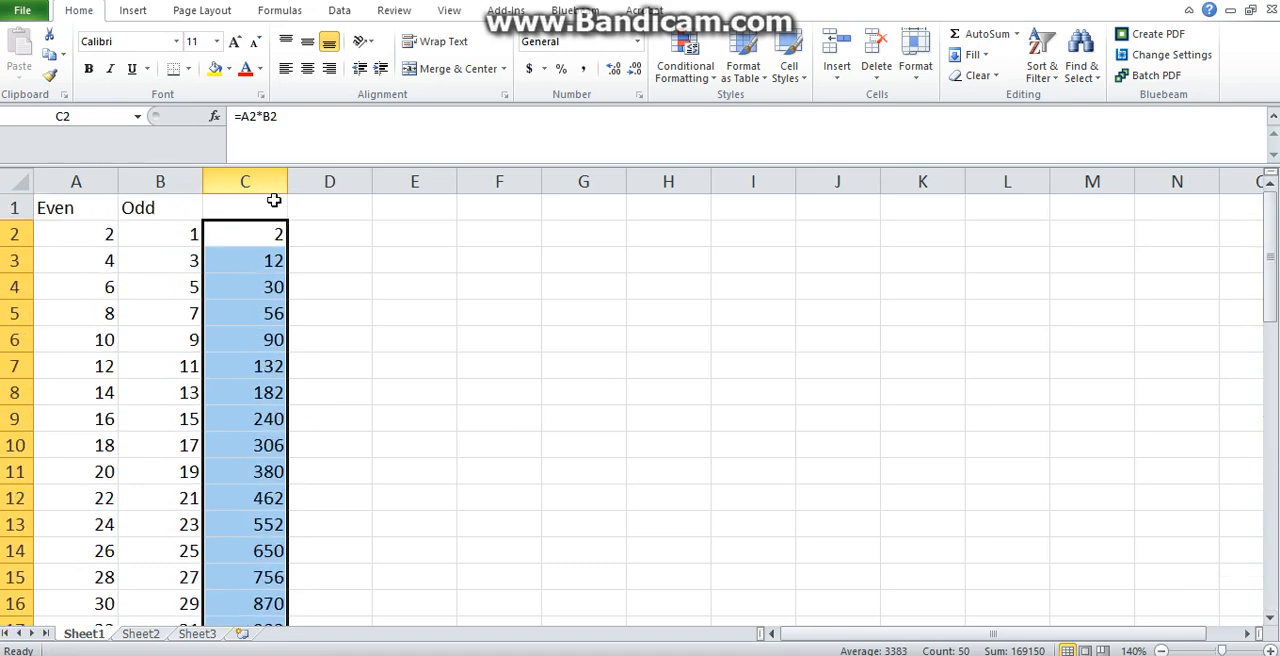
pyautogui.click(244, 232)
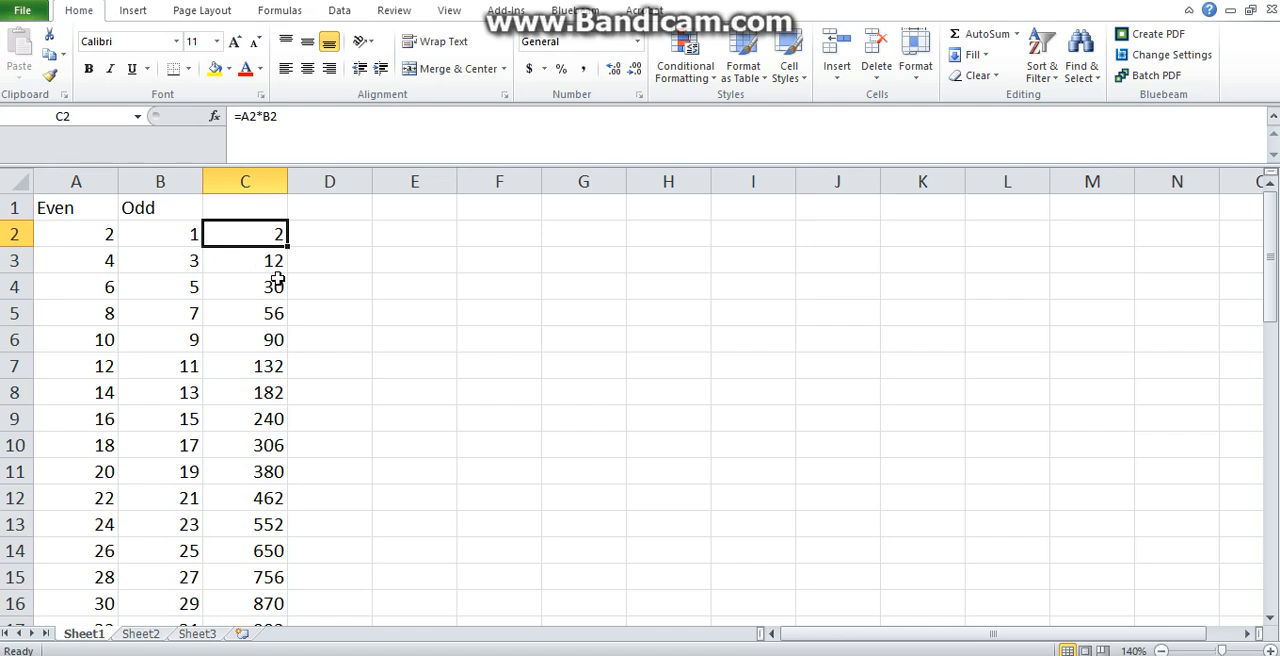
pyautogui.moveTo(220, 260)
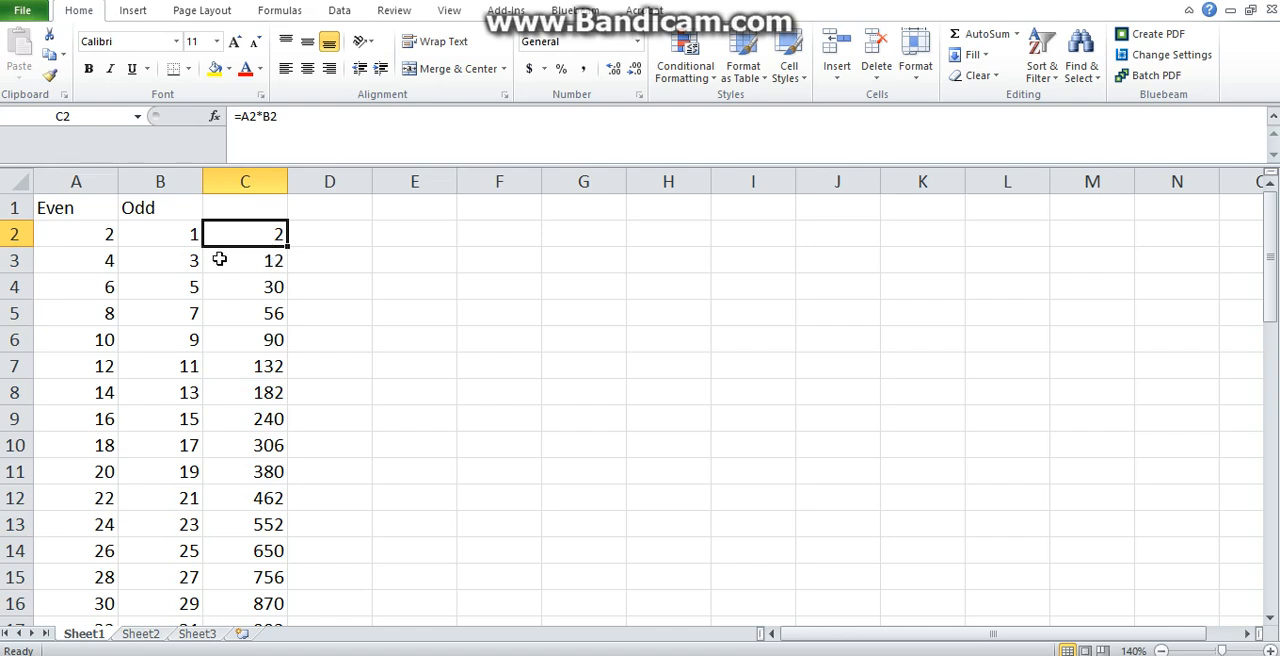
pyautogui.moveTo(276, 248)
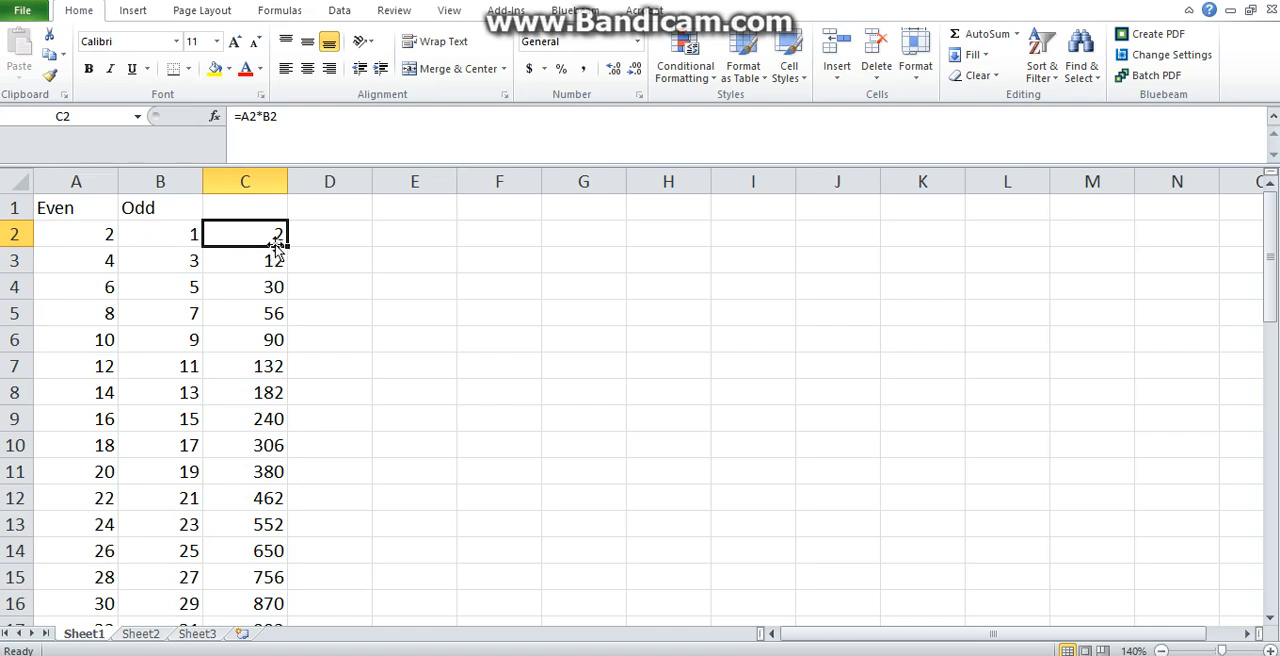
pyautogui.click(244, 260)
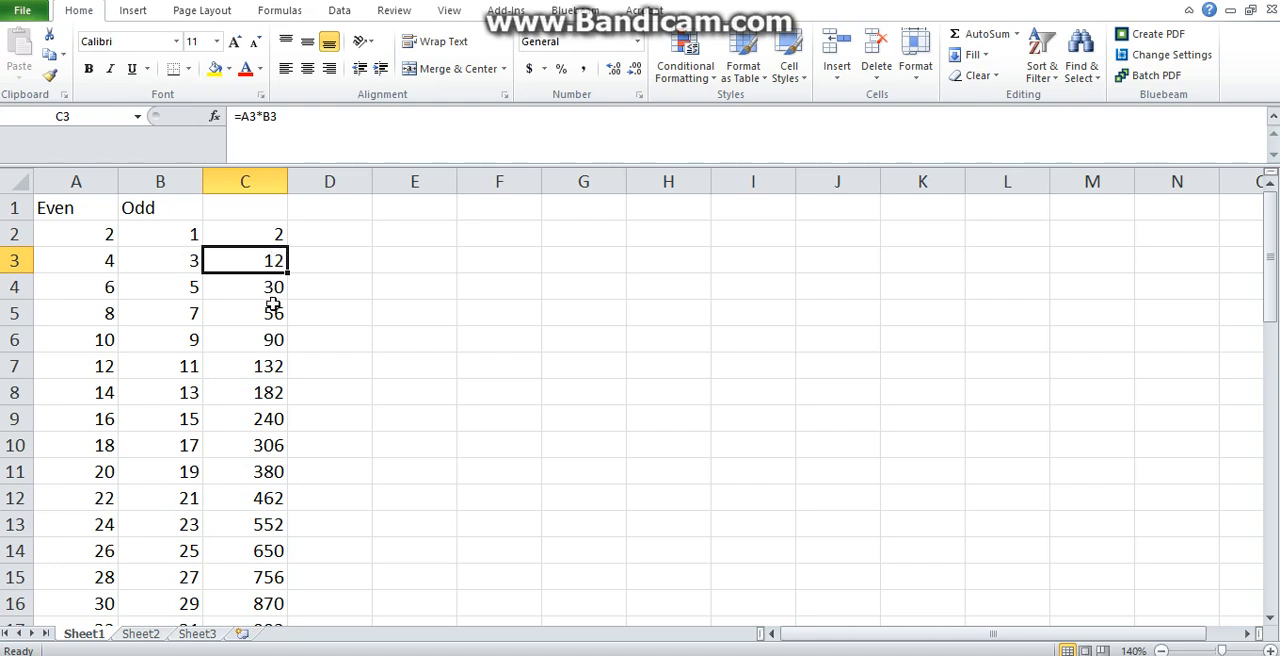
pyautogui.click(244, 288)
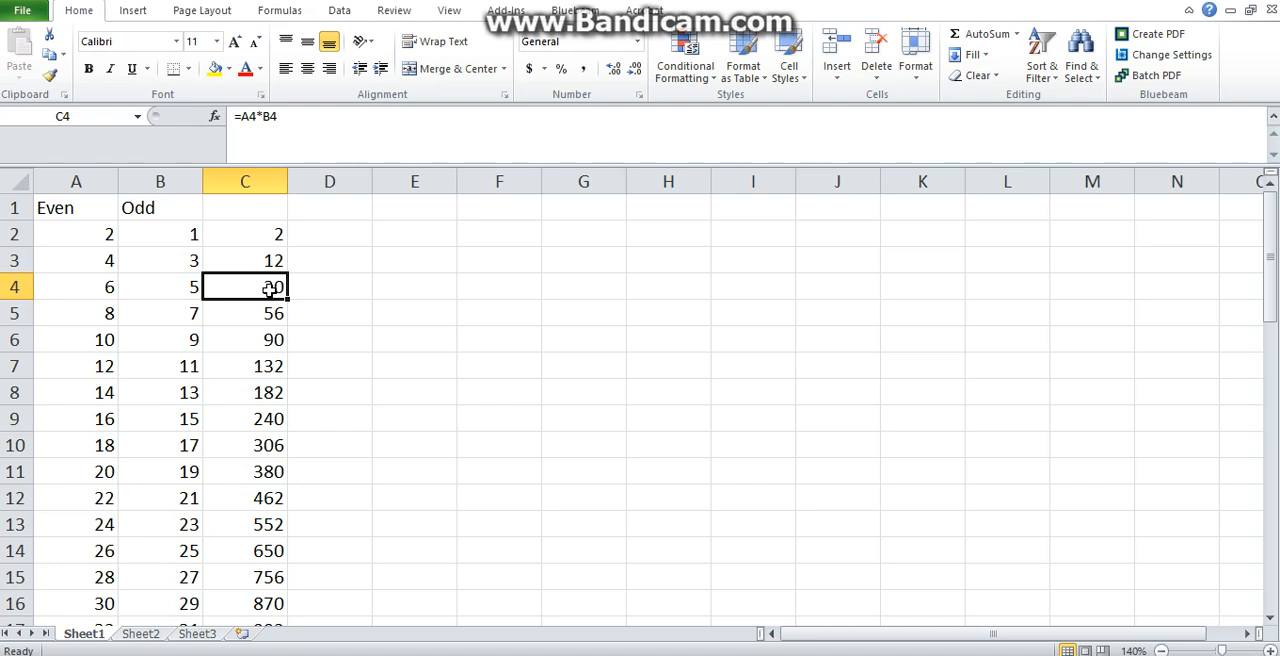
pyautogui.click(244, 232)
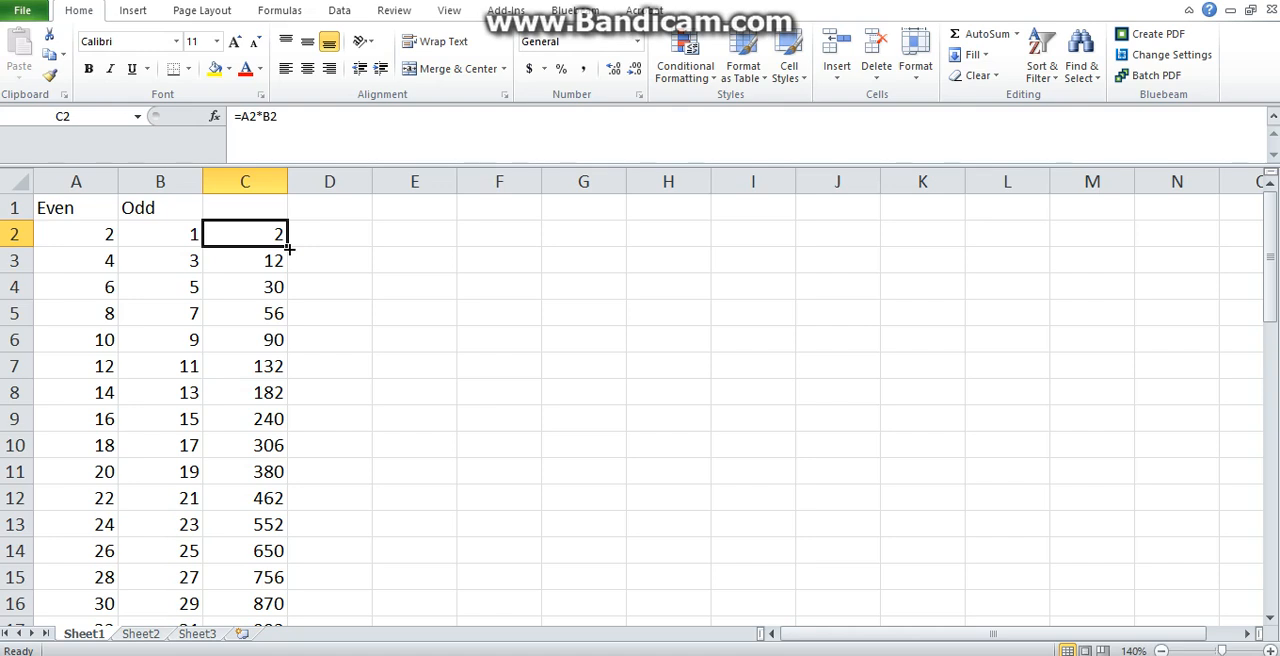
pyautogui.moveTo(582, 220)
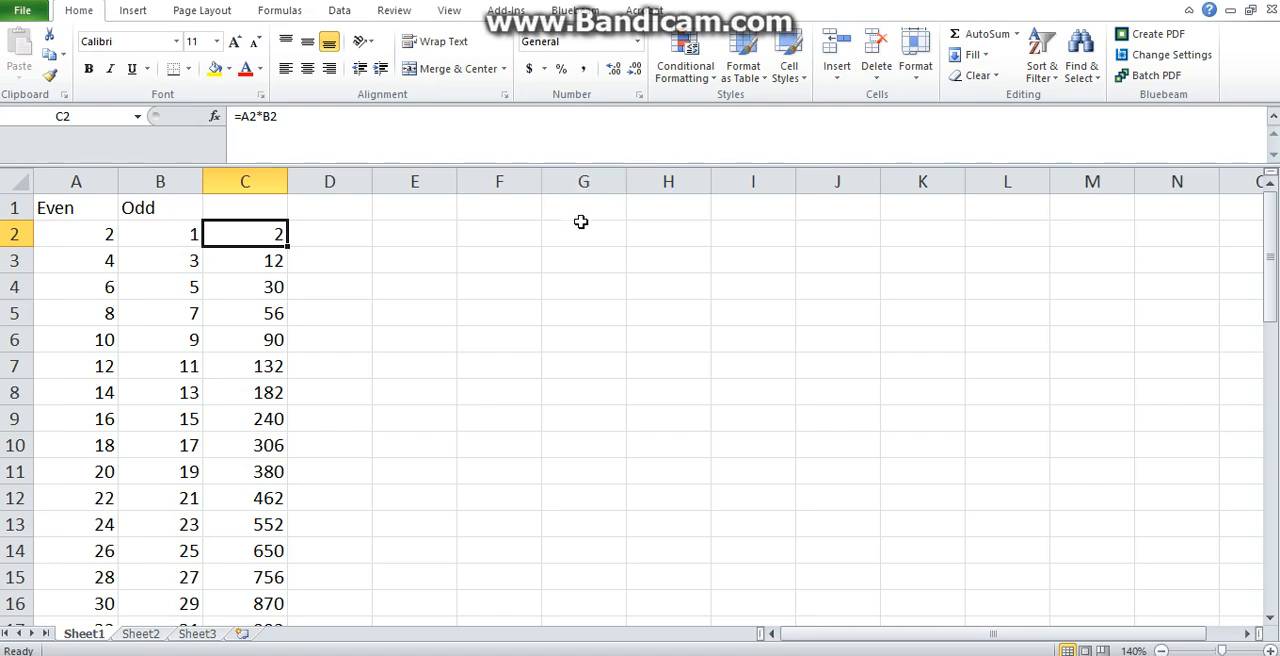
# Enter the value 20 in G2.
pyautogui.write('20')
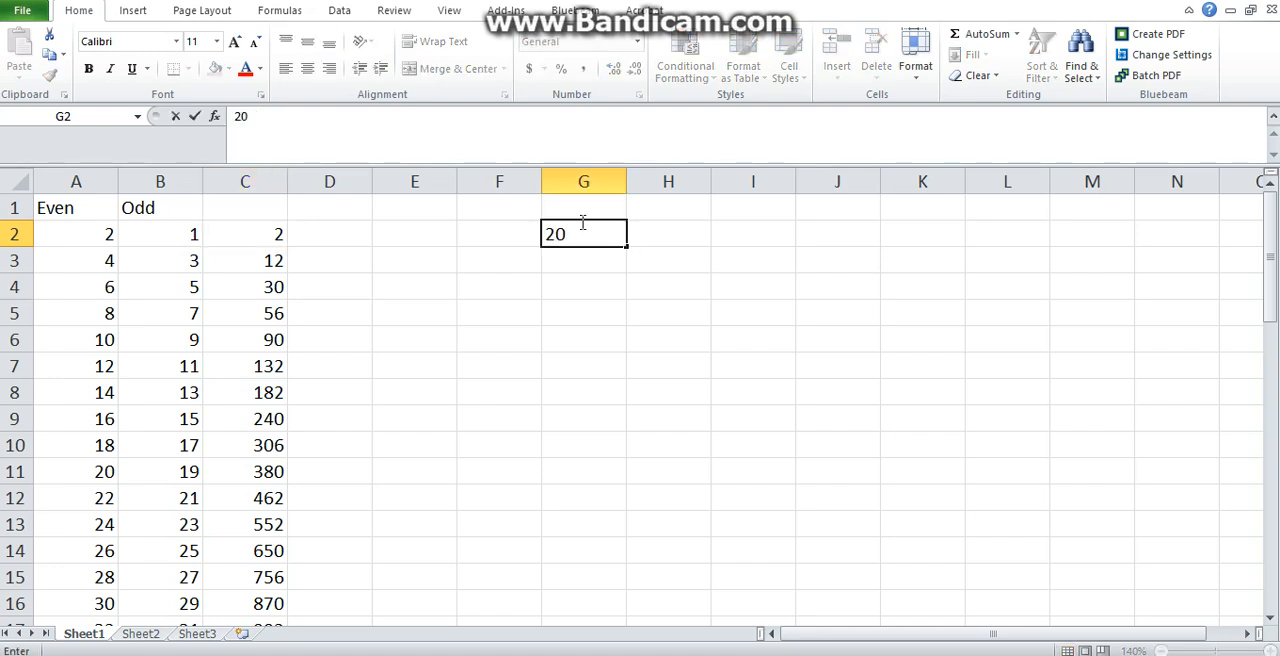
pyautogui.press('enter')
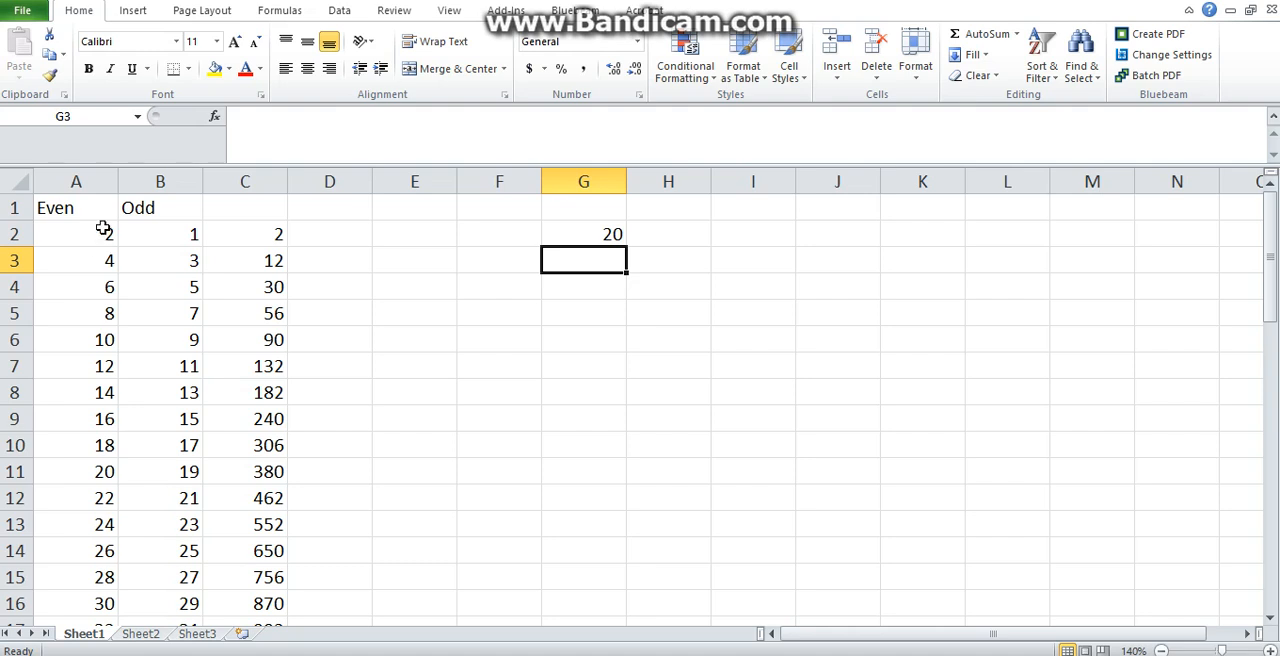
# Enter =A2*G2 in D2 so it shows 40.
pyautogui.click(328, 232)
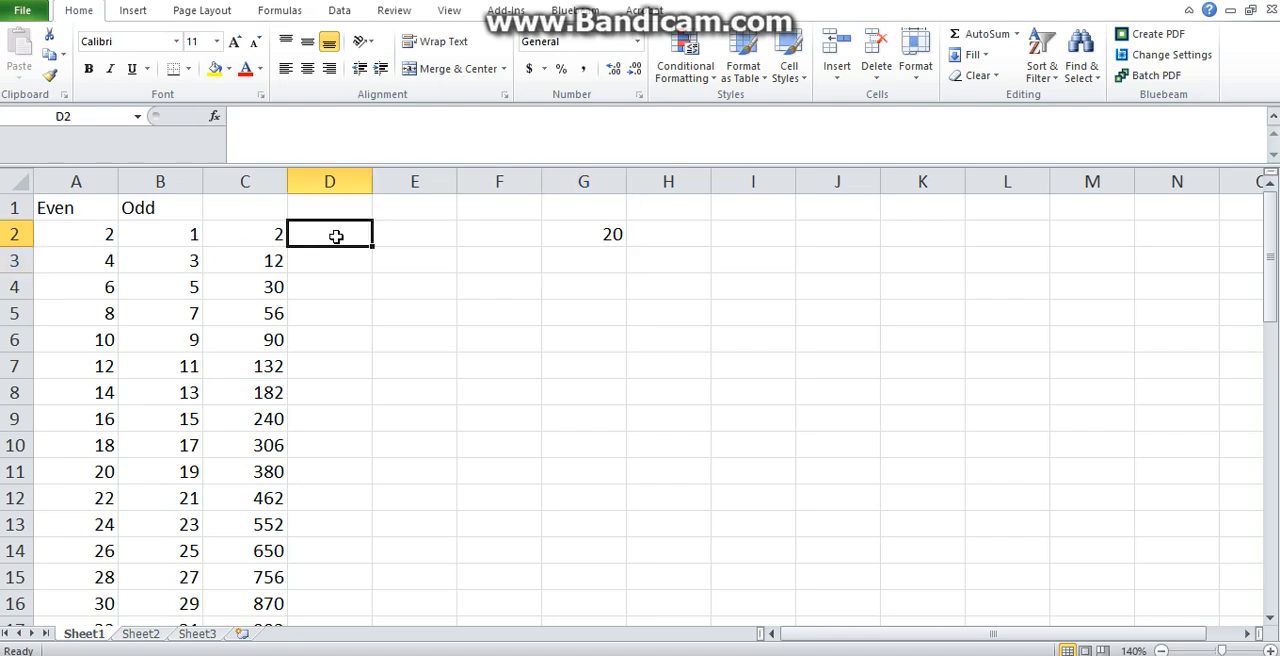
pyautogui.write('=')
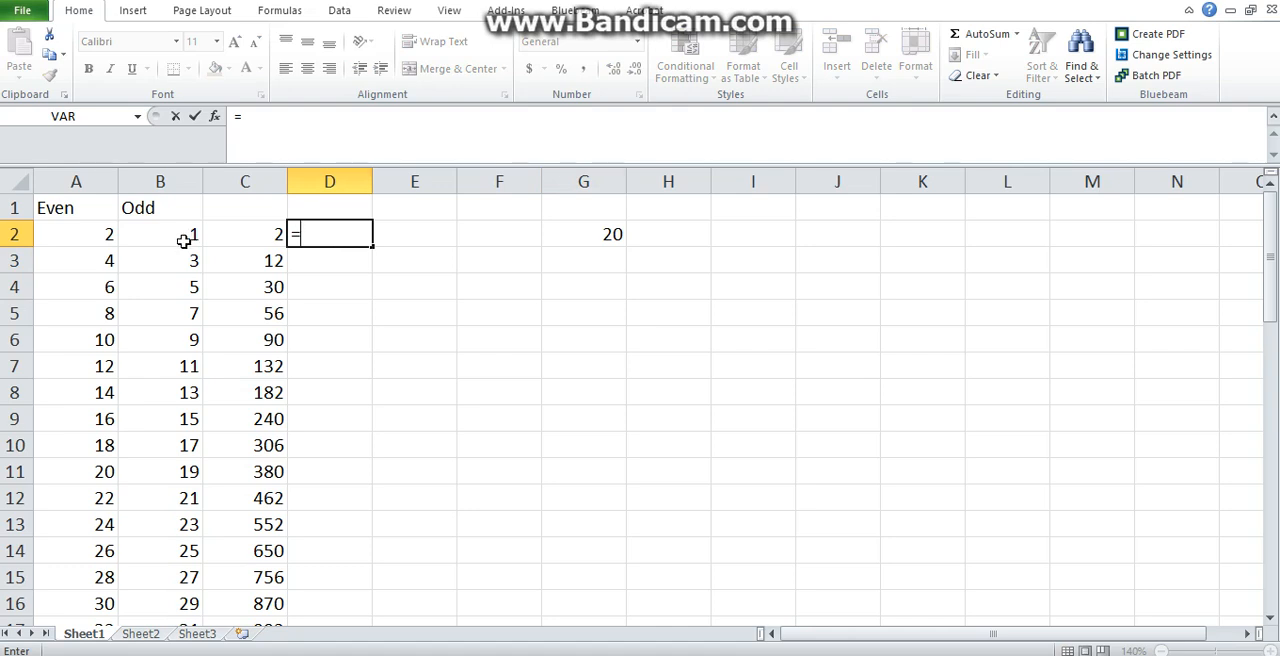
pyautogui.click(76, 232)
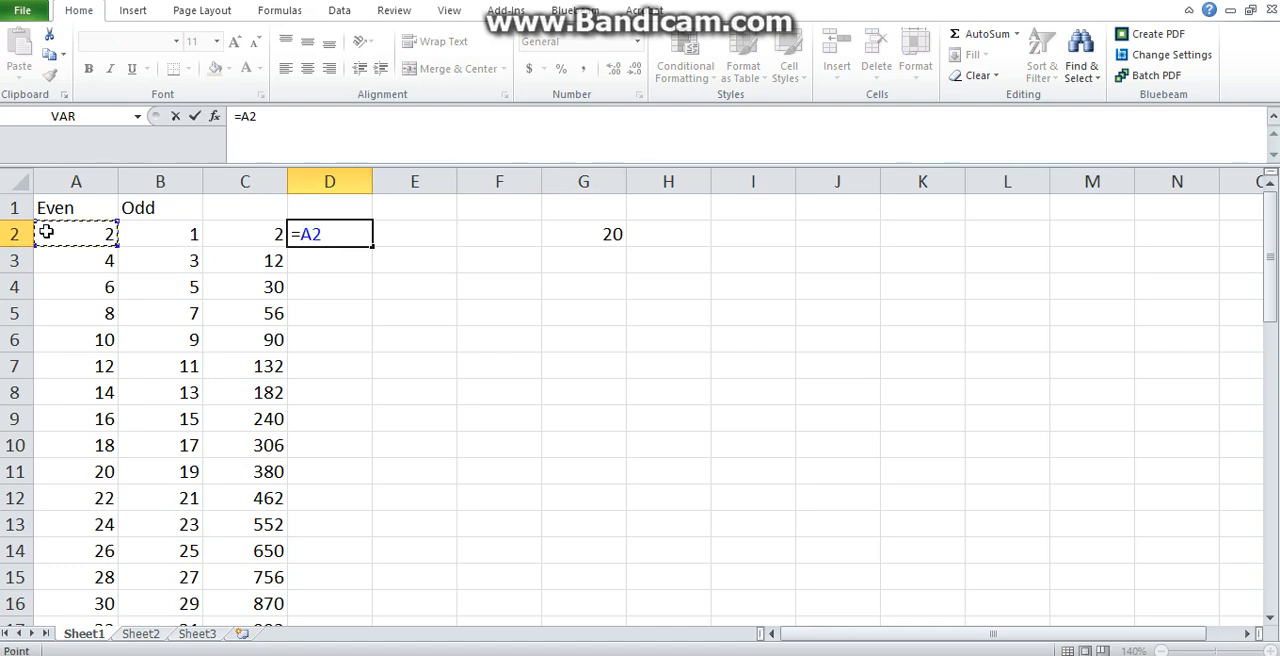
pyautogui.write('*')
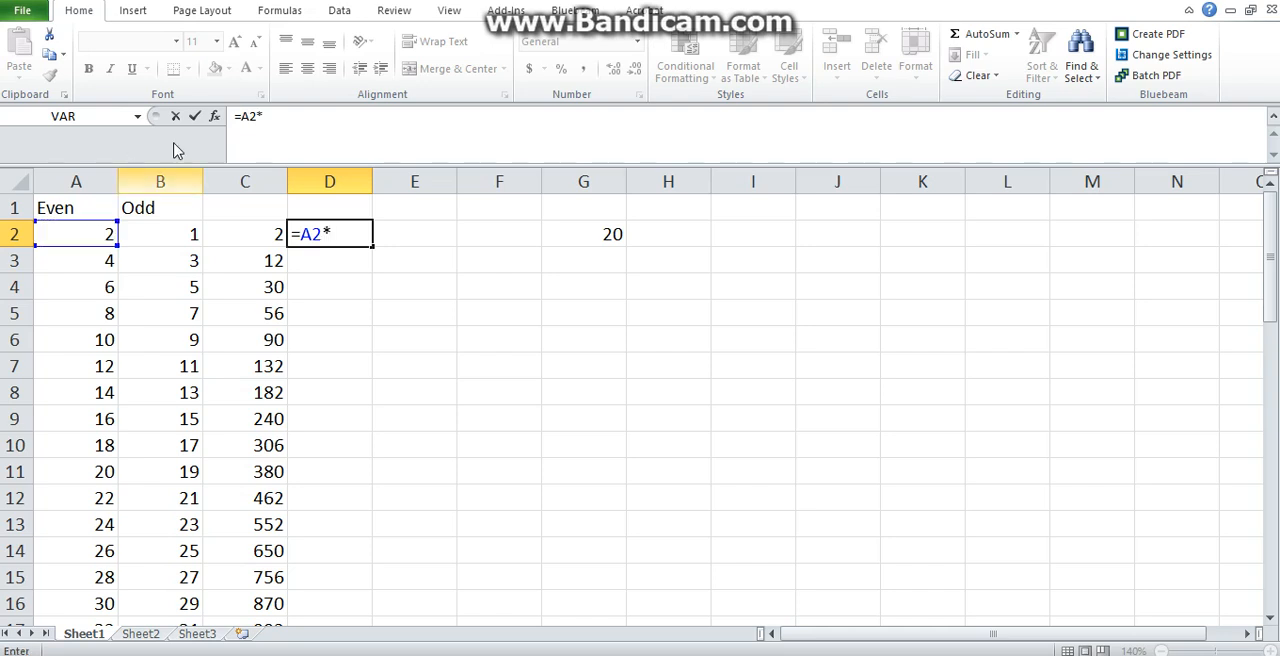
pyautogui.moveTo(596, 238)
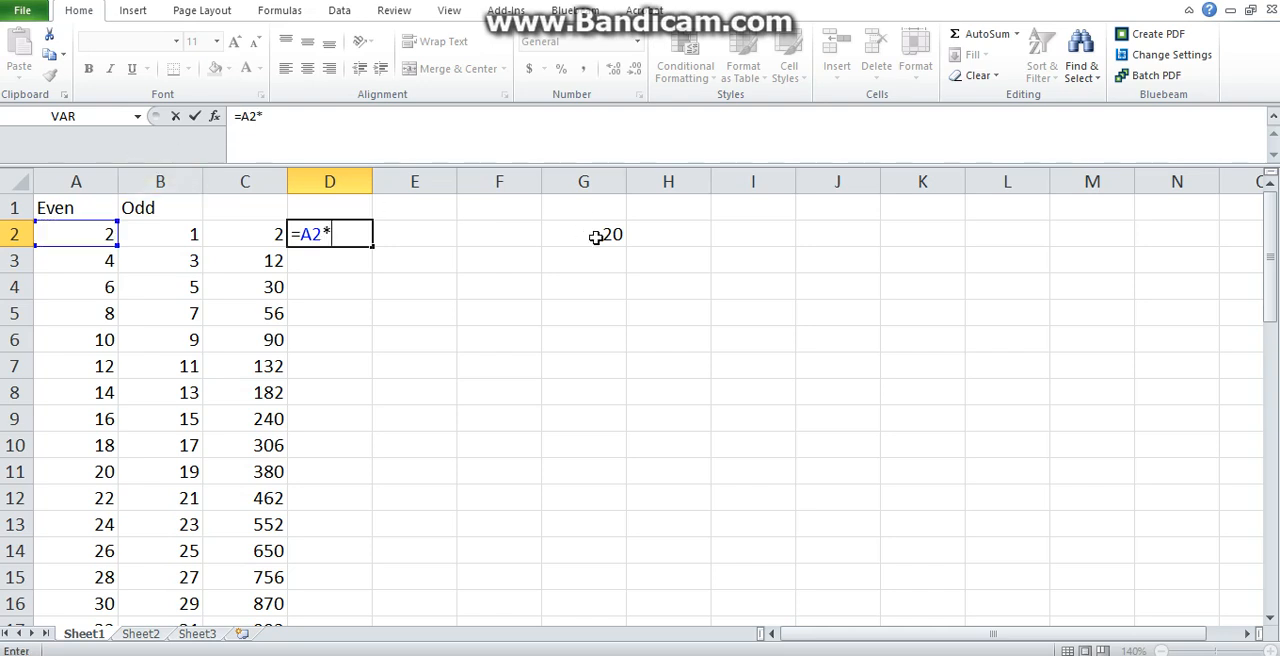
pyautogui.click(584, 232)
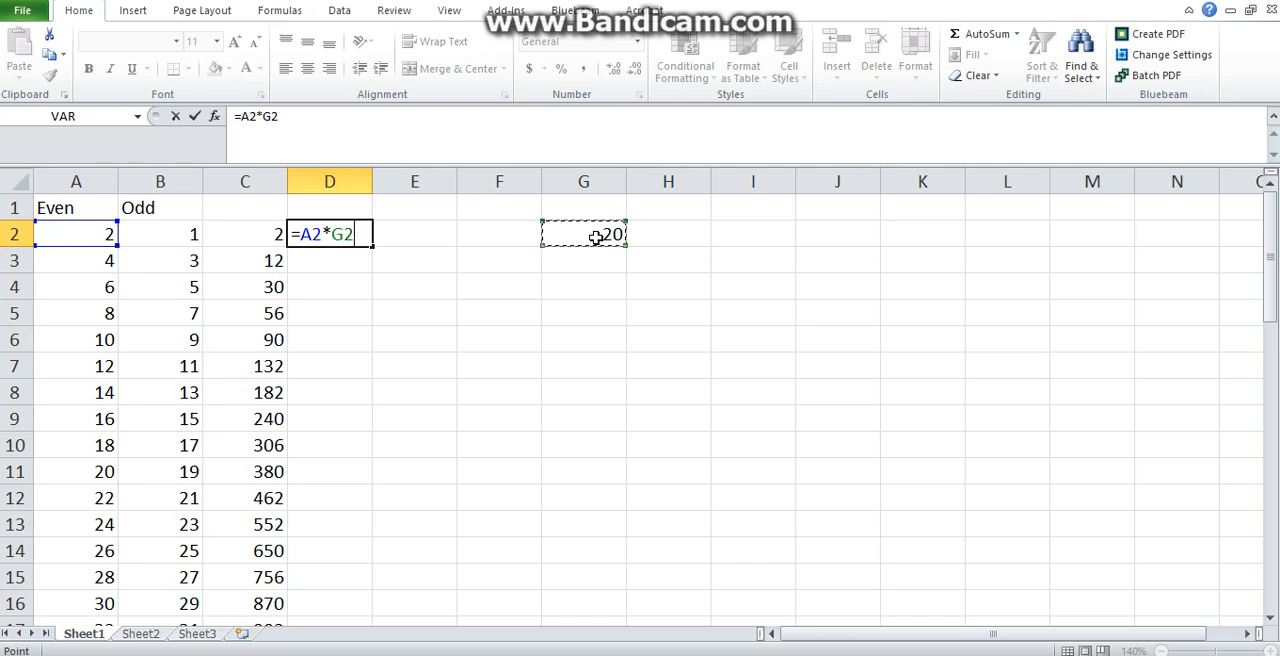
pyautogui.press('enter')
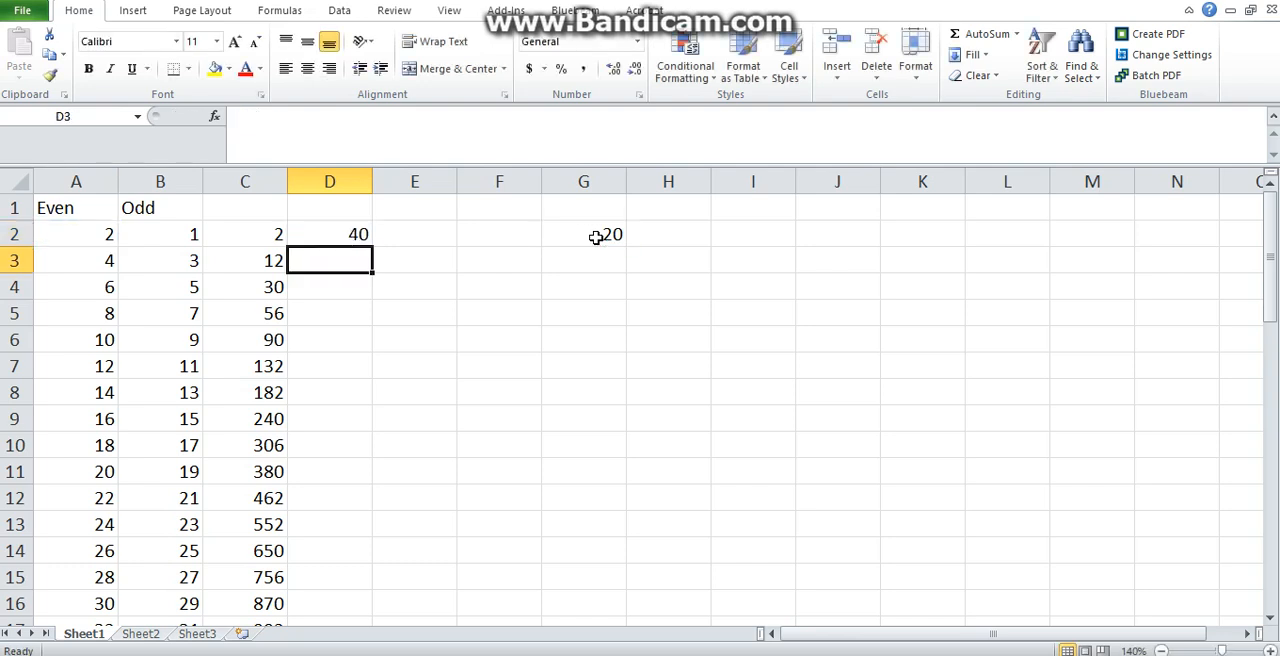
pyautogui.click(328, 232)
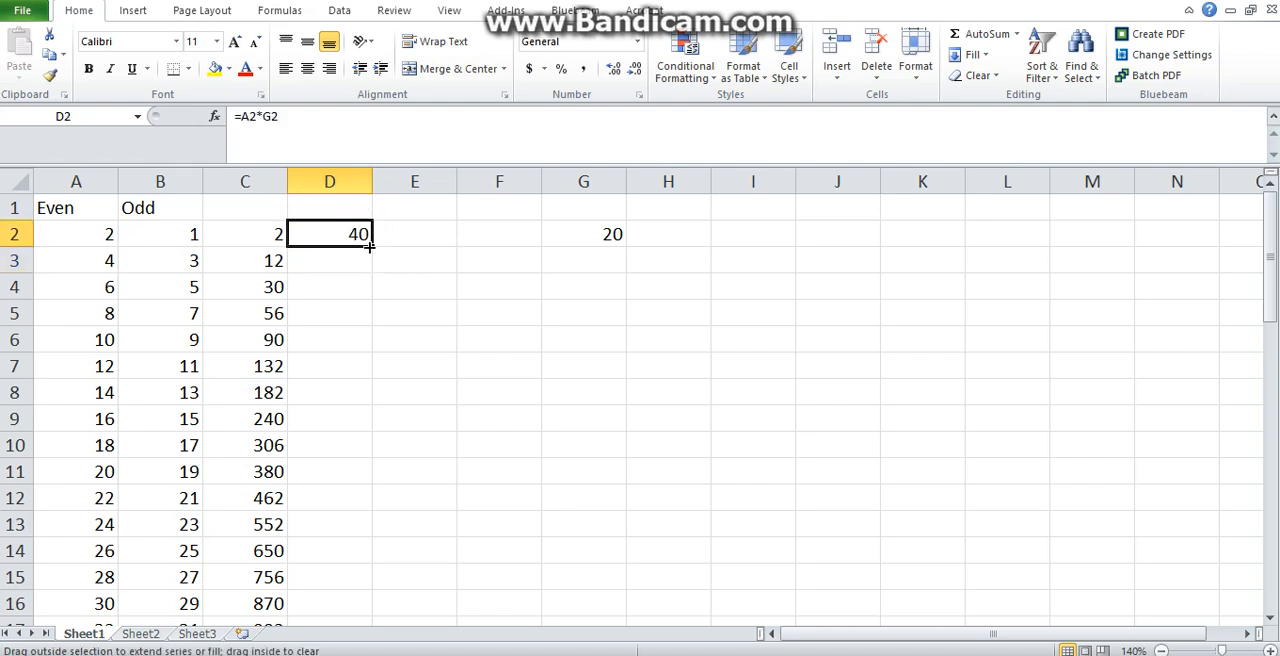
# Copy the D2 formula down column D, where the copies show 0.
pyautogui.scroll(-3)
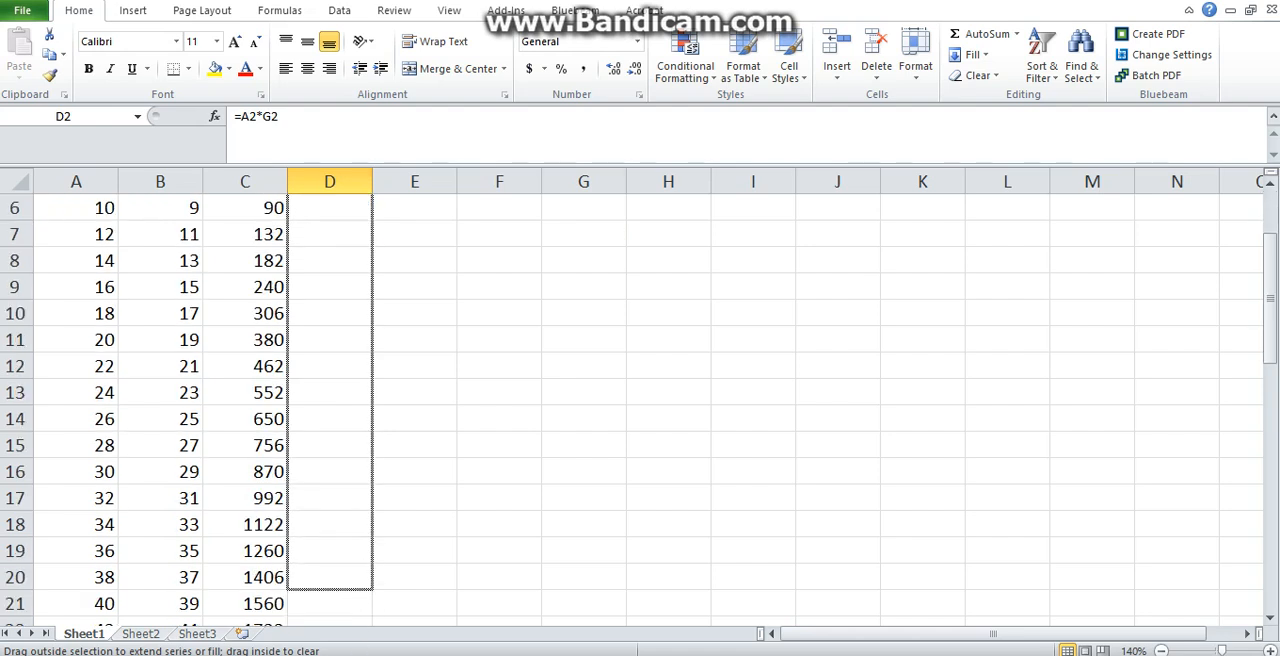
pyautogui.scroll(-3)
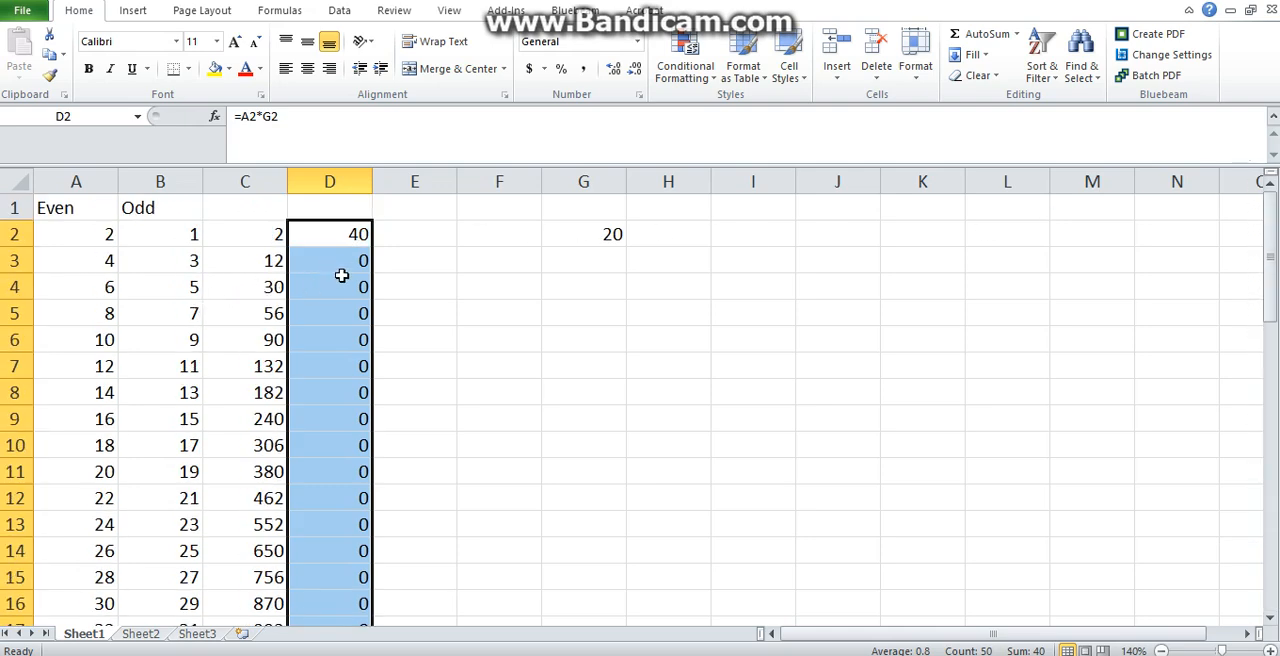
pyautogui.moveTo(352, 540)
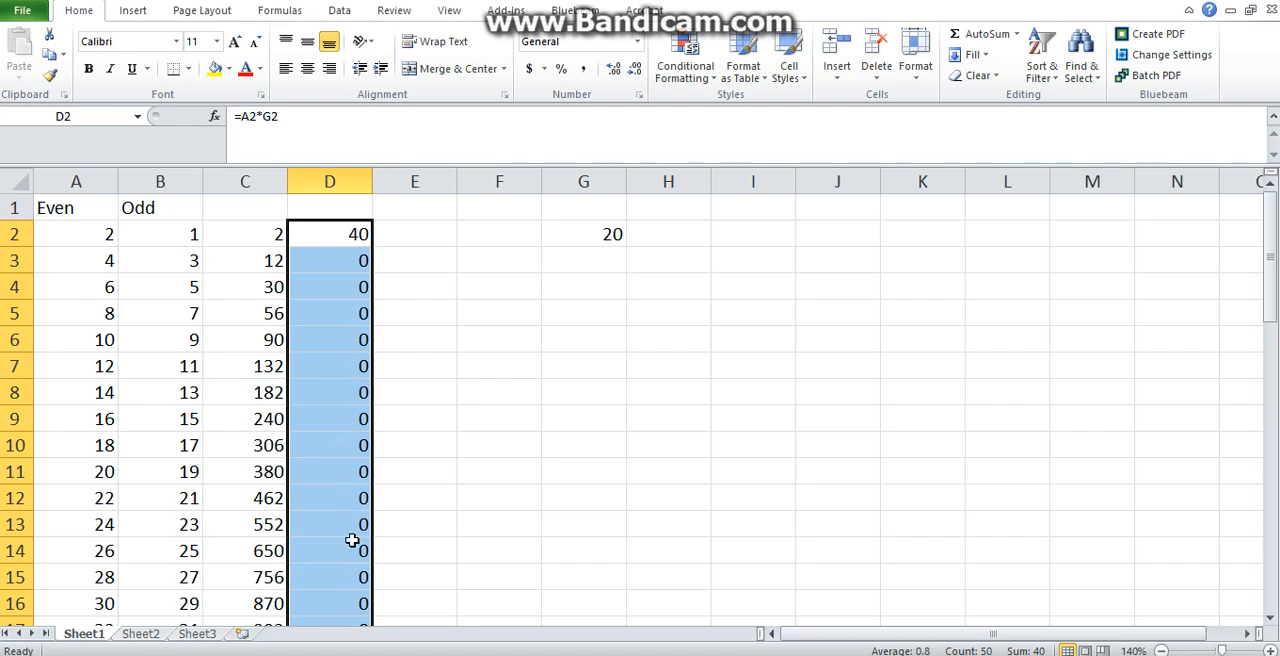
pyautogui.click(328, 232)
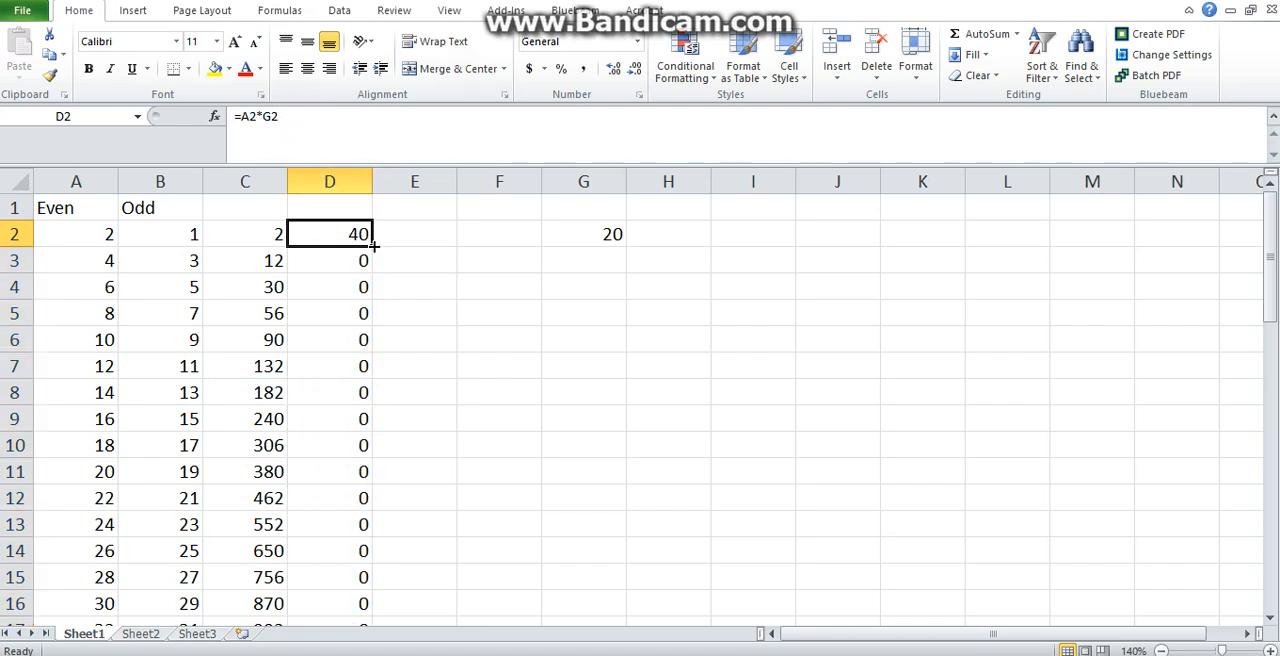
pyautogui.moveTo(244, 132)
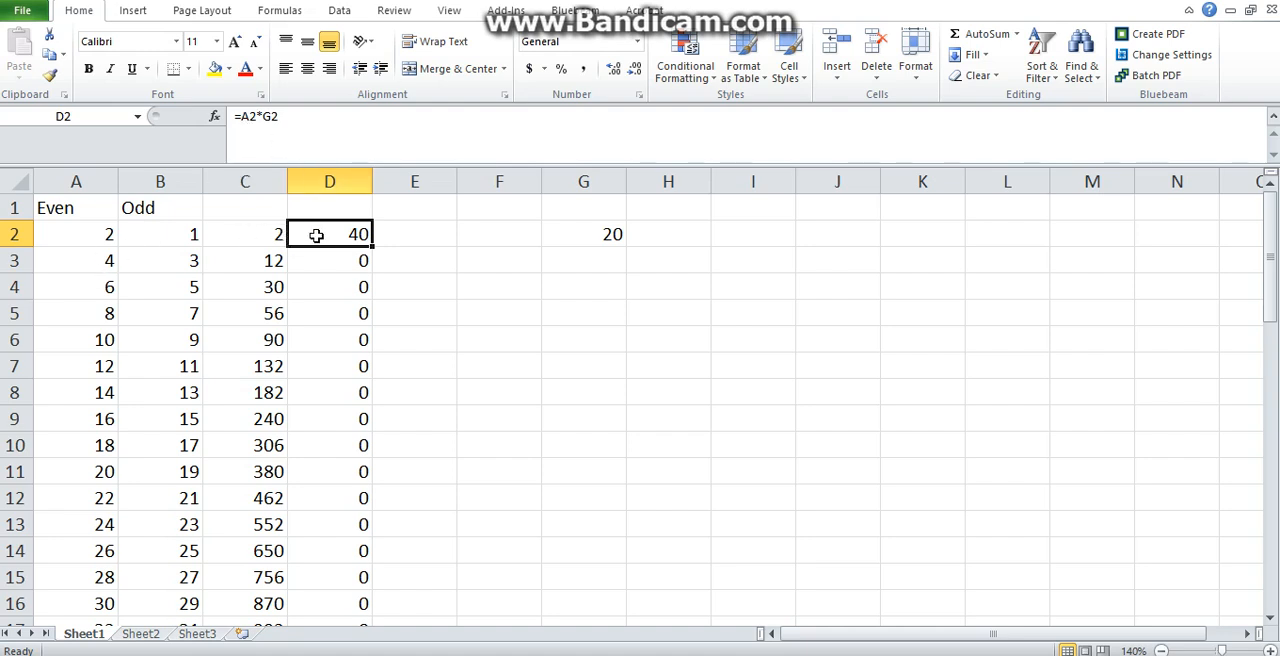
pyautogui.moveTo(190, 234)
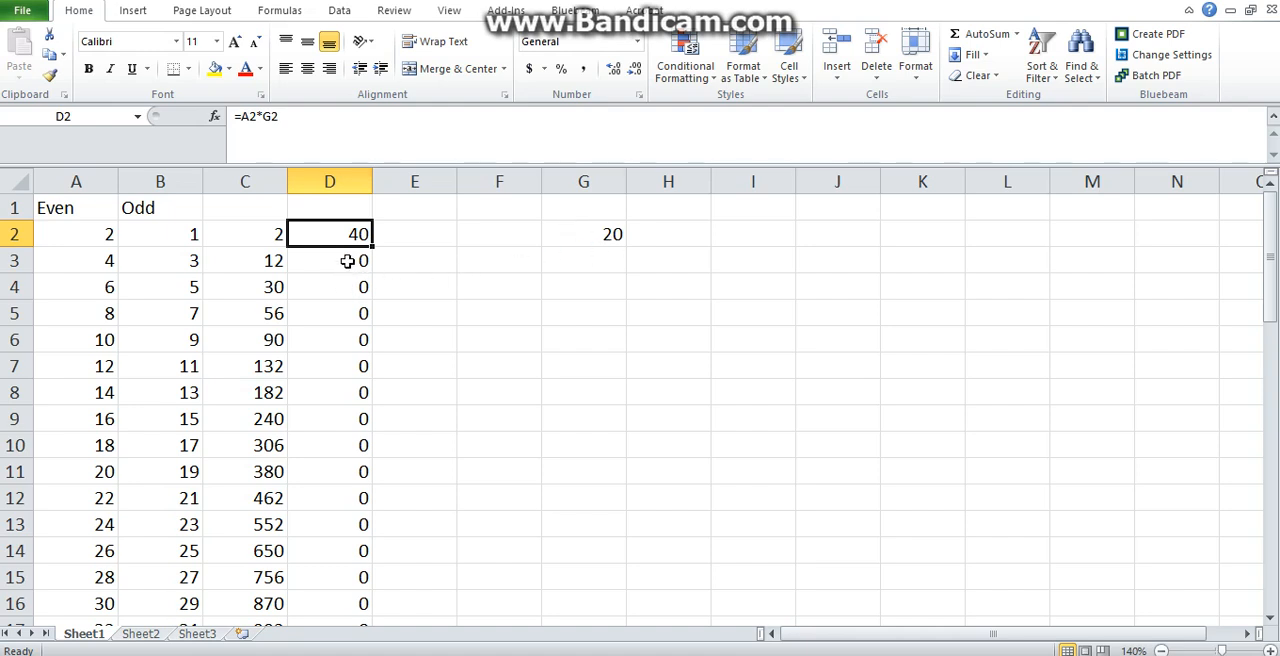
pyautogui.click(328, 260)
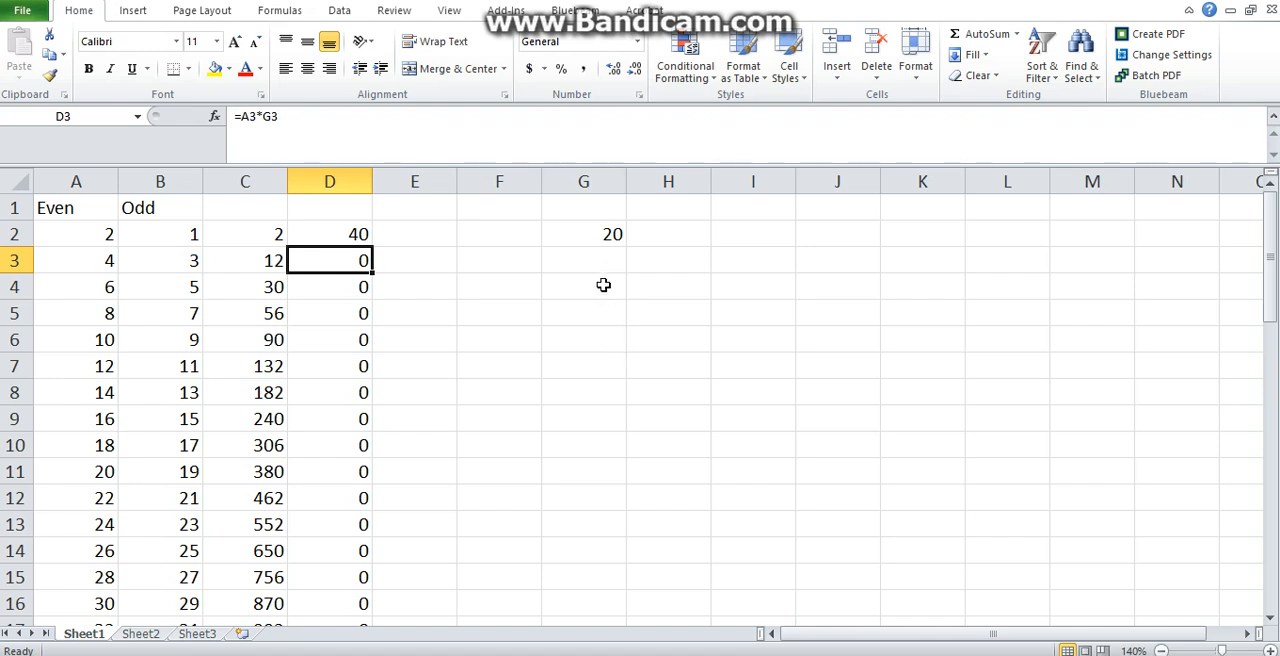
pyautogui.moveTo(400, 262)
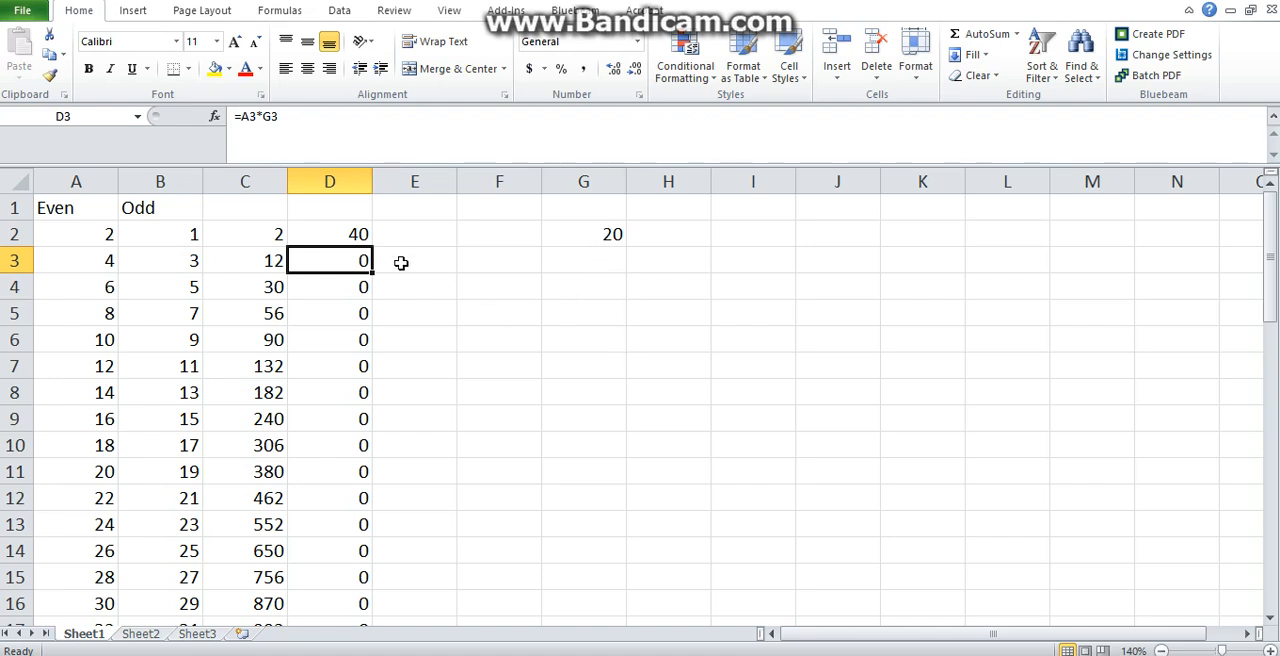
pyautogui.click(328, 232)
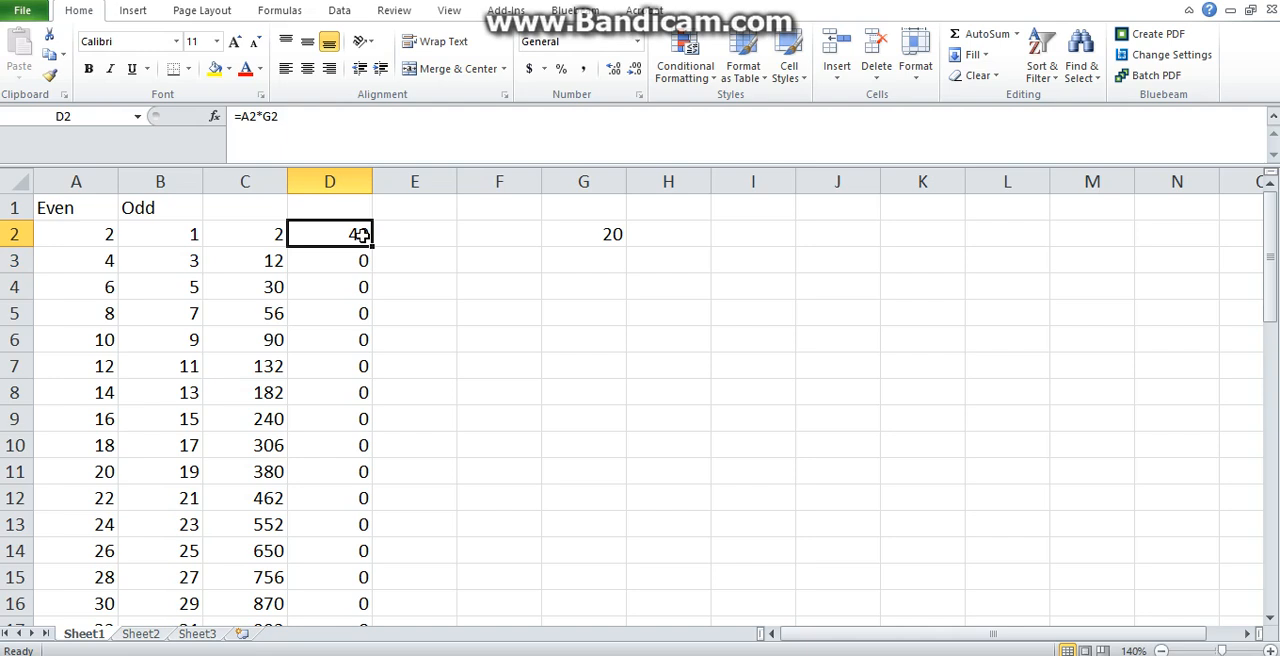
pyautogui.click(584, 234)
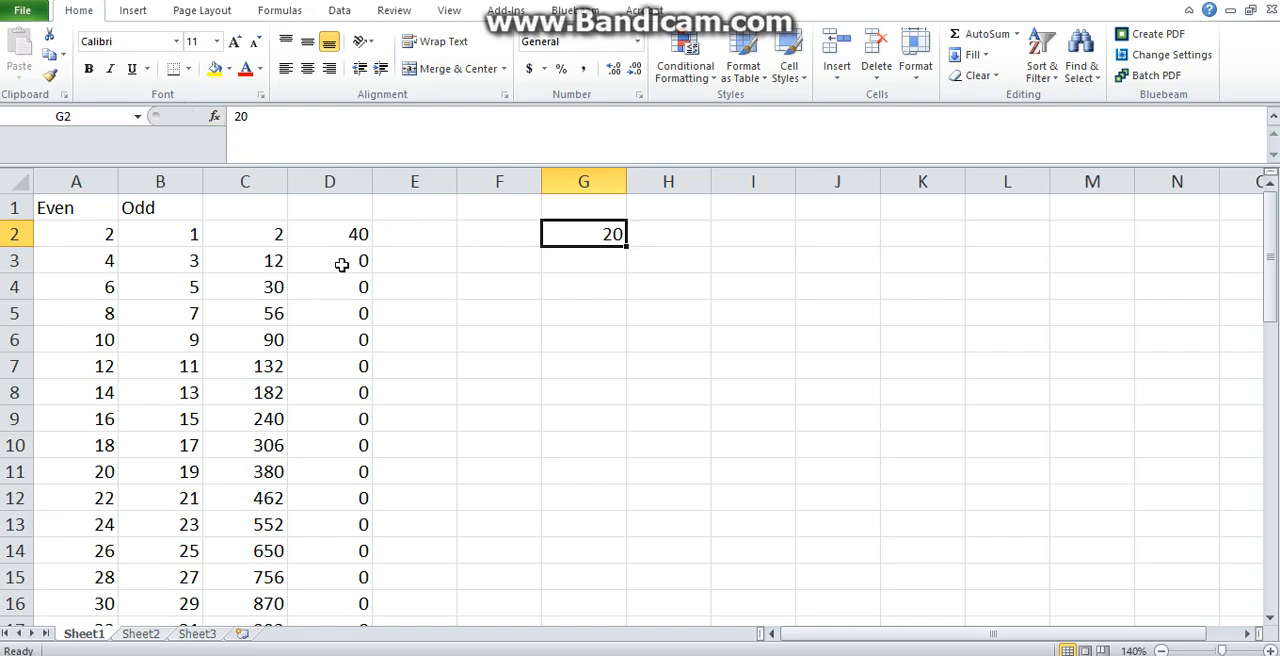
# Select column D and re-enter D2 as =A2*G2 with G2 made absolute ($G$2) via F4.
pyautogui.click(328, 182)
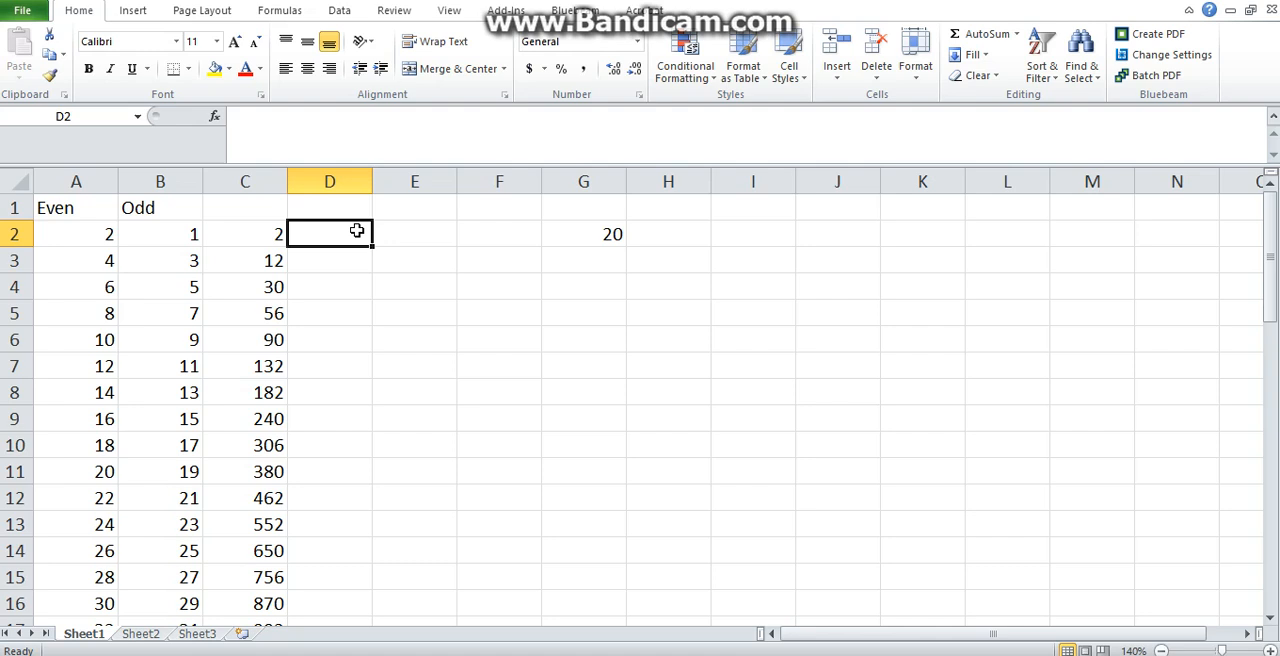
pyautogui.write('=')
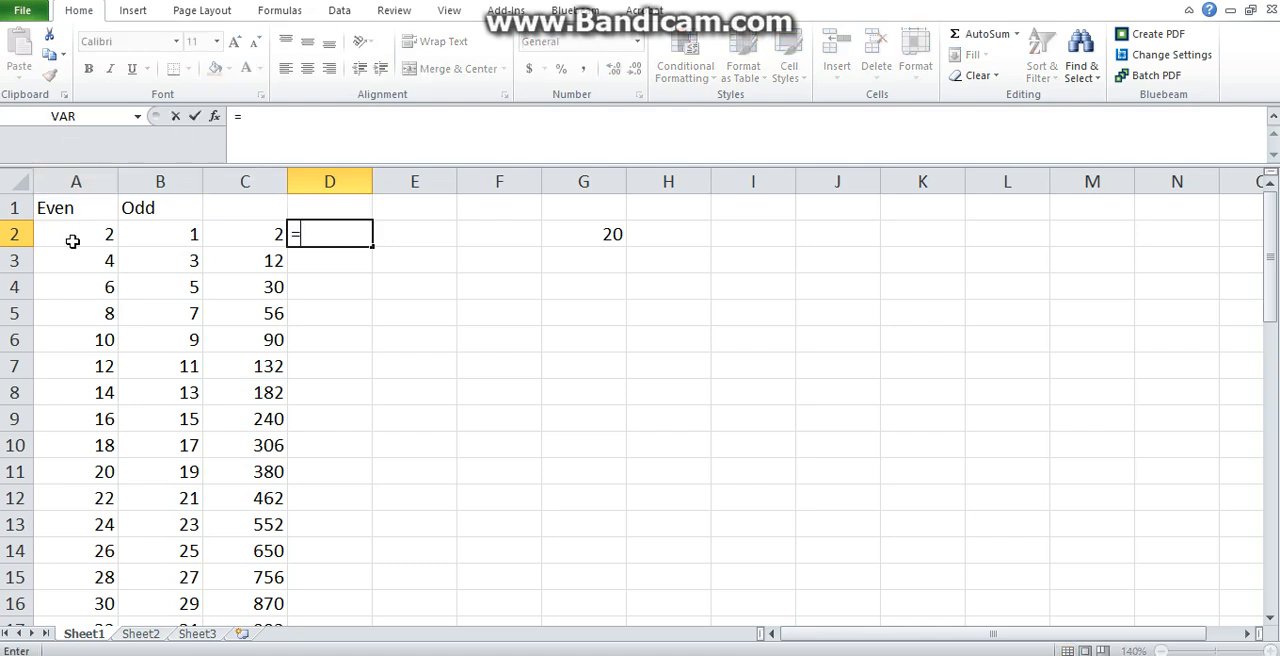
pyautogui.click(76, 232)
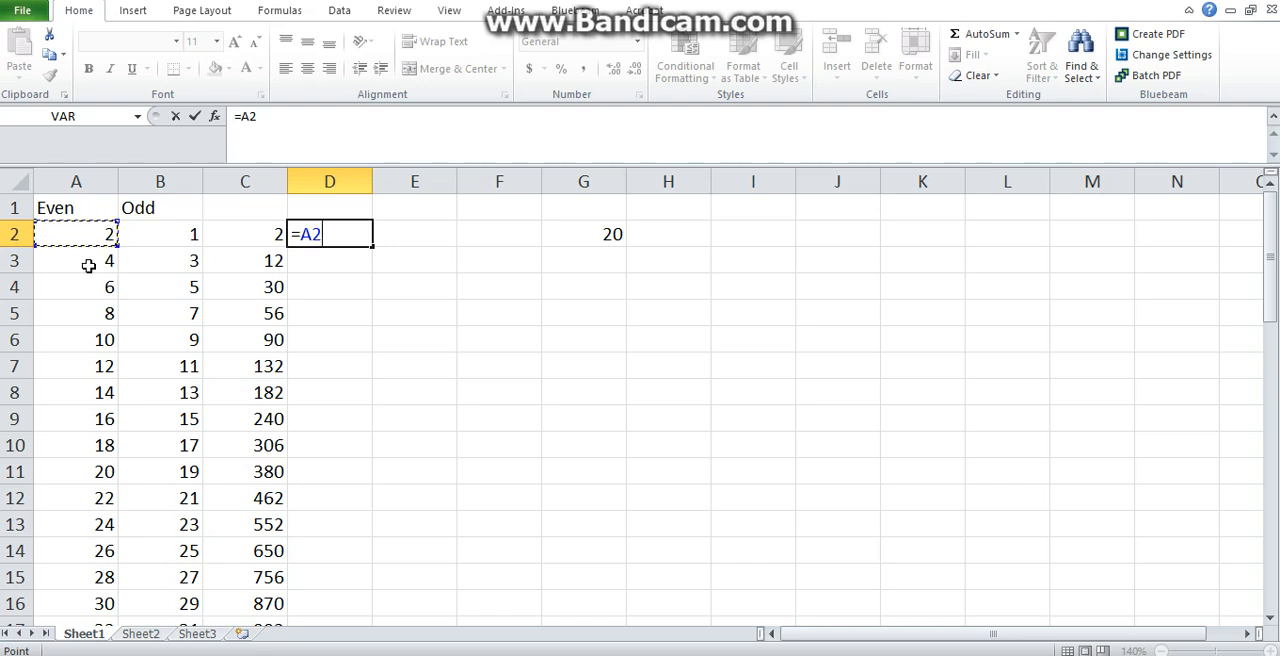
pyautogui.moveTo(508, 408)
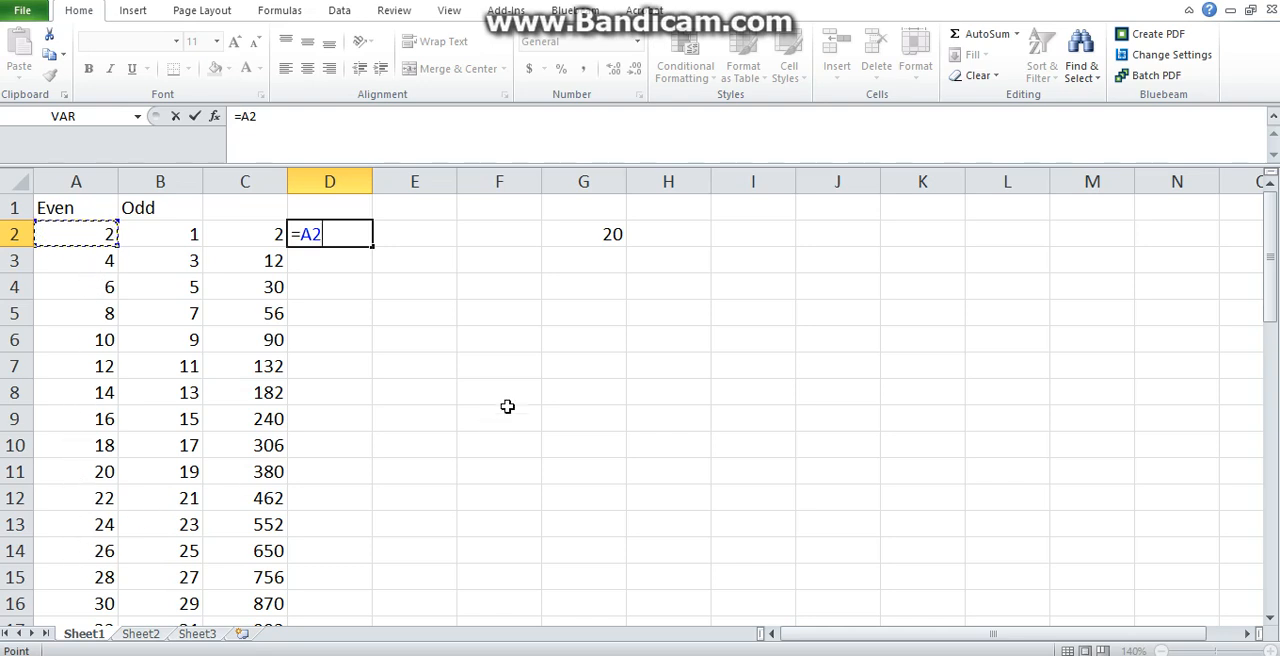
pyautogui.write('*')
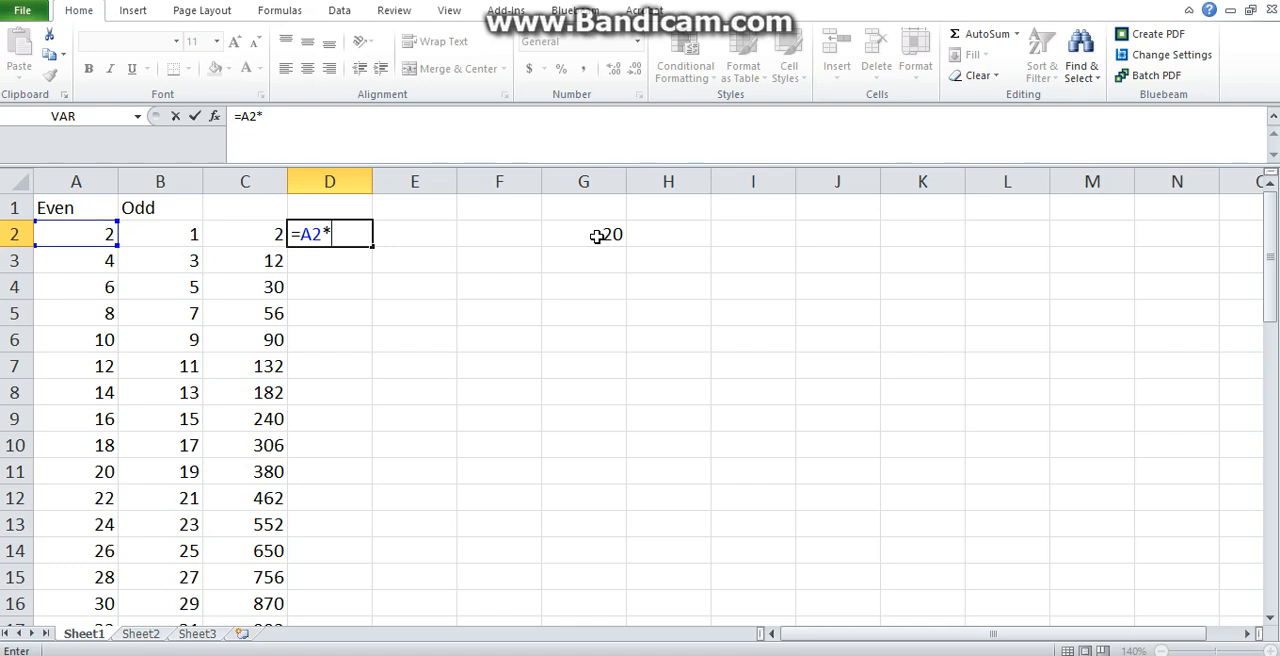
pyautogui.click(584, 232)
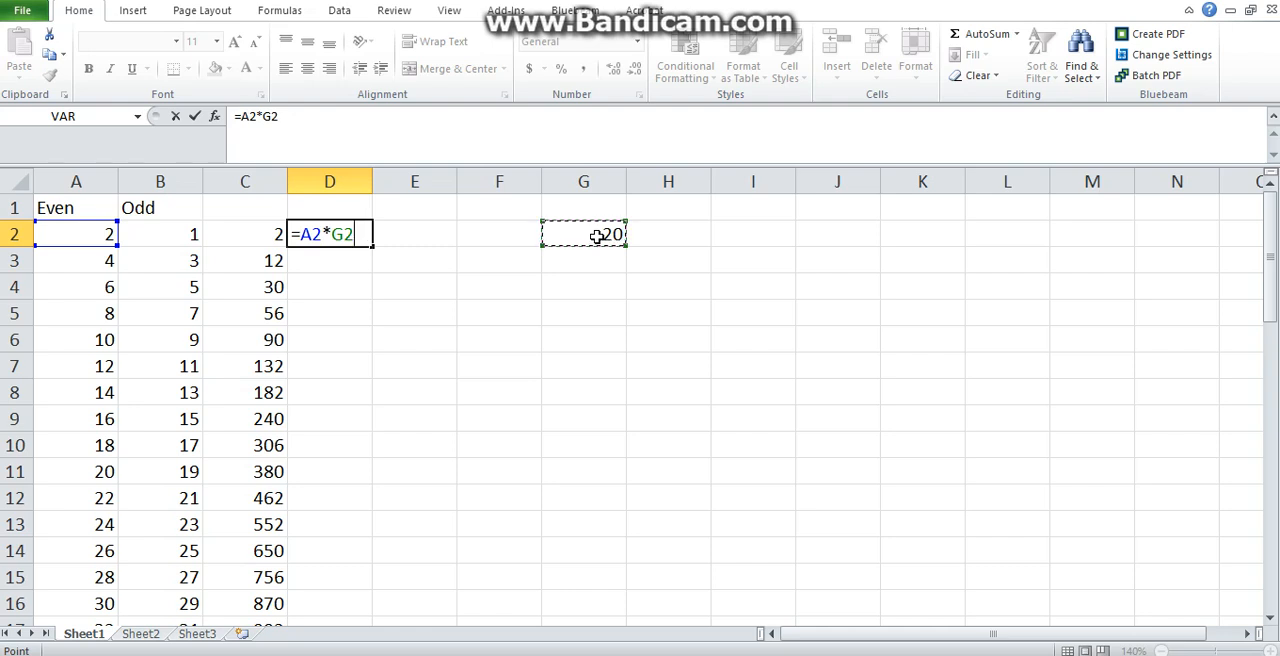
pyautogui.press('f4')
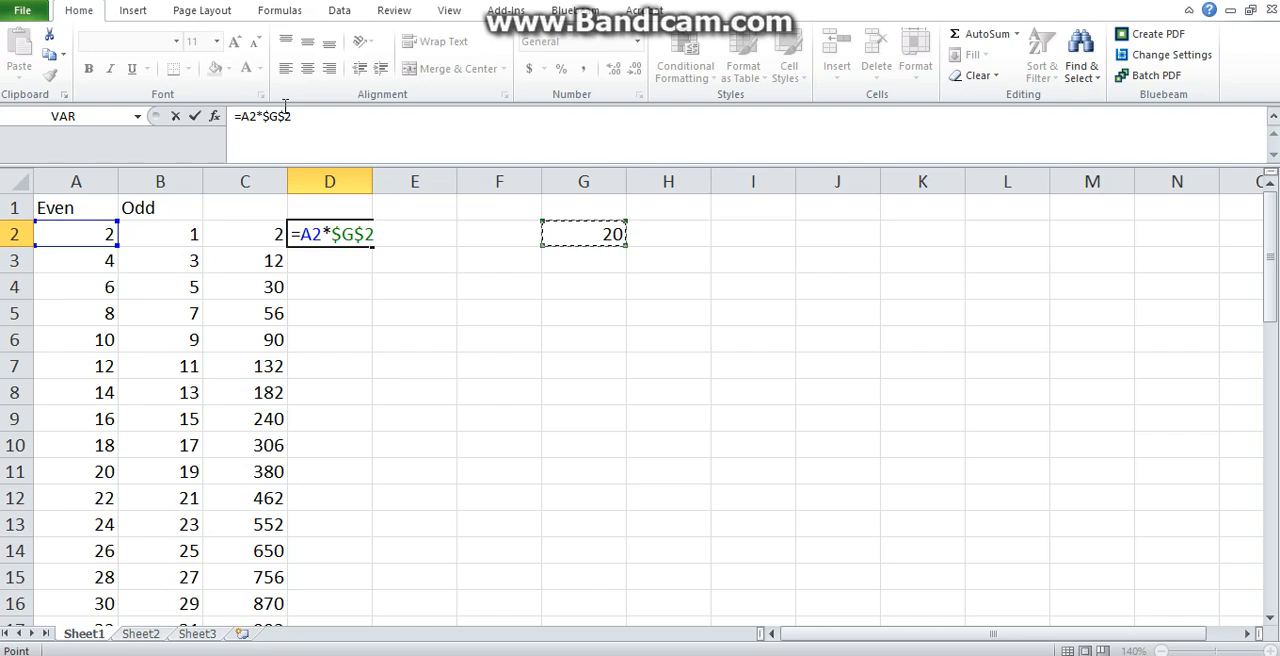
pyautogui.moveTo(318, 104)
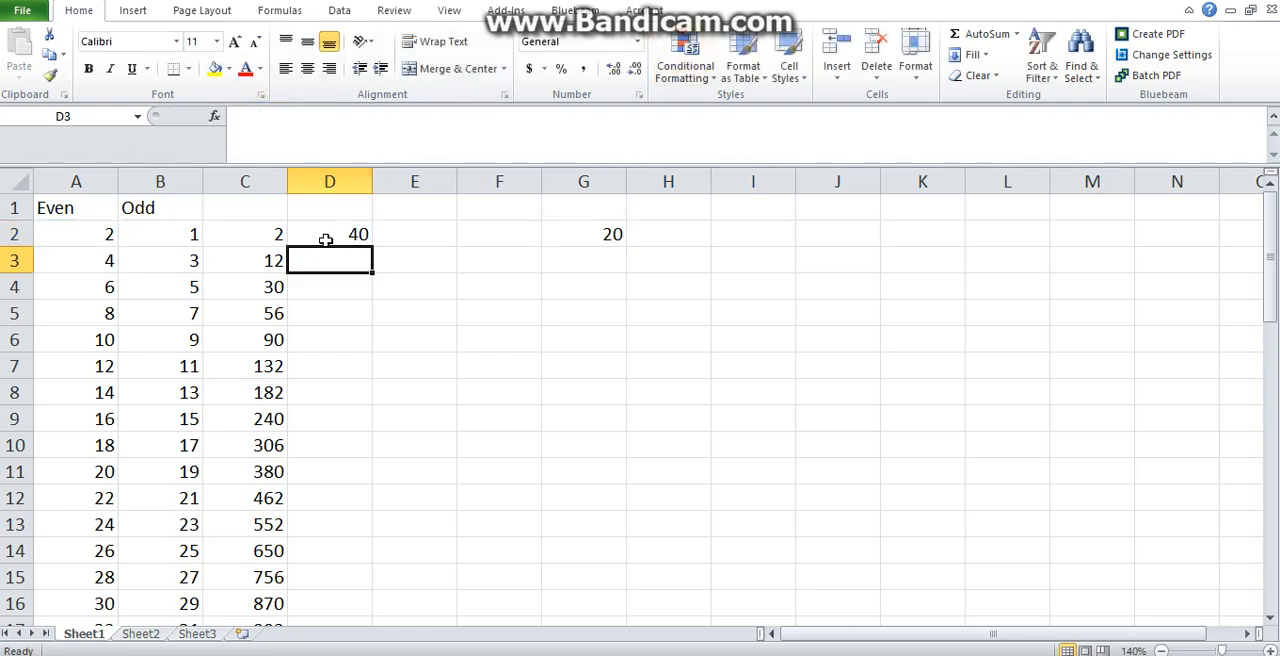
# Check the filled copies in D3, D5, D6, D12 and D13 each multiply their row by $G$2.
pyautogui.click(328, 232)
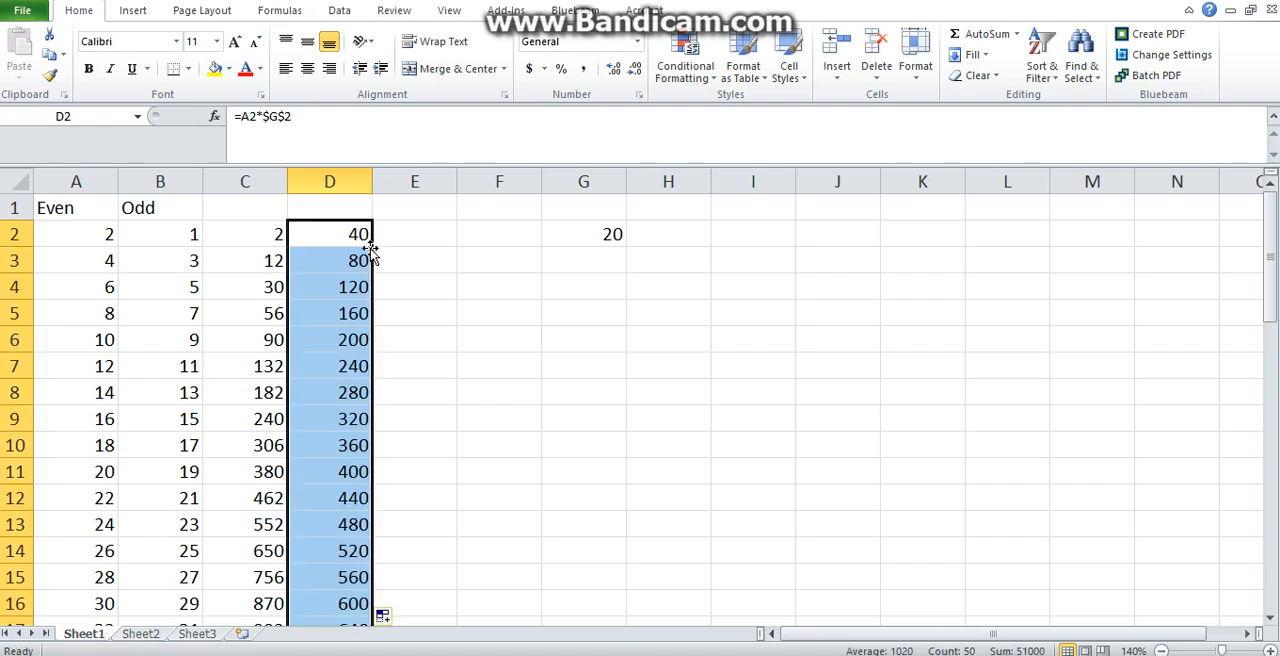
pyautogui.click(328, 260)
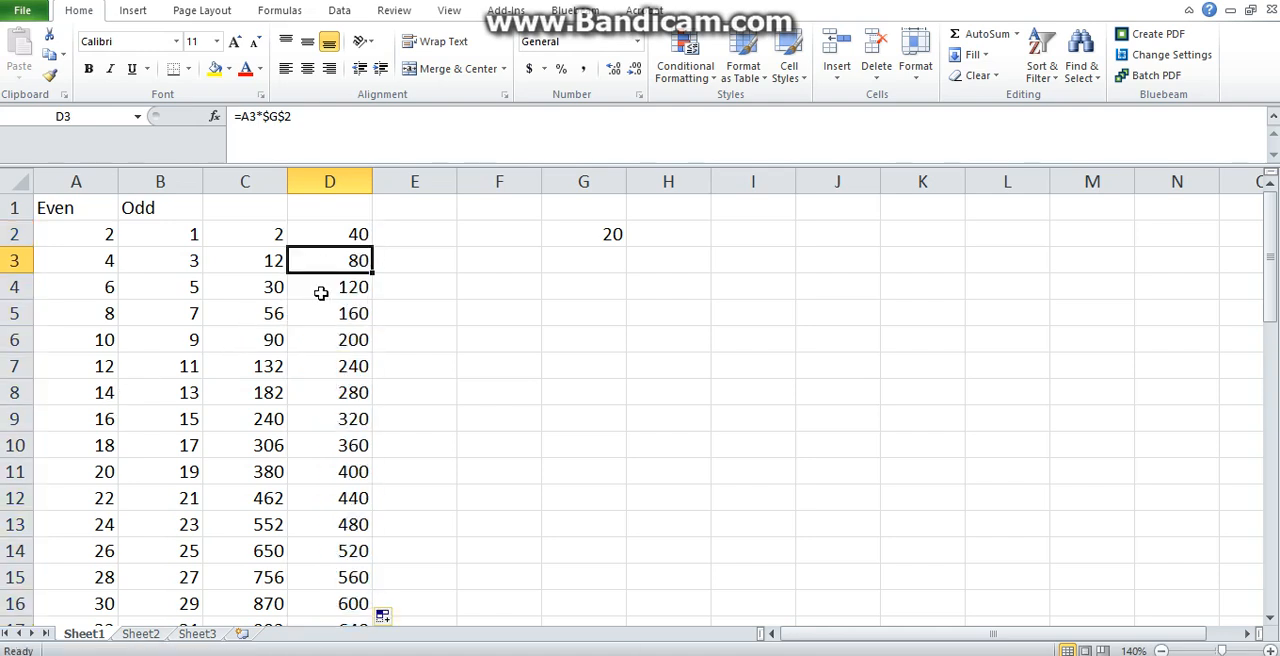
pyautogui.click(328, 312)
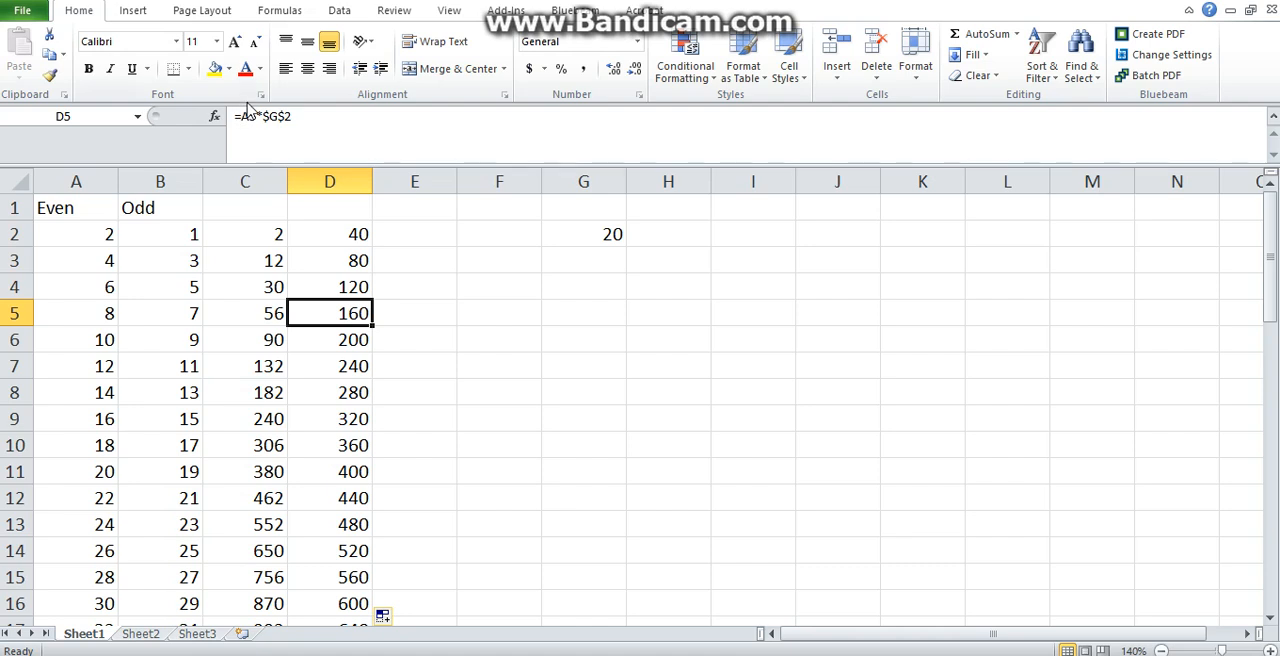
pyautogui.click(328, 340)
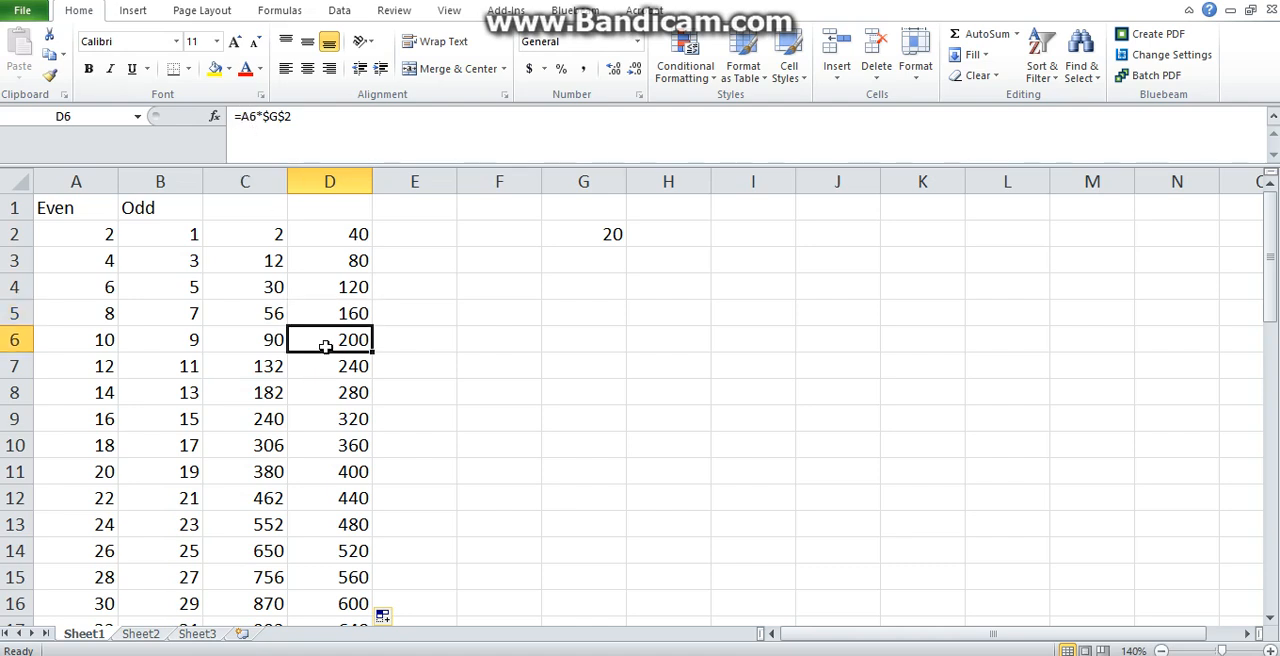
pyautogui.click(328, 524)
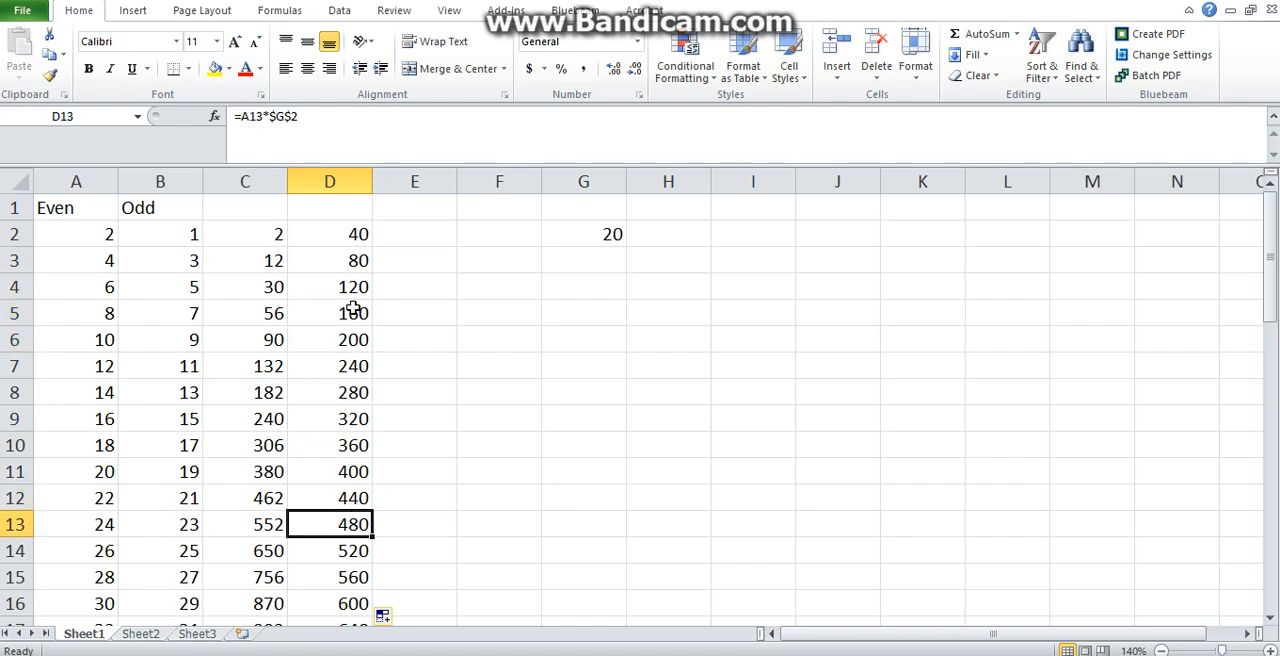
pyautogui.click(328, 260)
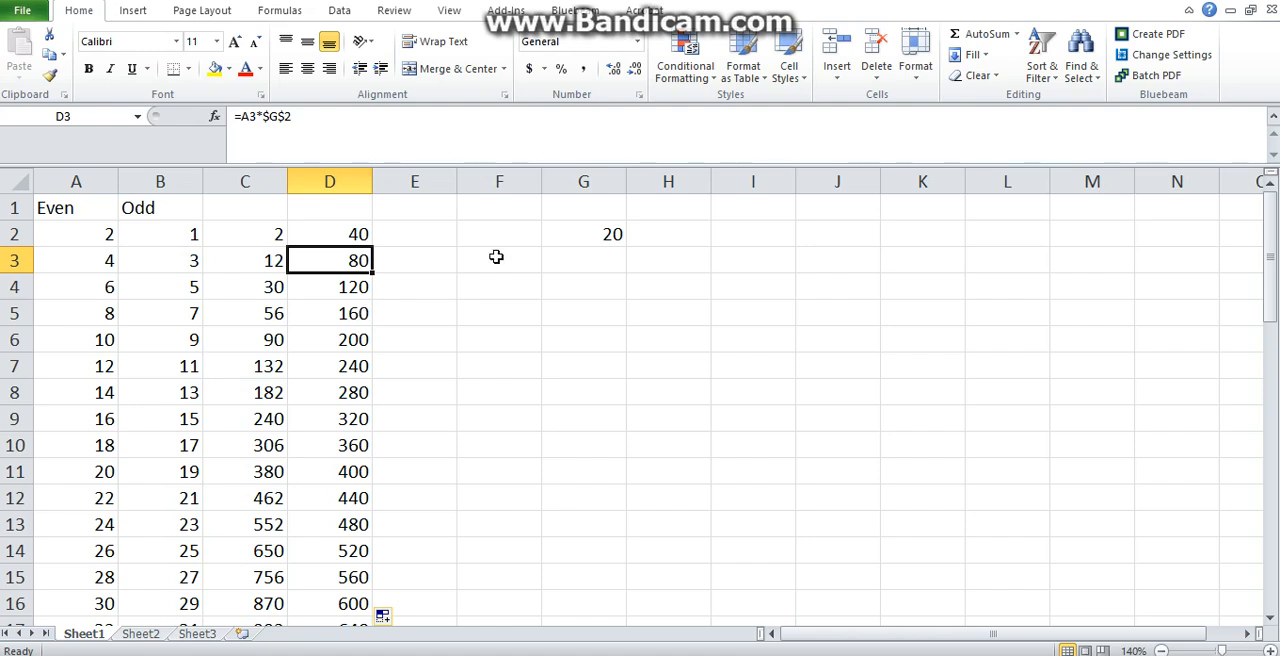
pyautogui.click(328, 444)
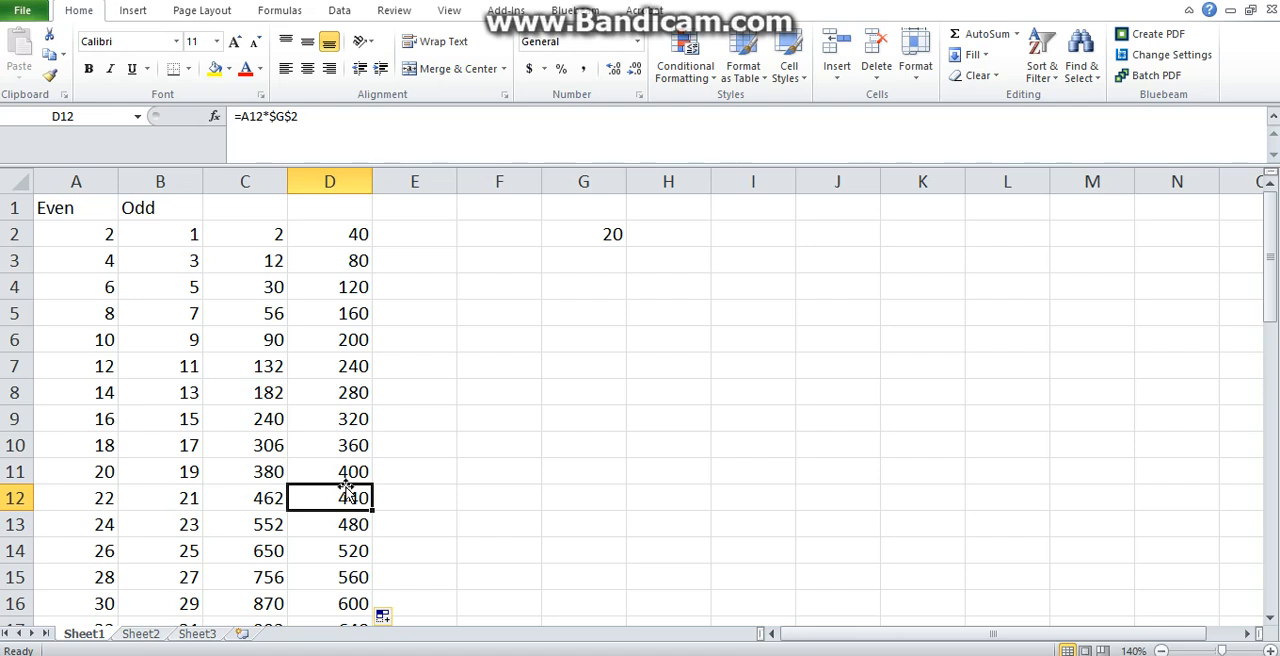
pyautogui.moveTo(428, 374)
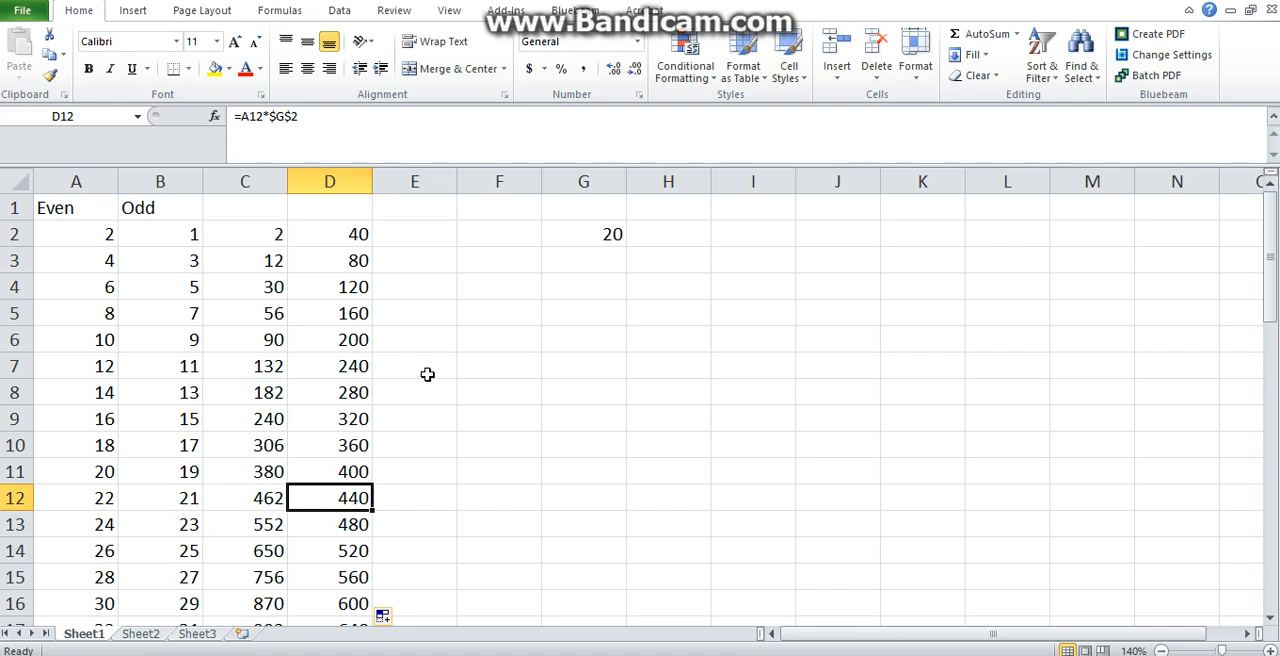
pyautogui.moveTo(516, 360)
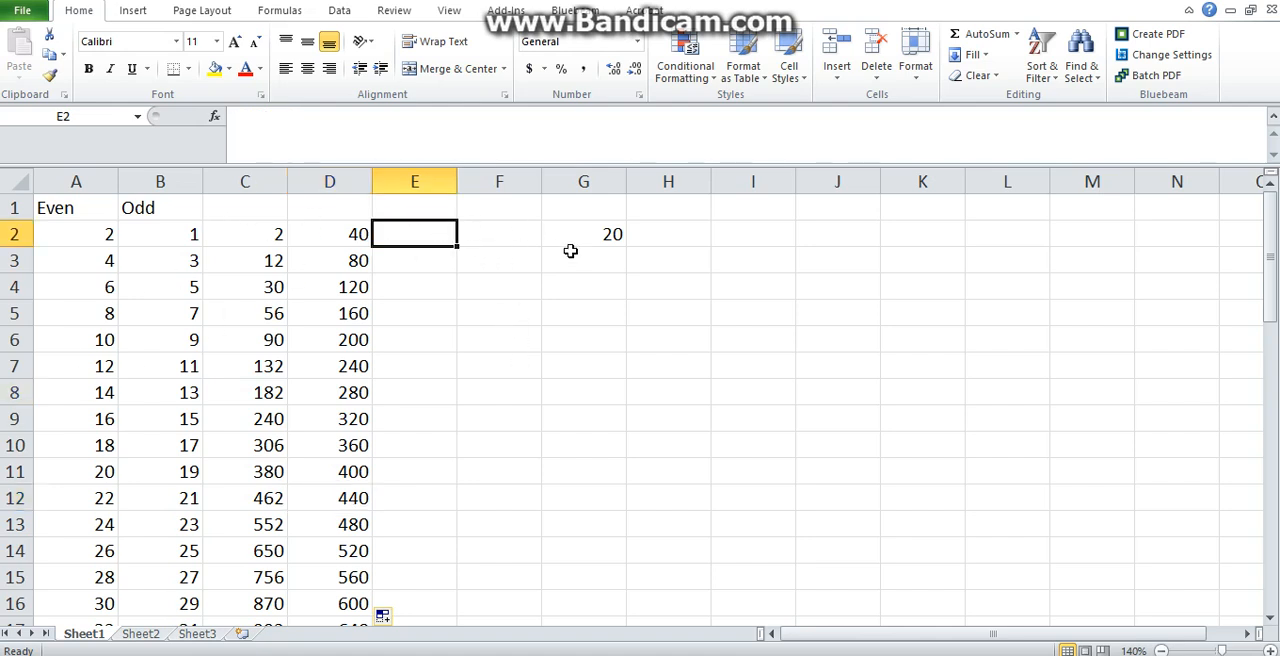
# Enter =SQRT(D2) in F2 so it shows 6.32456.
pyautogui.click(500, 208)
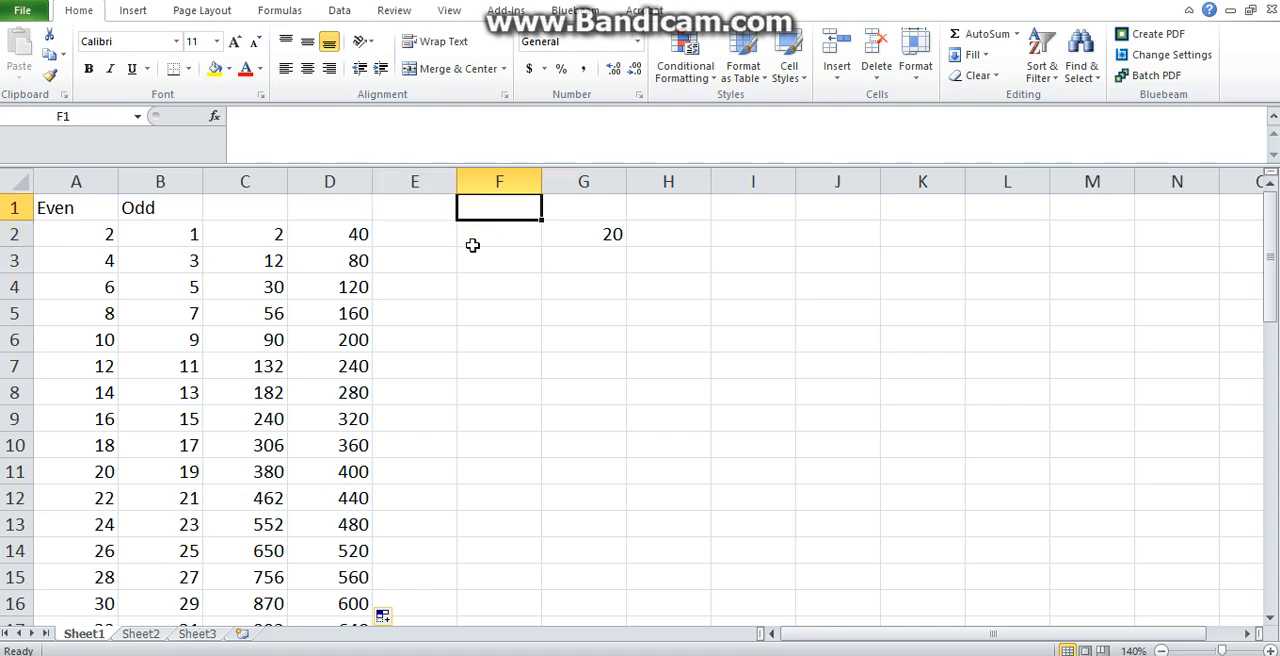
pyautogui.click(500, 232)
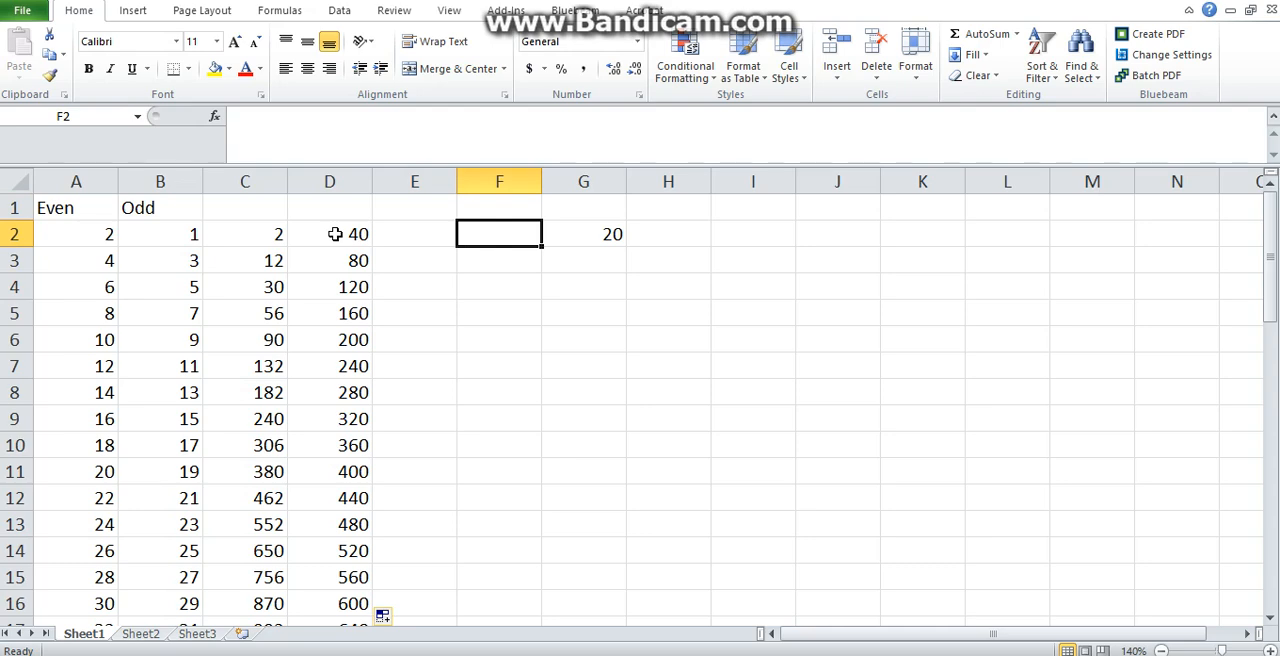
pyautogui.write('=')
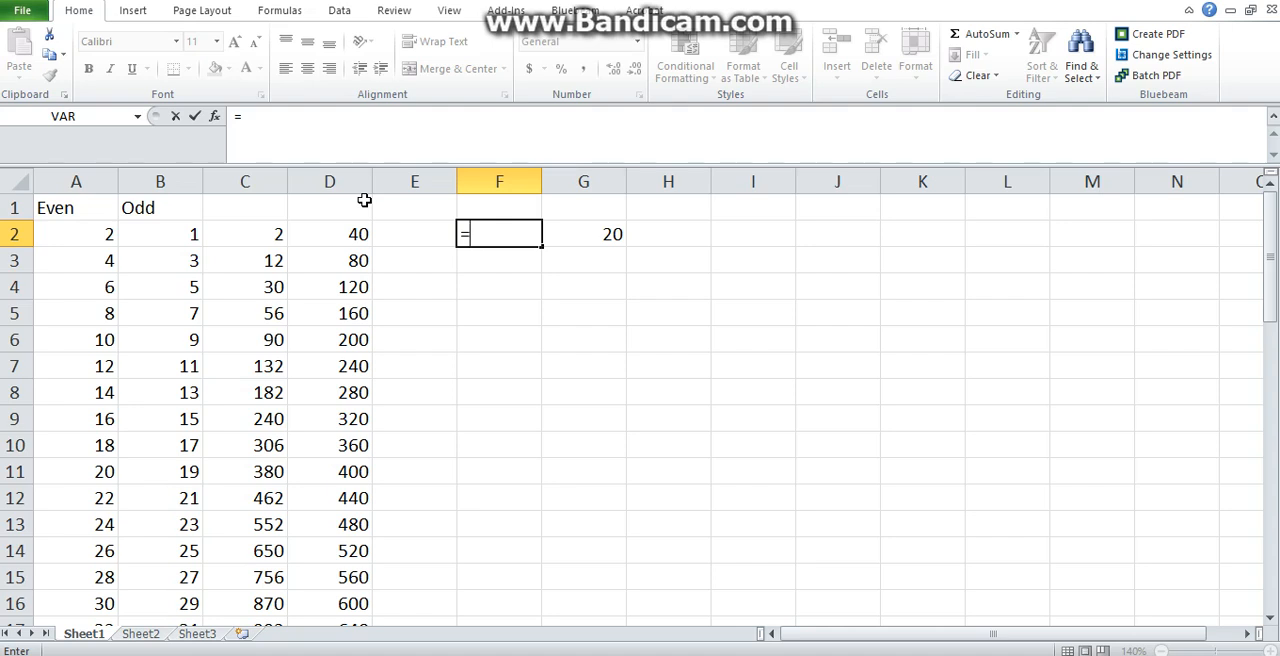
pyautogui.write('sq')
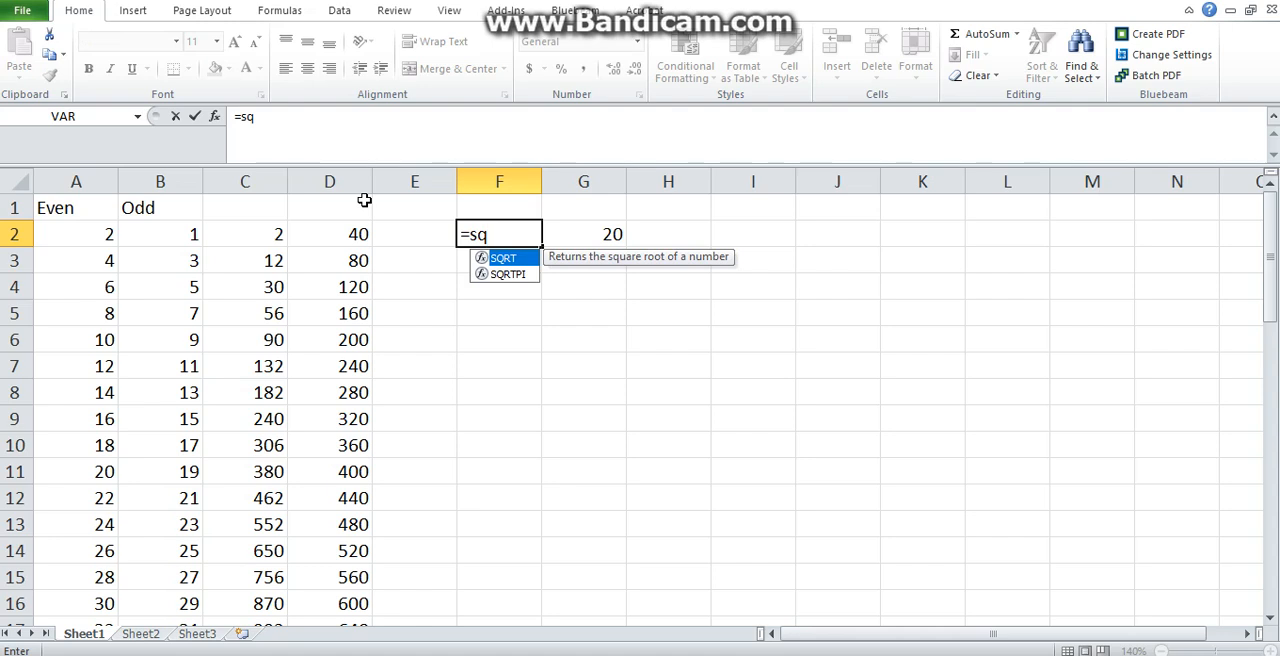
pyautogui.write('rt')
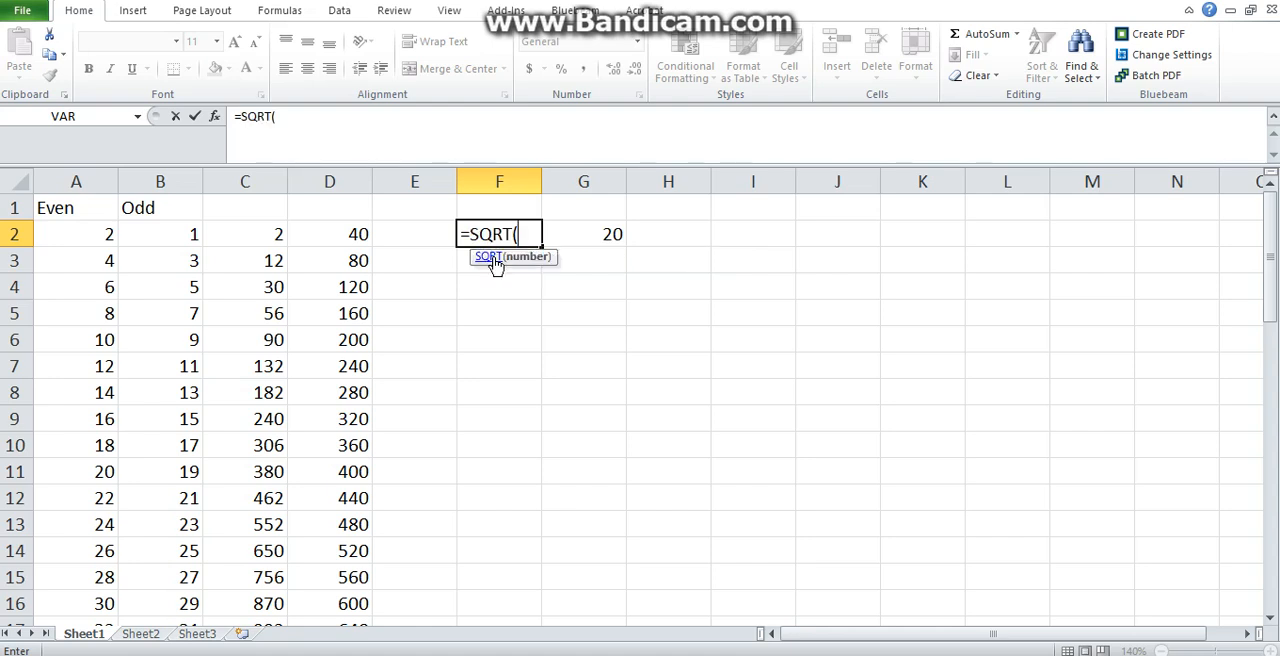
pyautogui.moveTo(408, 240)
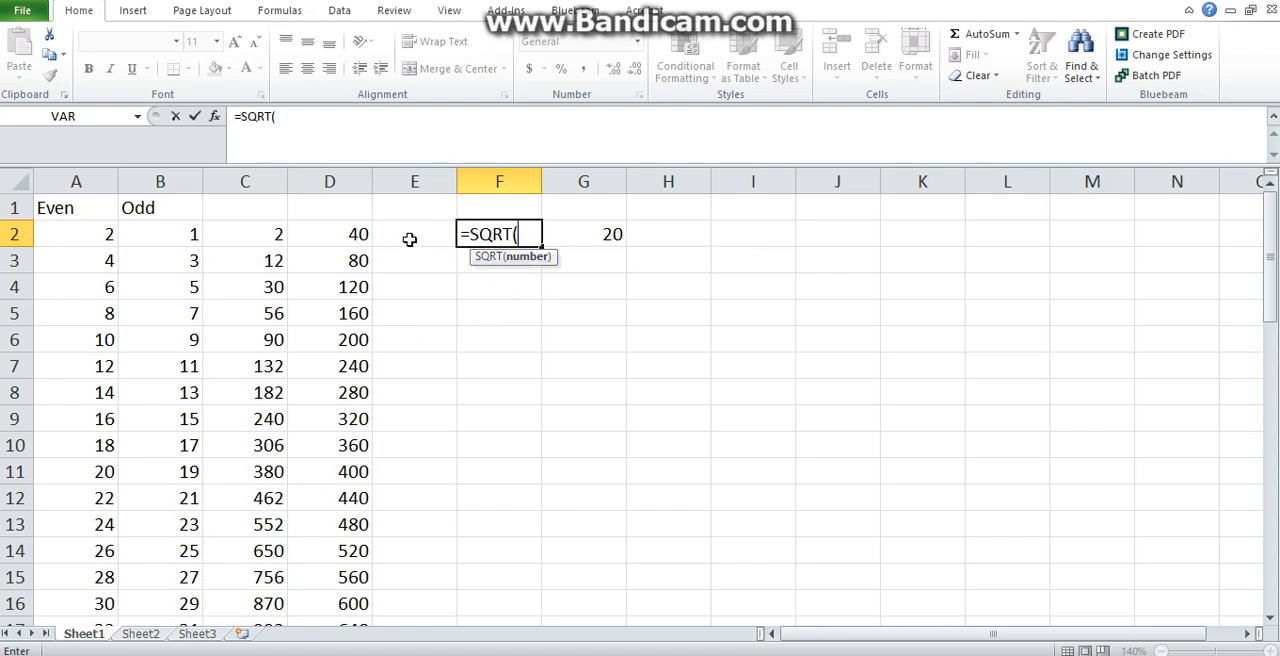
pyautogui.click(328, 234)
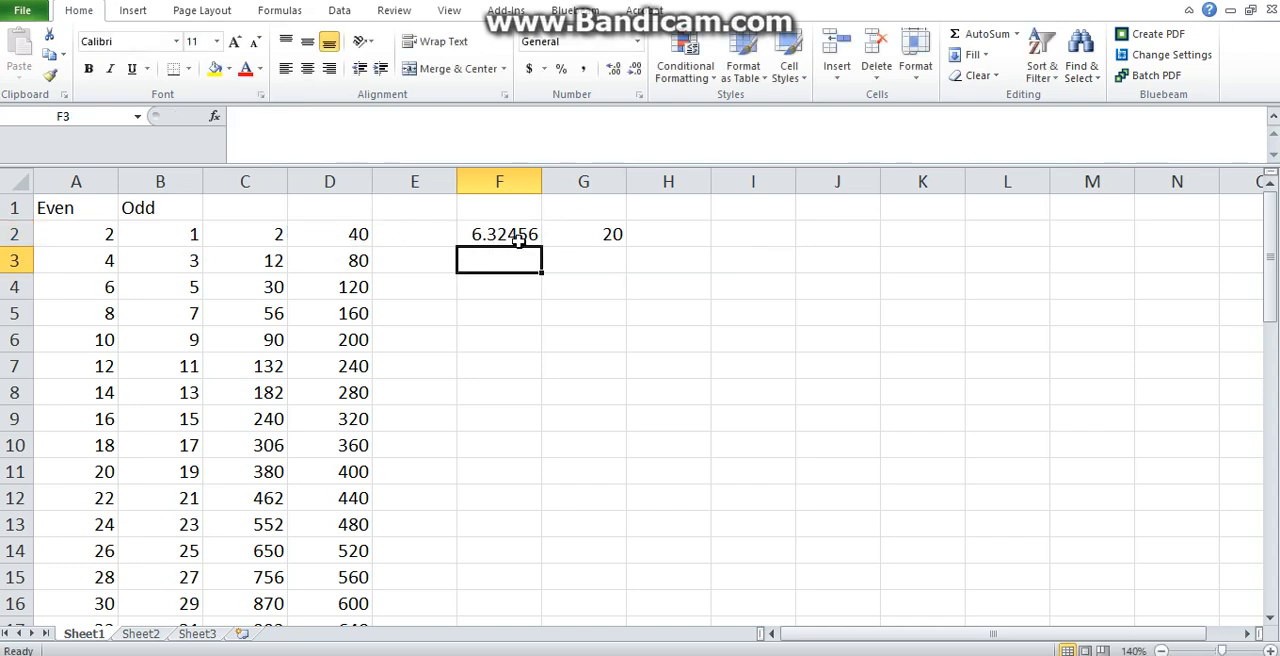
pyautogui.click(500, 232)
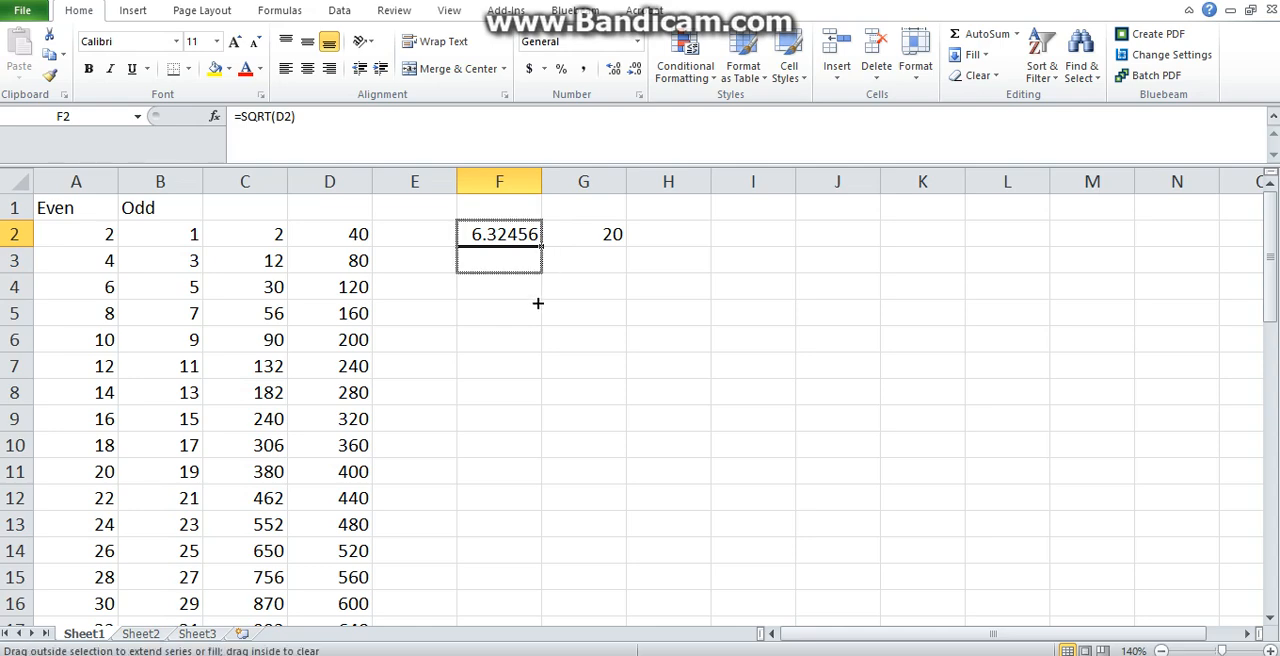
# Copy the F2 SQRT formula down column F and return to F2.
pyautogui.scroll(-3)
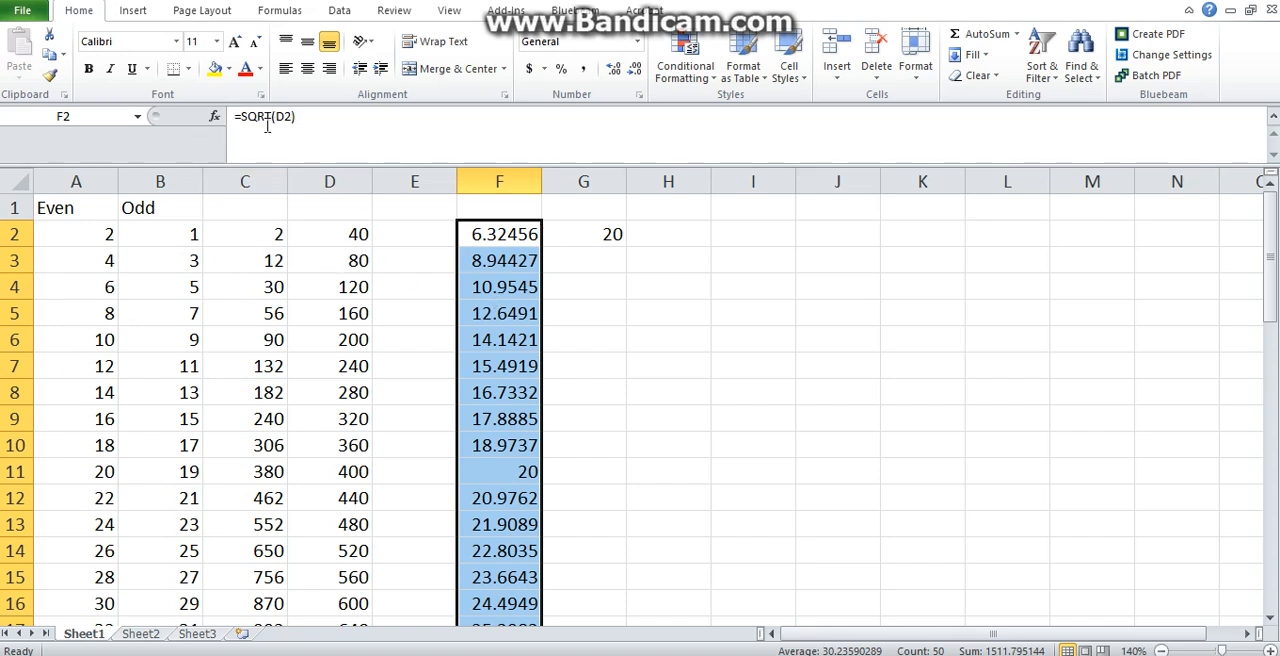
pyautogui.click(500, 232)
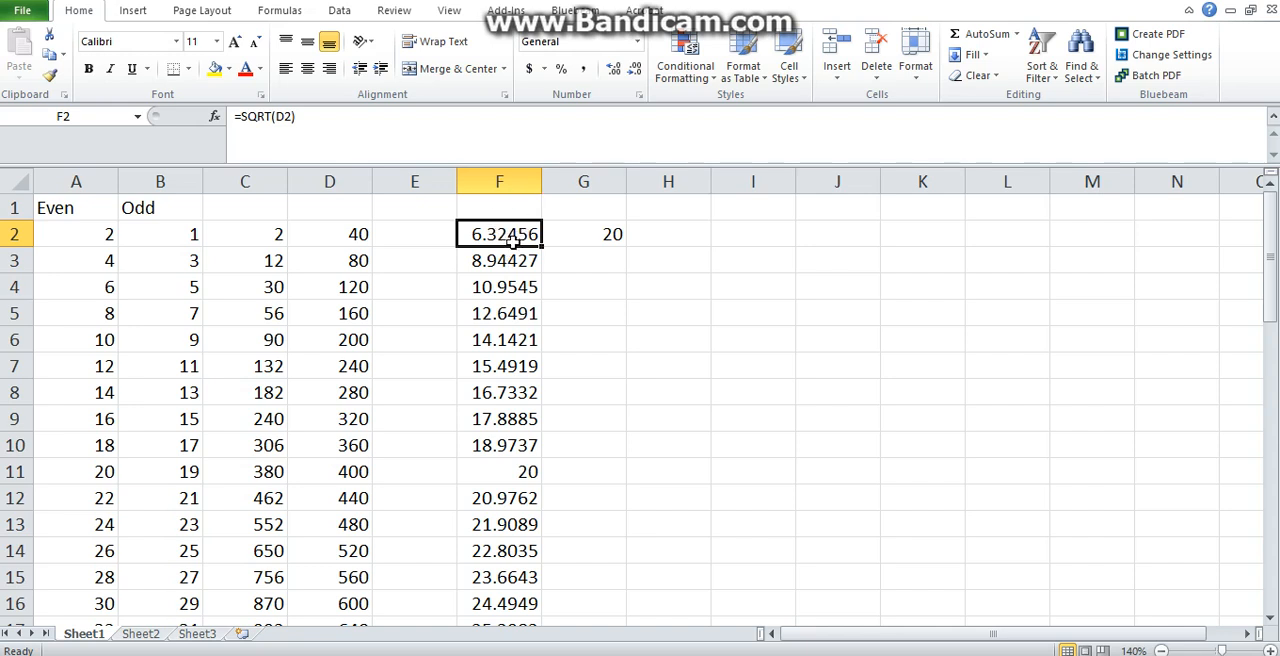
pyautogui.moveTo(444, 292)
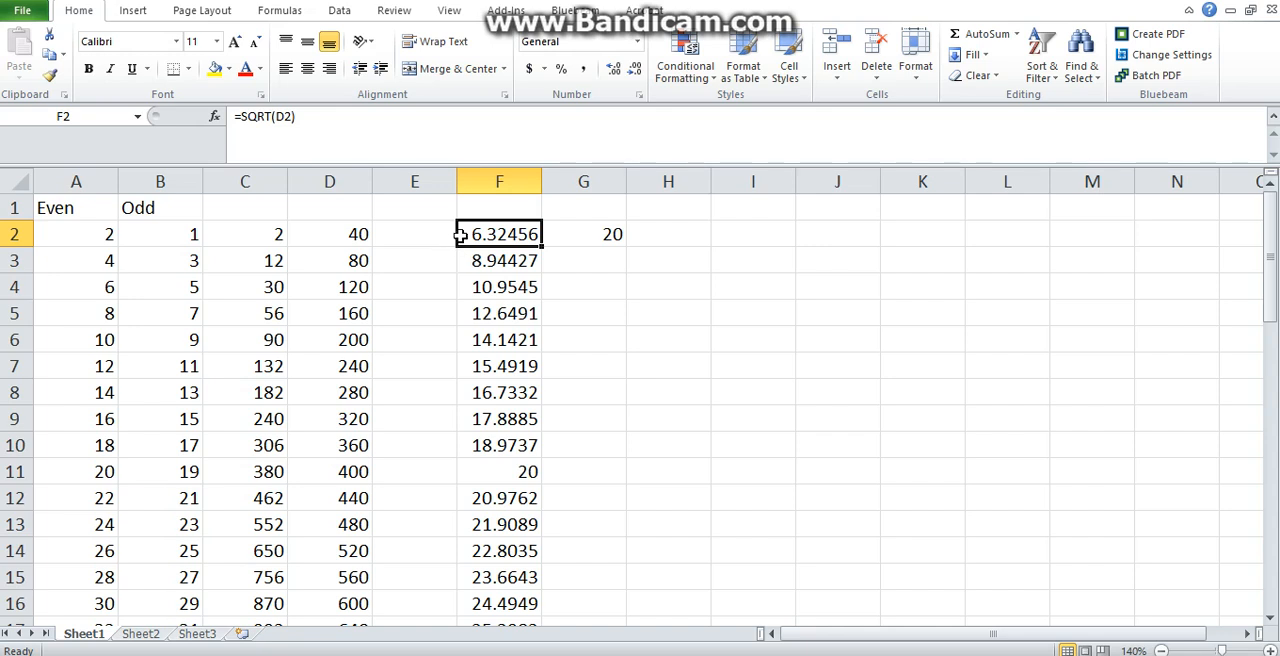
pyautogui.moveTo(504, 234)
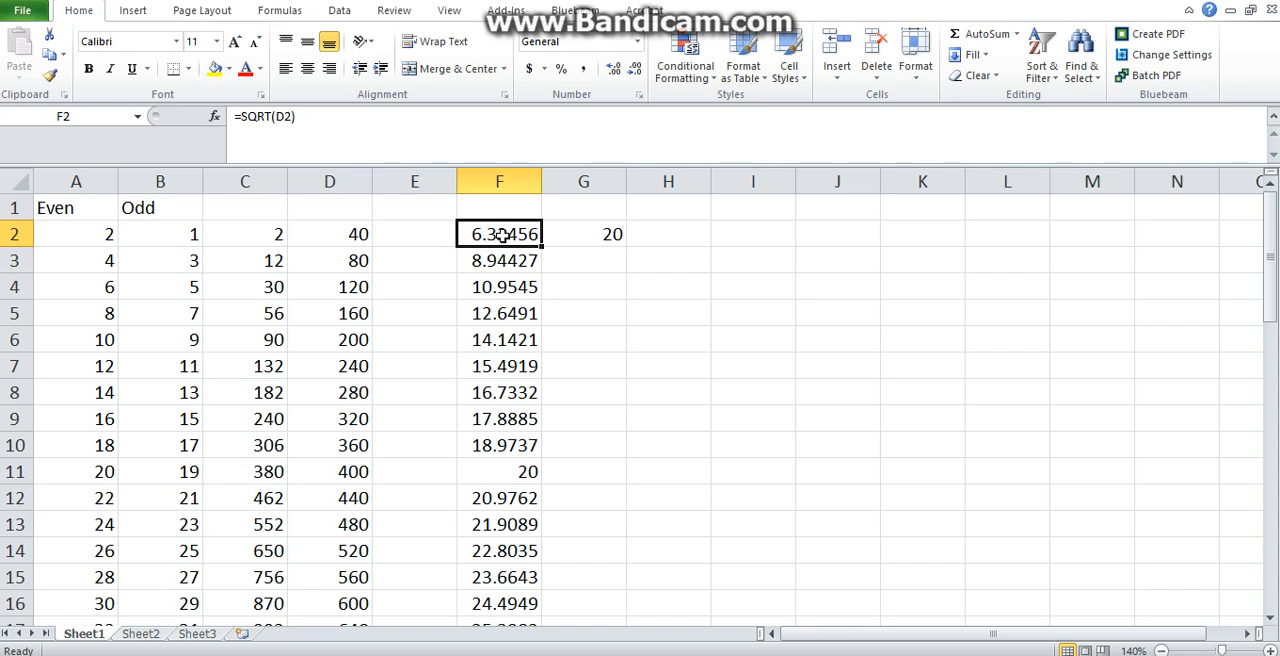
pyautogui.moveTo(528, 214)
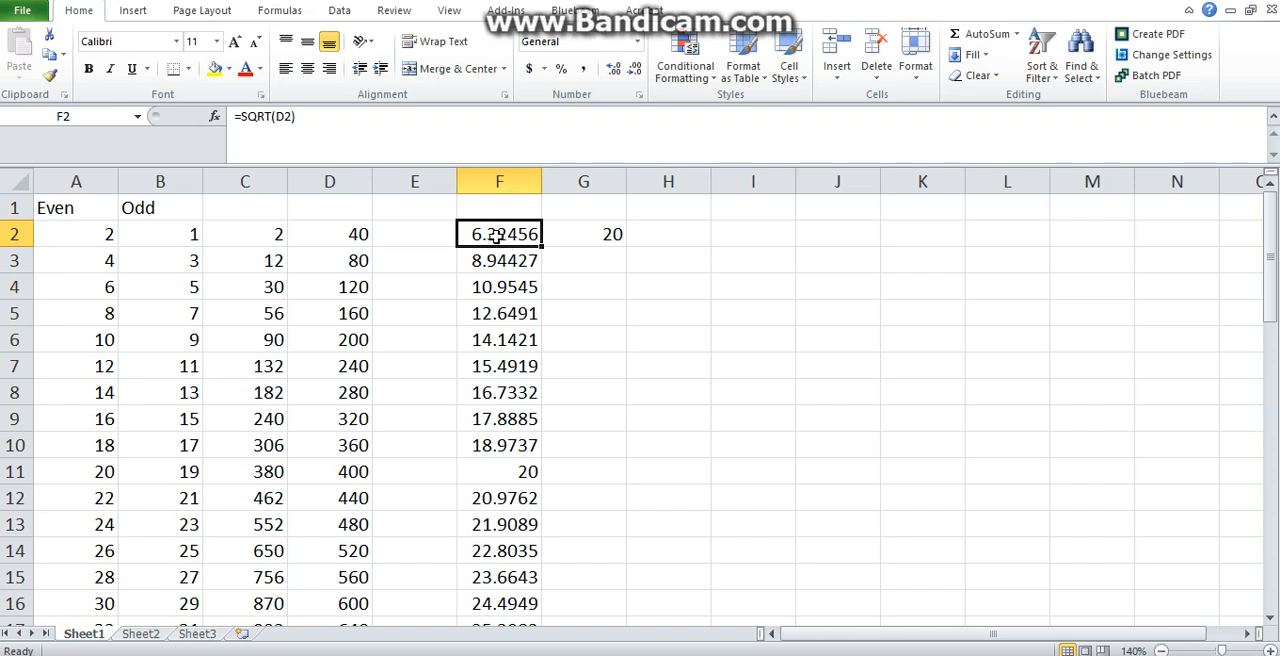
pyautogui.moveTo(504, 272)
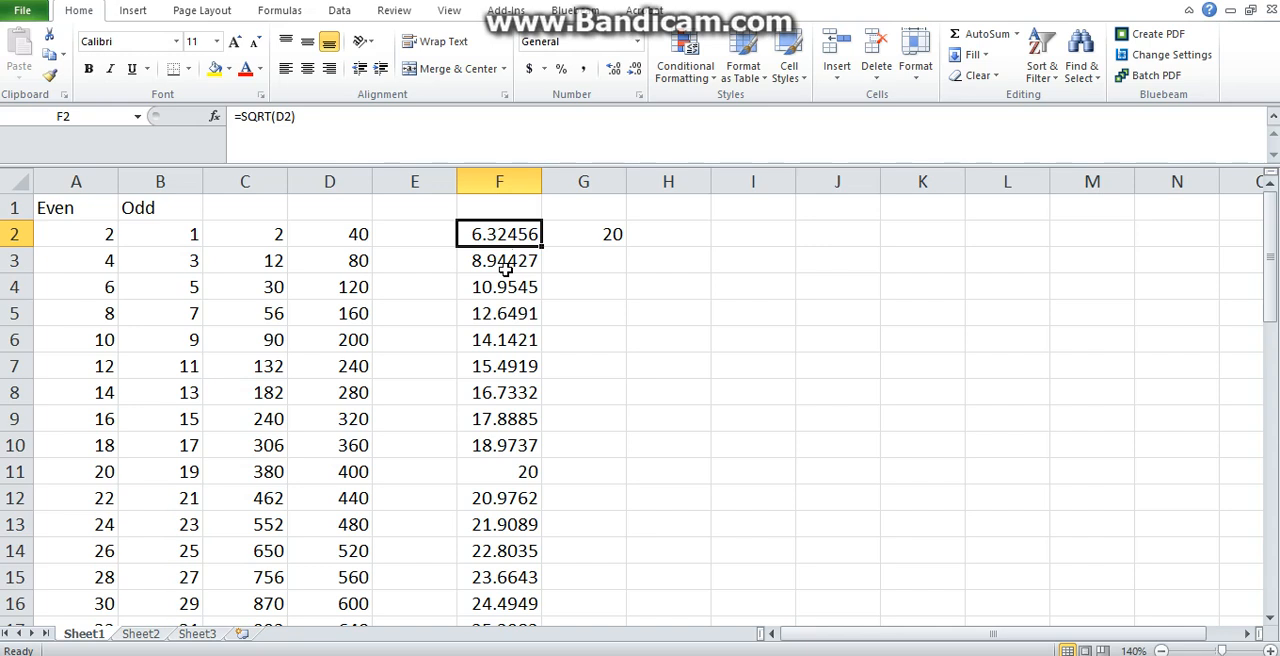
pyautogui.moveTo(612, 348)
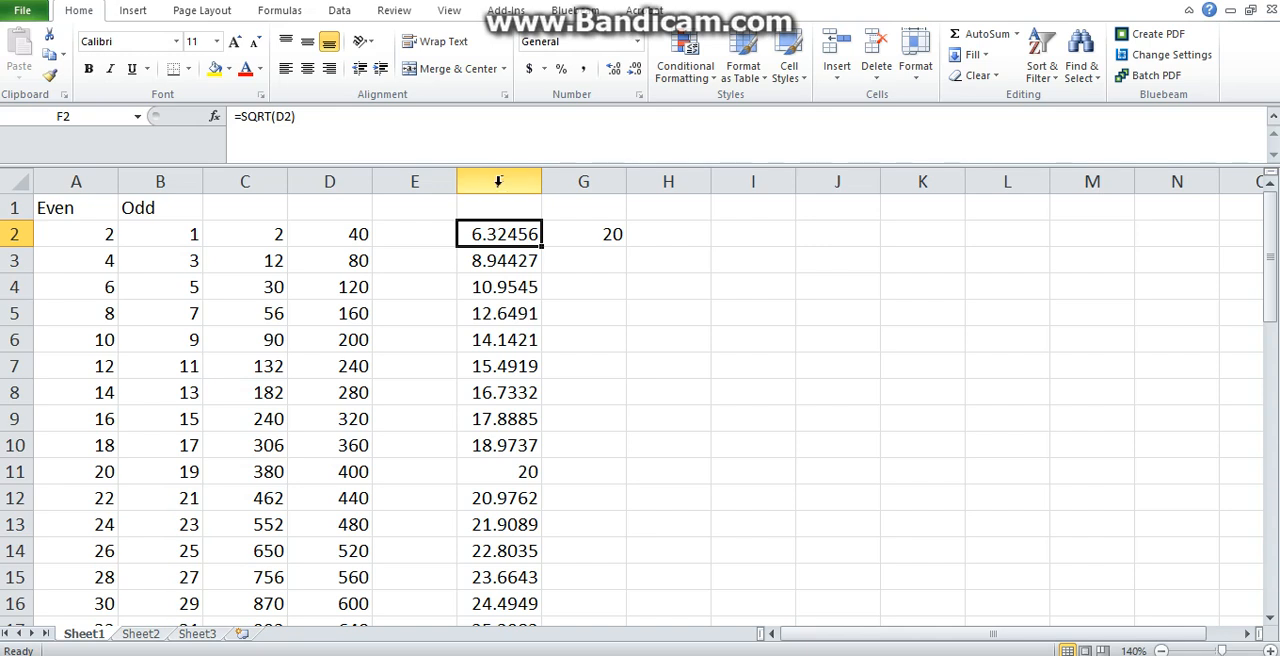
# Increase decimal places for column F, then trim F2 to six decimals (6.324555).
pyautogui.click(498, 182)
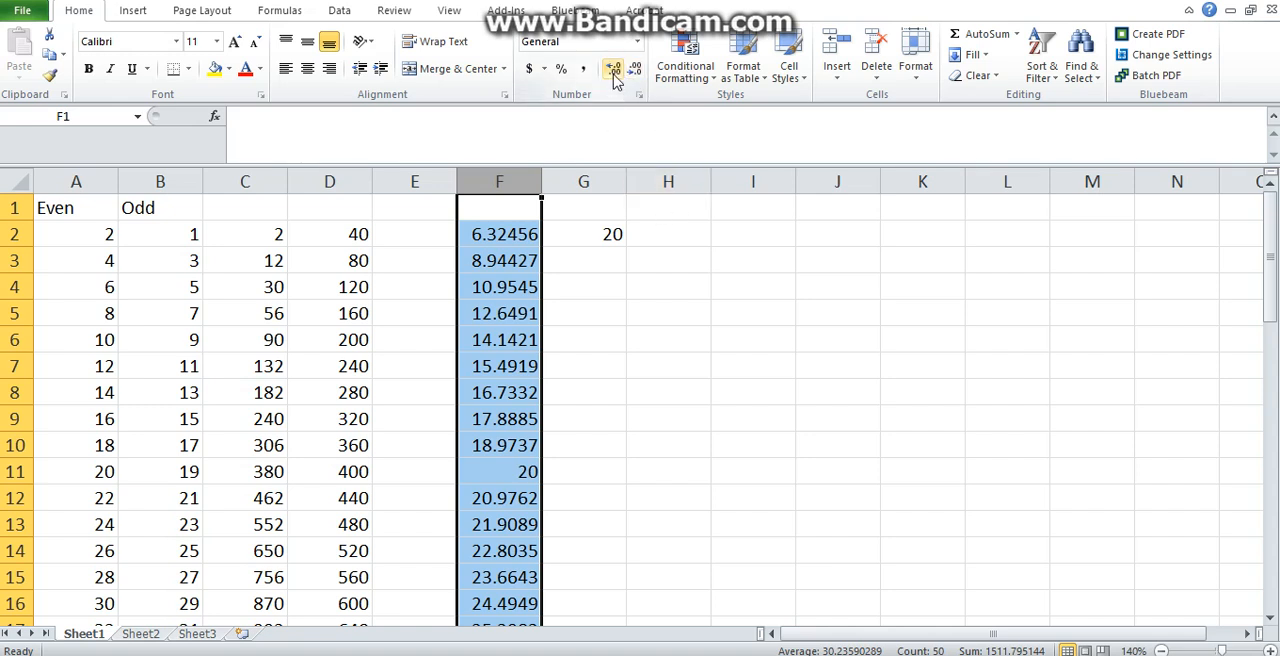
pyautogui.moveTo(612, 68)
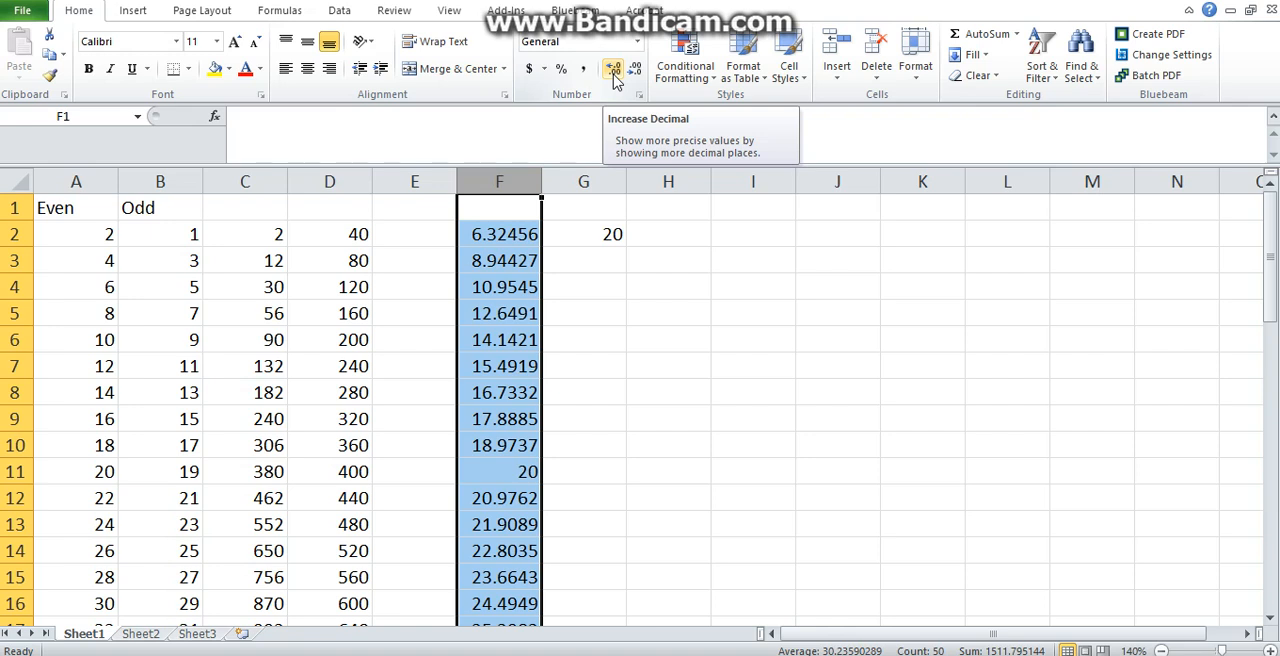
pyautogui.moveTo(636, 68)
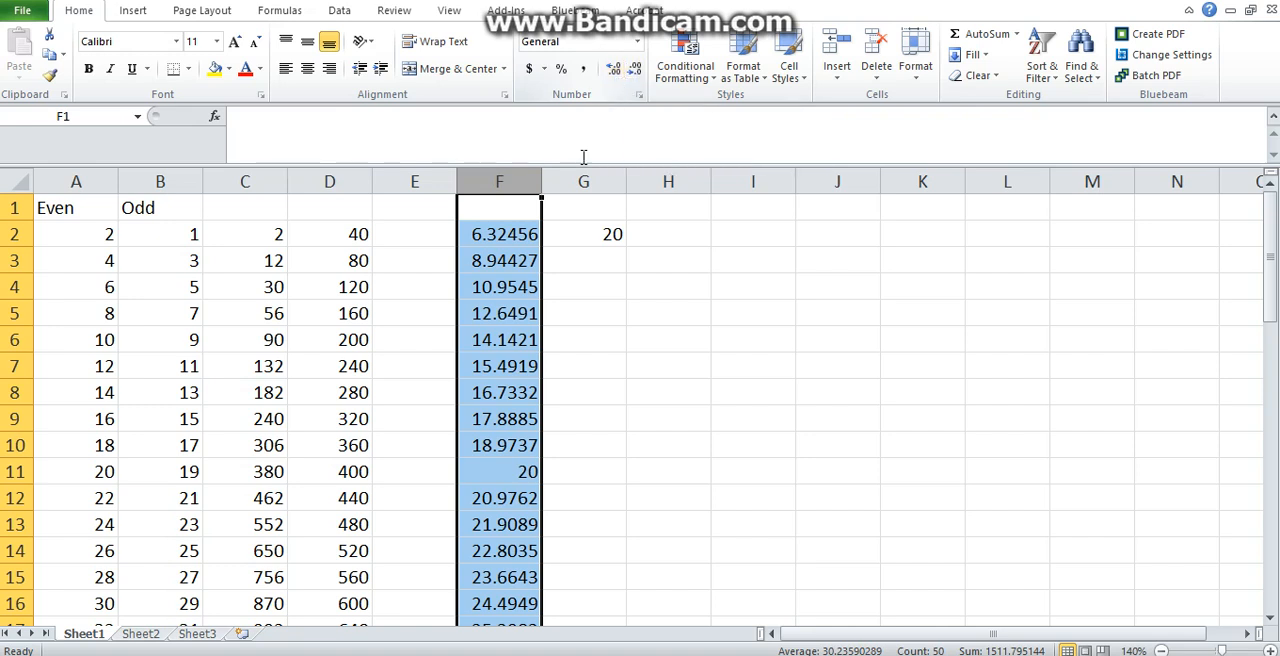
pyautogui.click(500, 234)
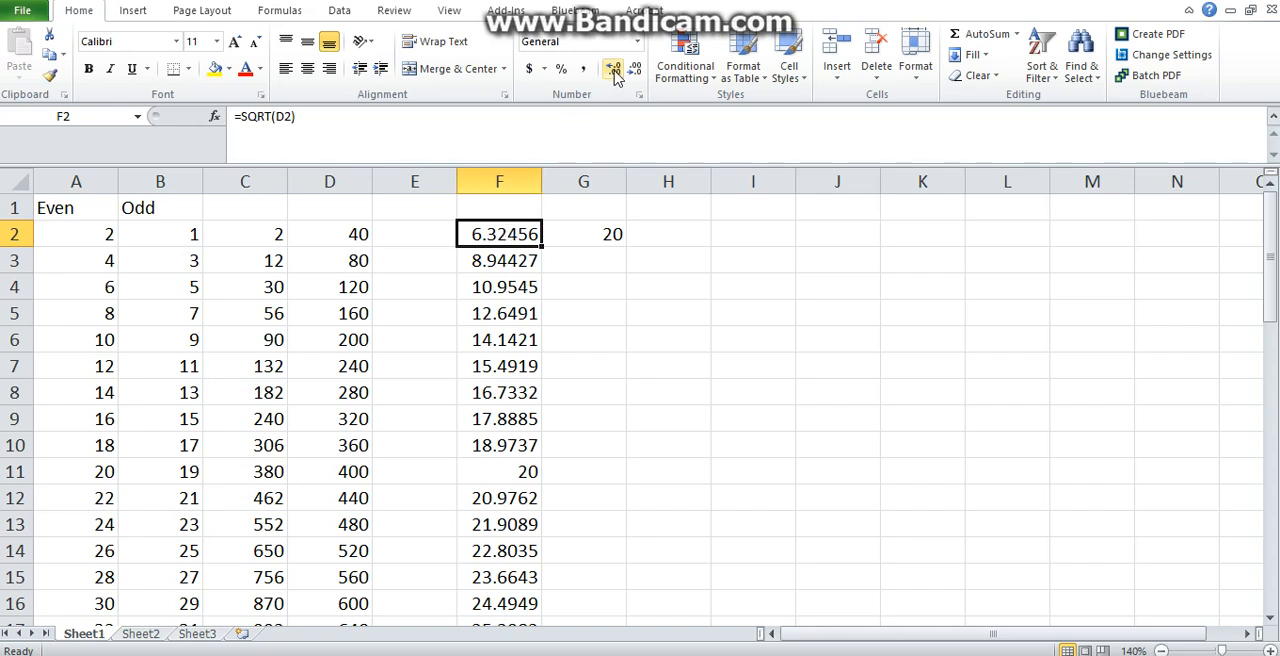
pyautogui.moveTo(612, 68)
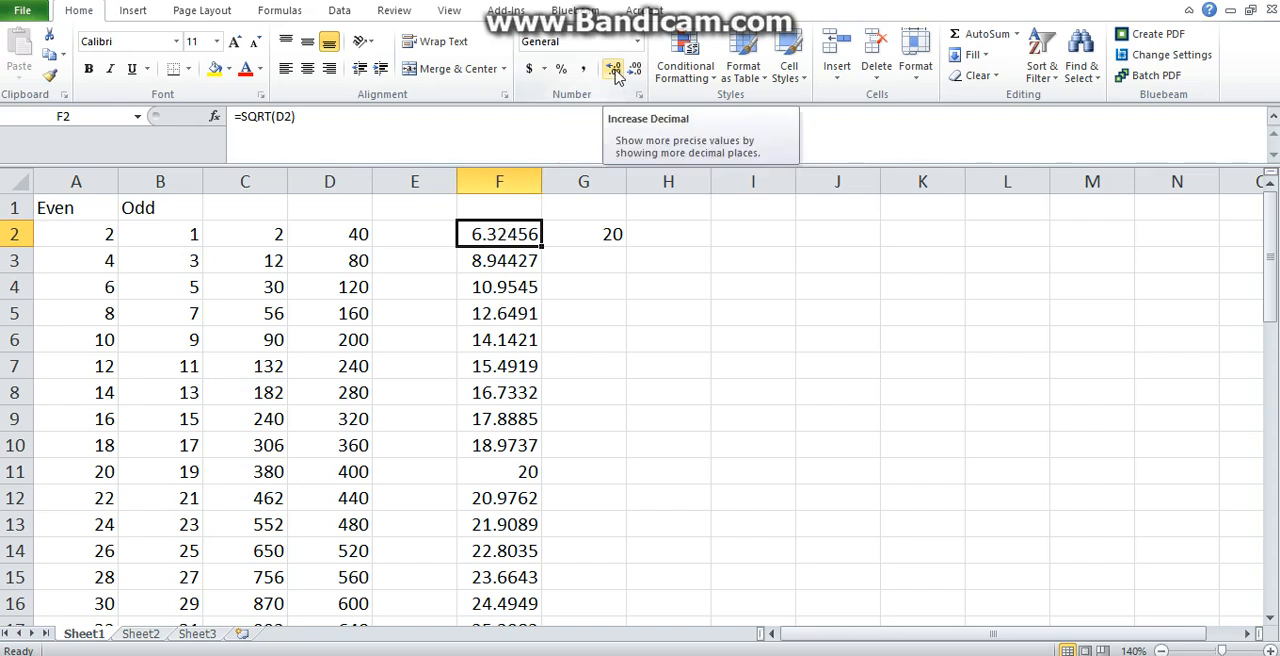
pyautogui.click(612, 68)
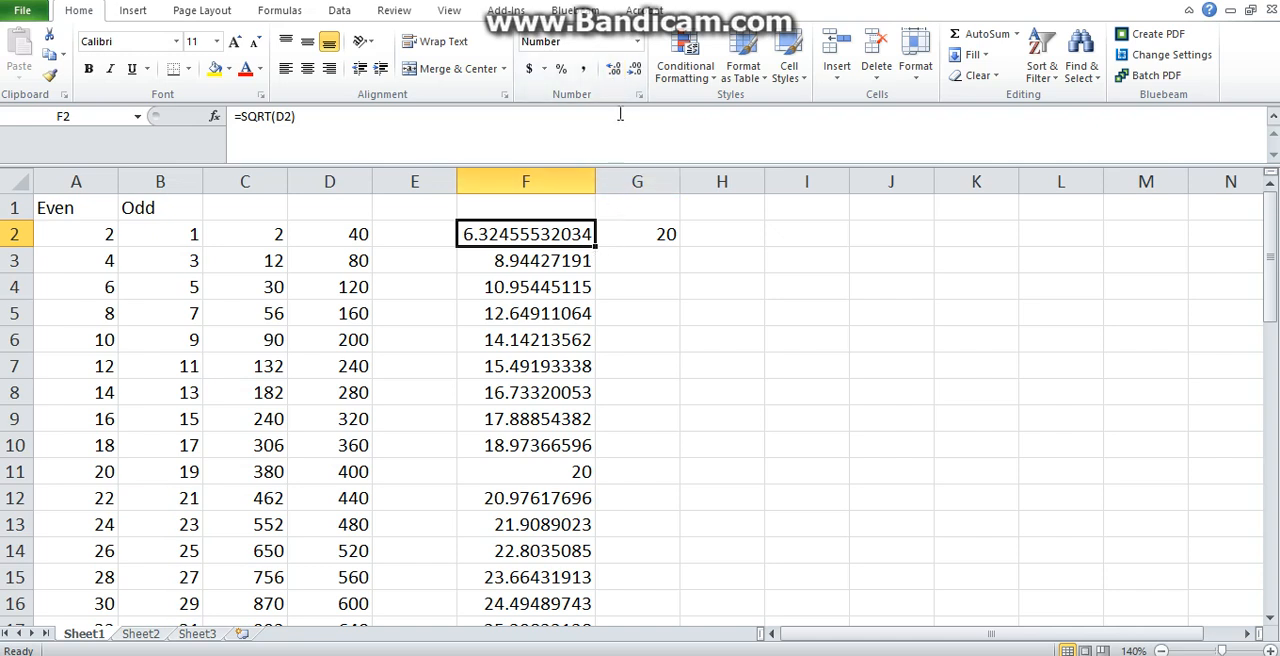
pyautogui.click(636, 68)
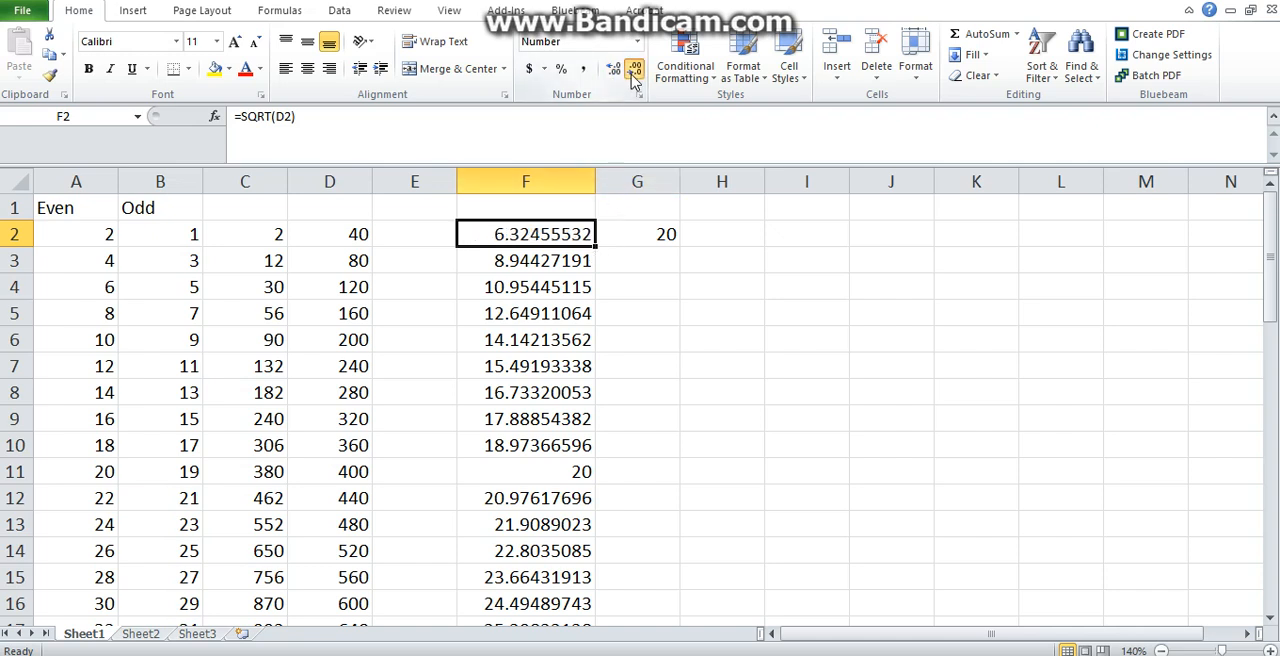
pyautogui.click(636, 68)
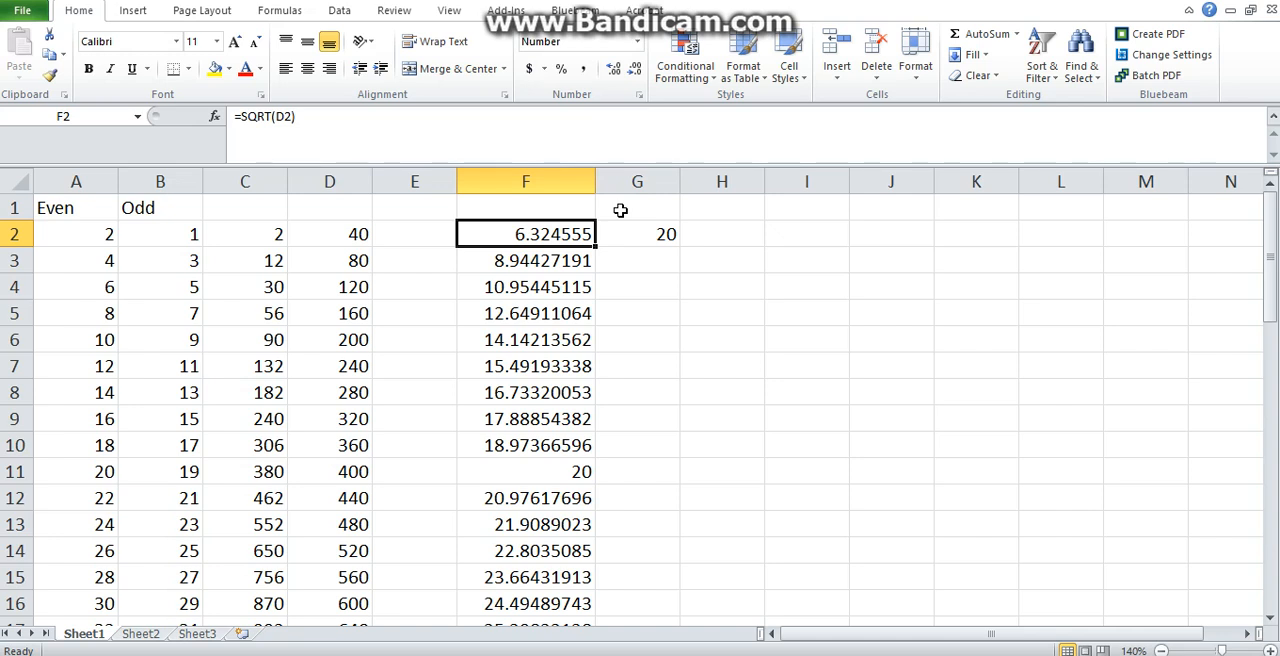
pyautogui.moveTo(618, 260)
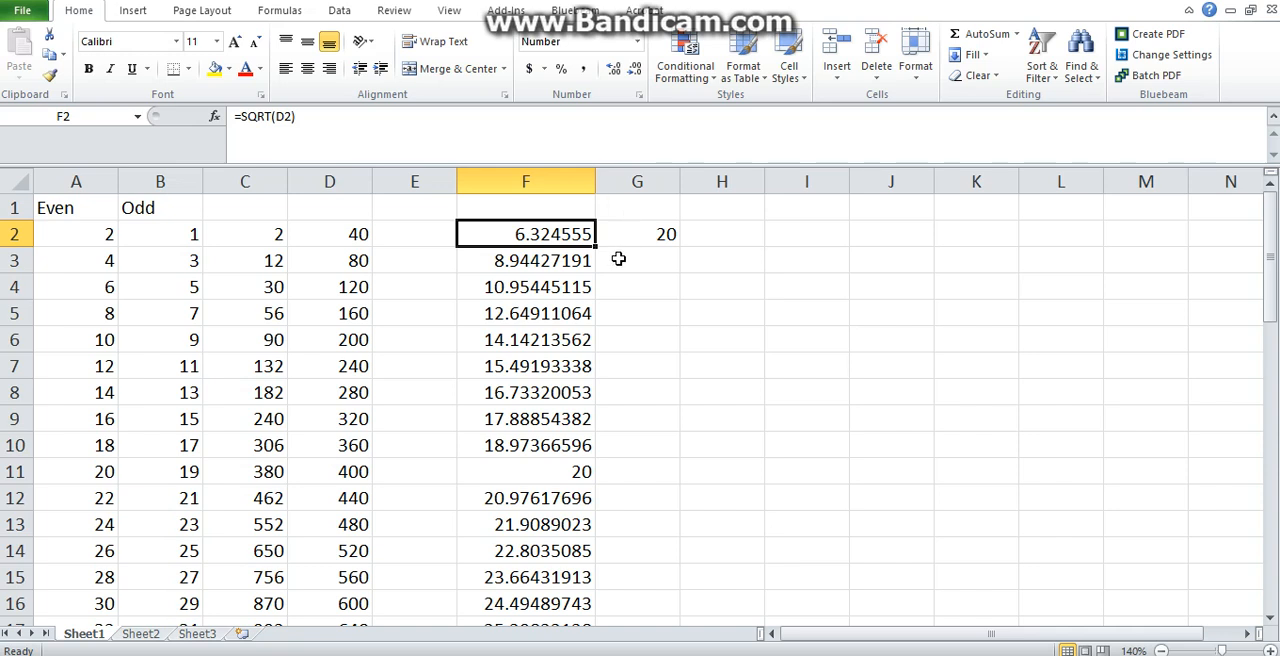
pyautogui.moveTo(624, 384)
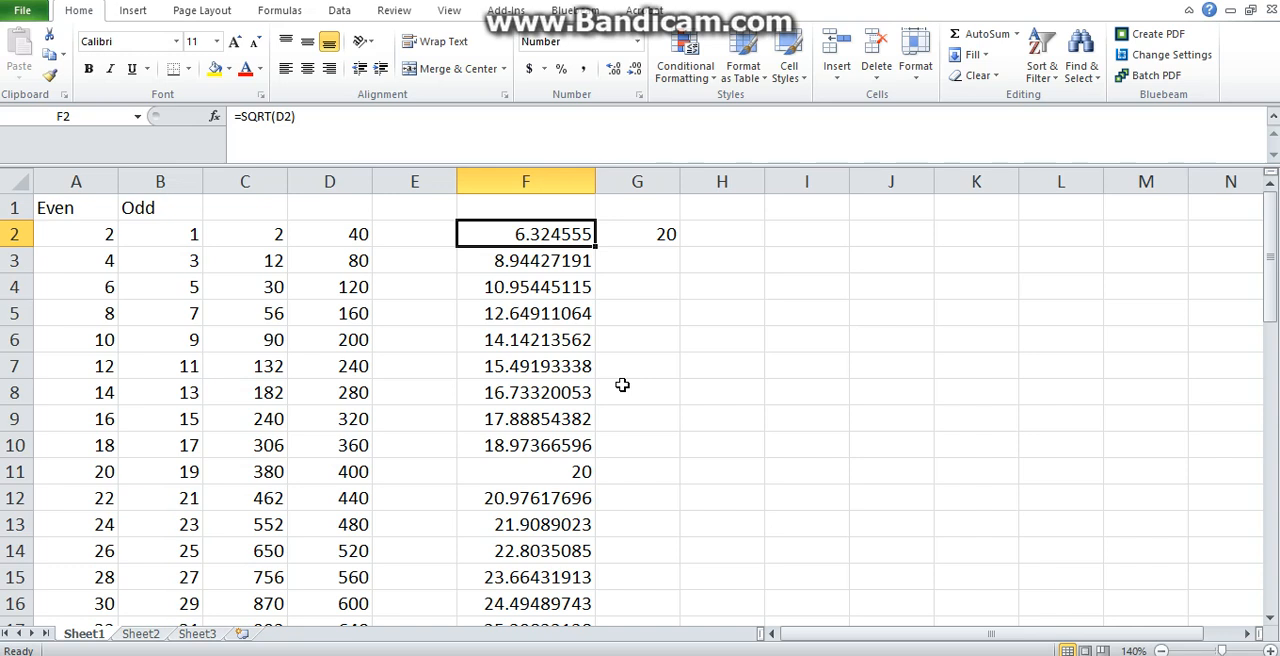
pyautogui.moveTo(616, 400)
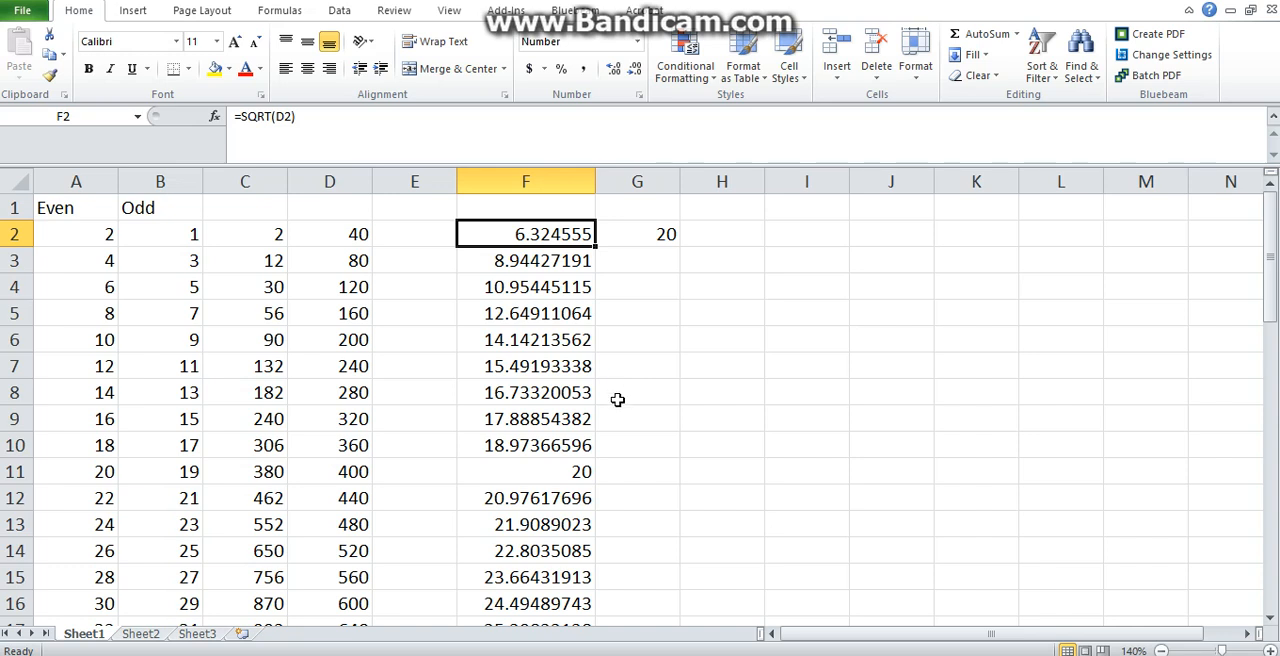
pyautogui.moveTo(628, 234)
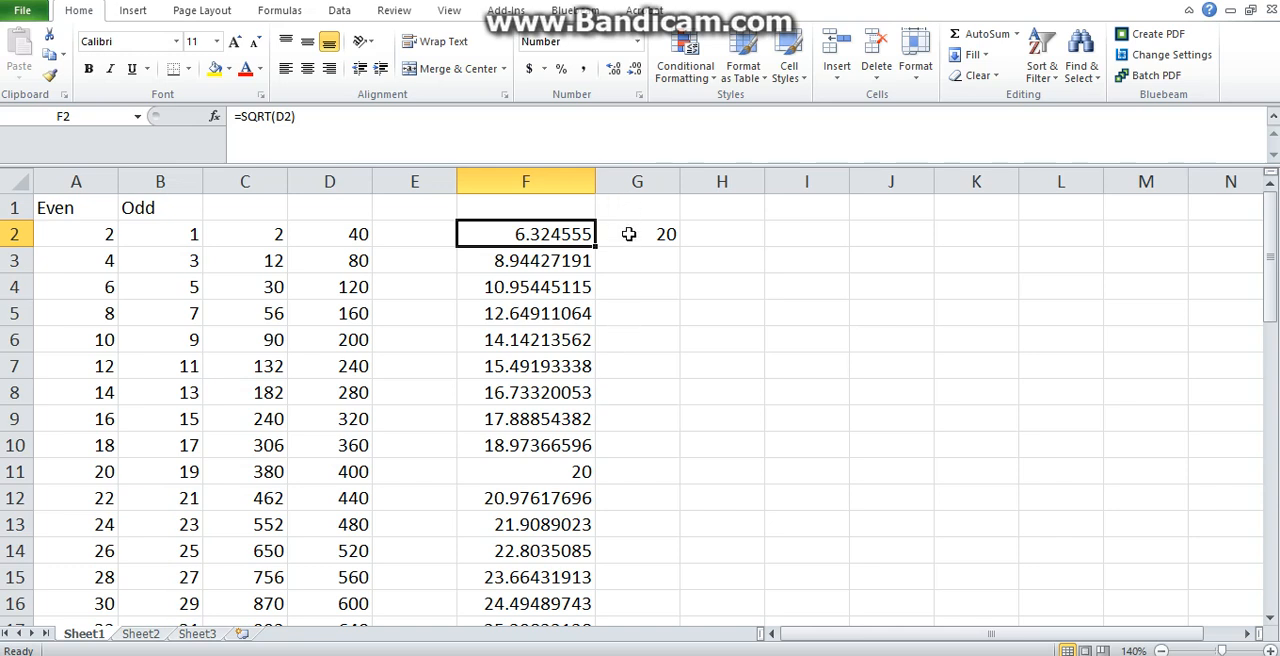